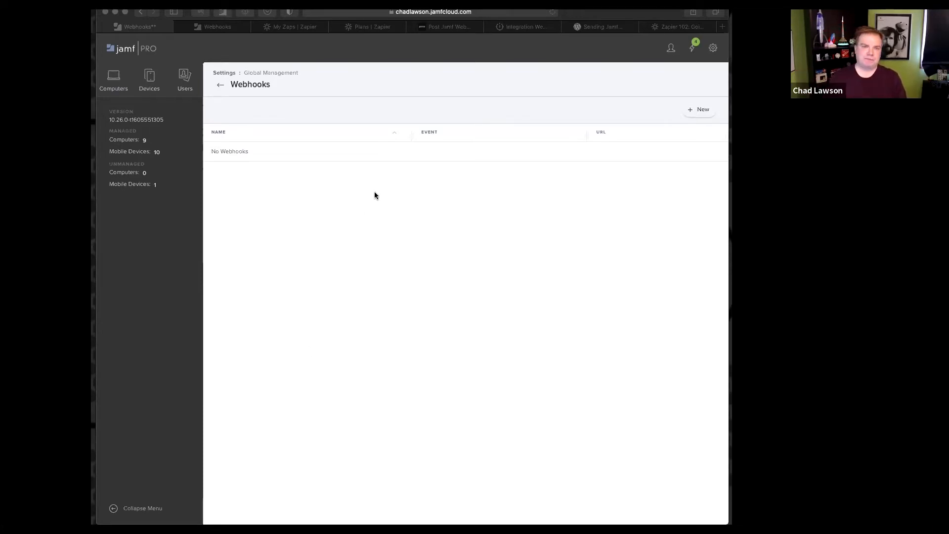
{"action": "mouse_move", "coordinate": [293, 219]}
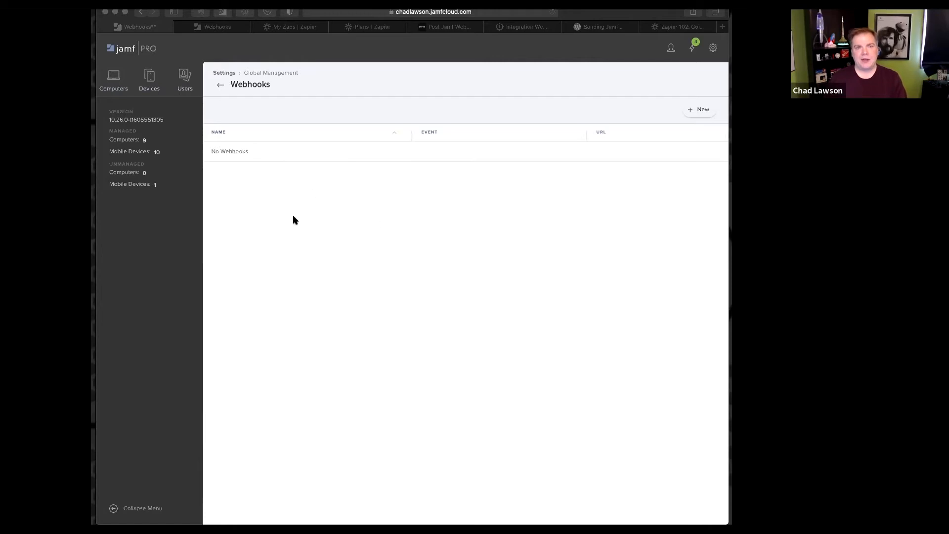
{"action": "mouse_move", "coordinate": [367, 161]}
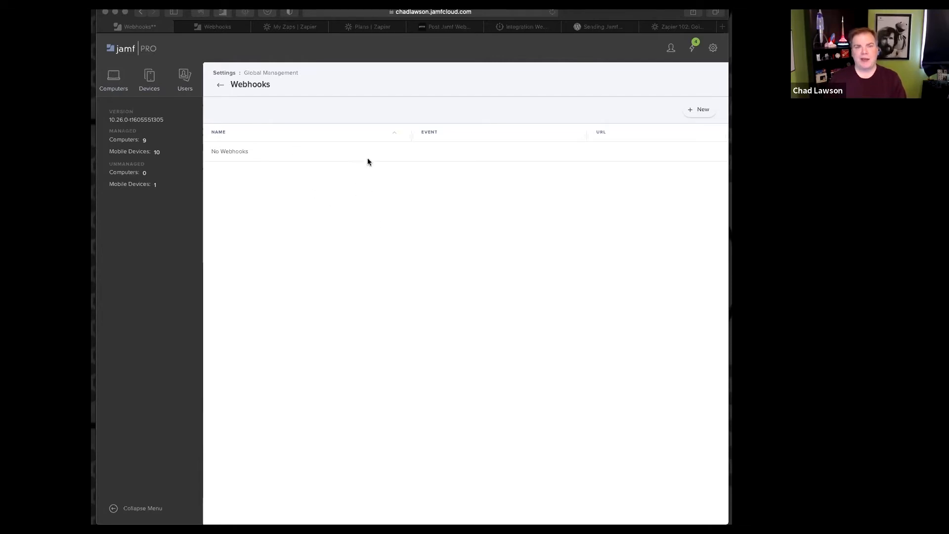
{"action": "mouse_move", "coordinate": [604, 164]}
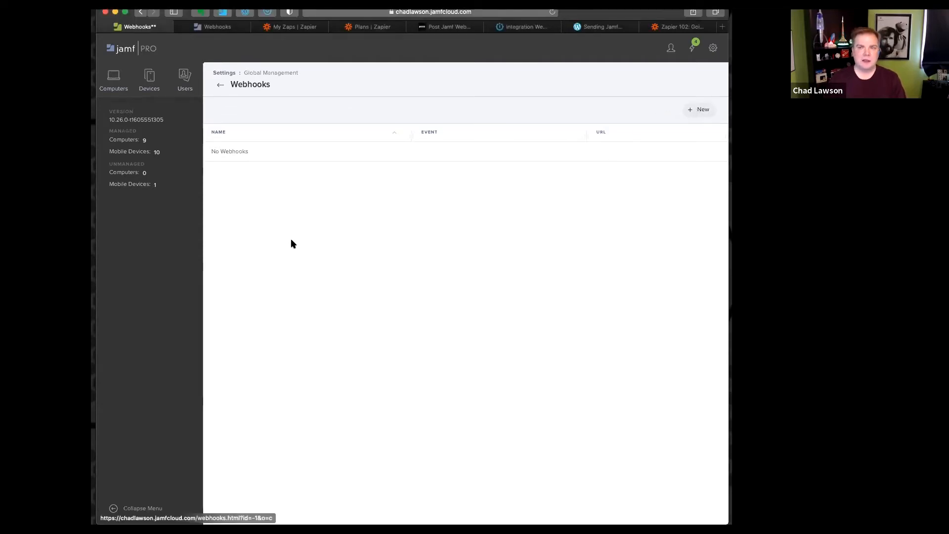
Start a new Jamf Pro webhook named 'Notify Slack of Policy', correcting the typo.
{"action": "left_click", "coordinate": [698, 110]}
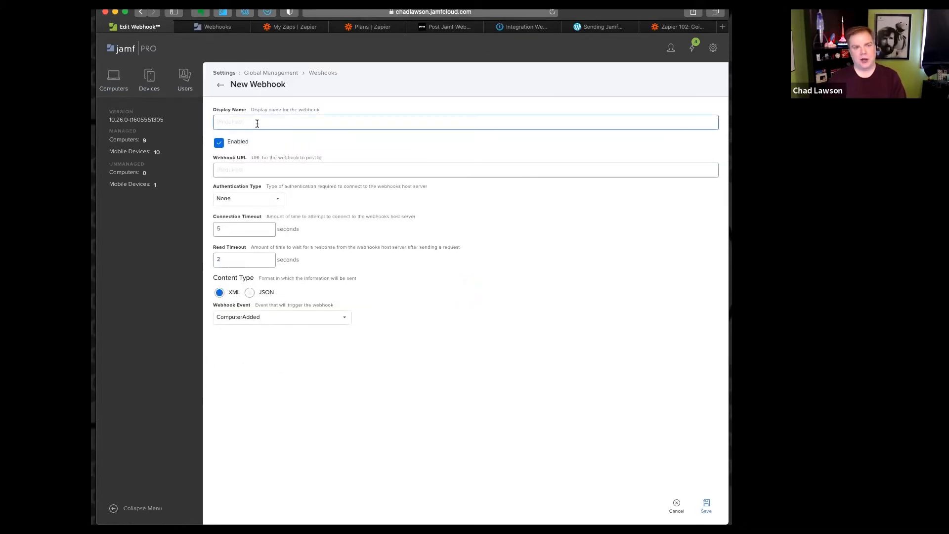
{"action": "left_click", "coordinate": [465, 121]}
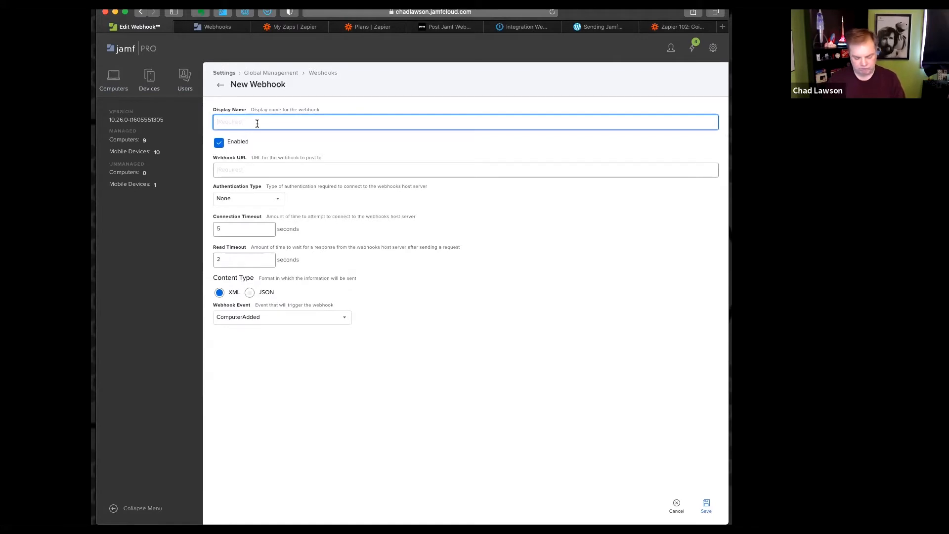
{"action": "type", "text": "Notify"}
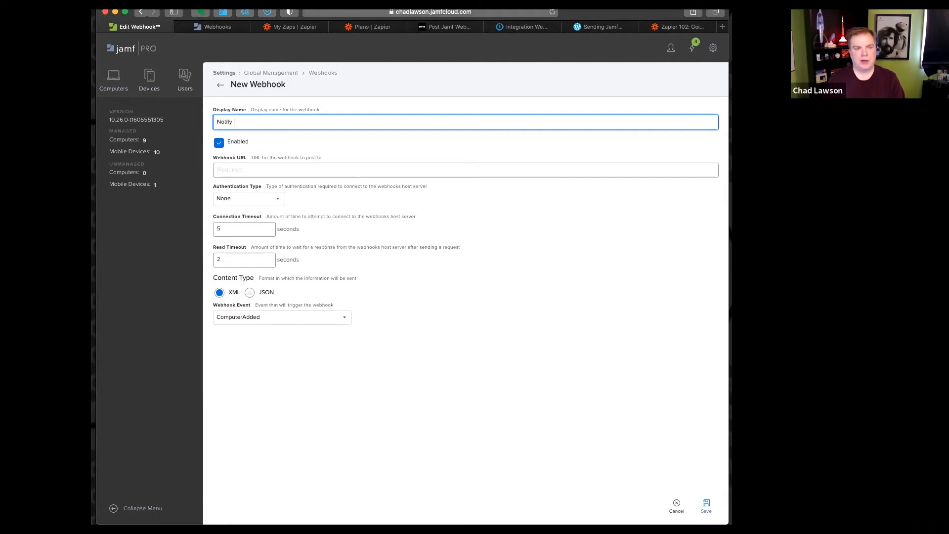
{"action": "type", "text": "Slack of"}
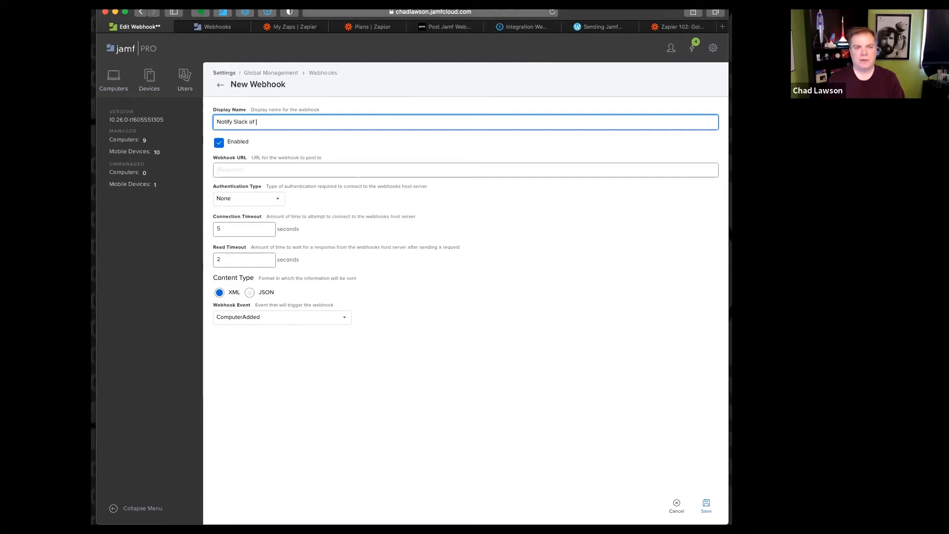
{"action": "type", "text": "Polichy"}
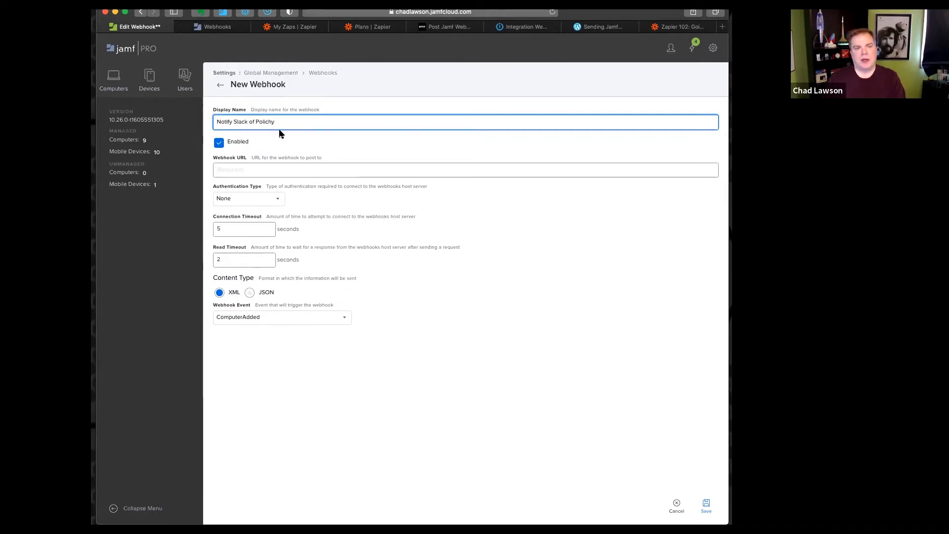
{"action": "key", "text": "Backspace"}
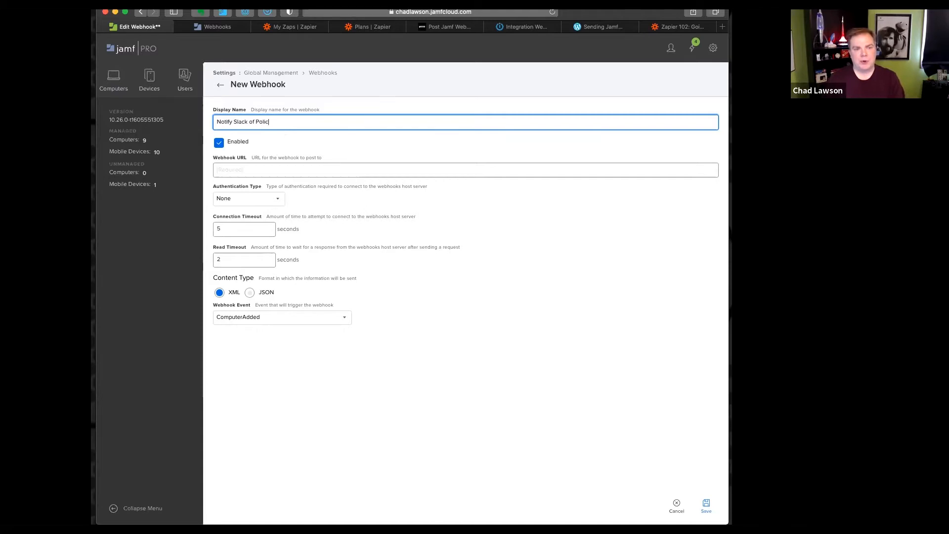
{"action": "left_click", "coordinate": [465, 169]}
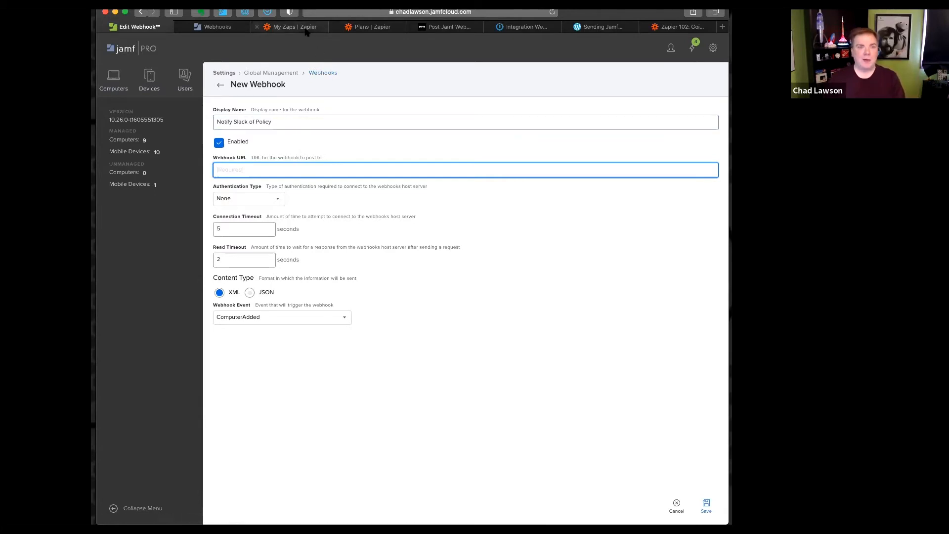
{"action": "mouse_move", "coordinate": [291, 27]}
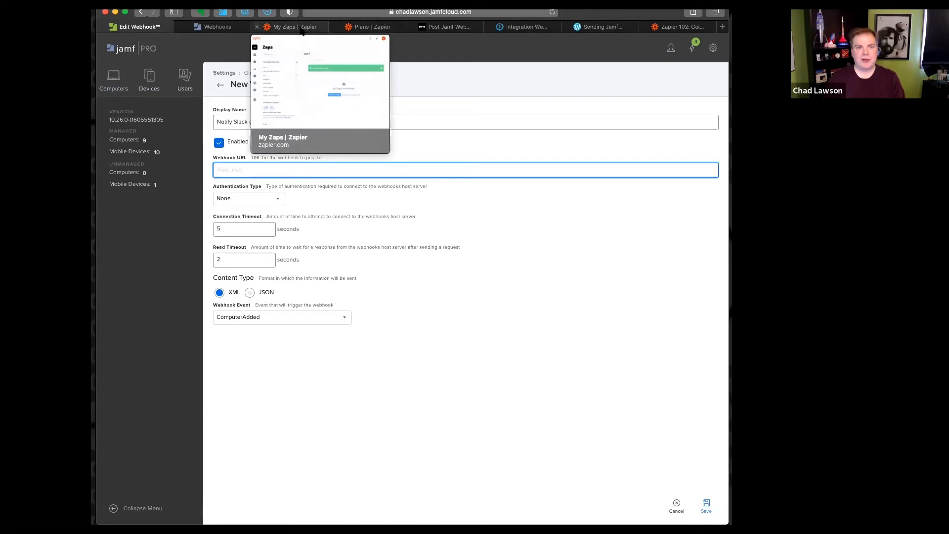
Make a new Zap from the empty Jamf folder in Zapier's zaps list.
{"action": "left_click", "coordinate": [290, 27]}
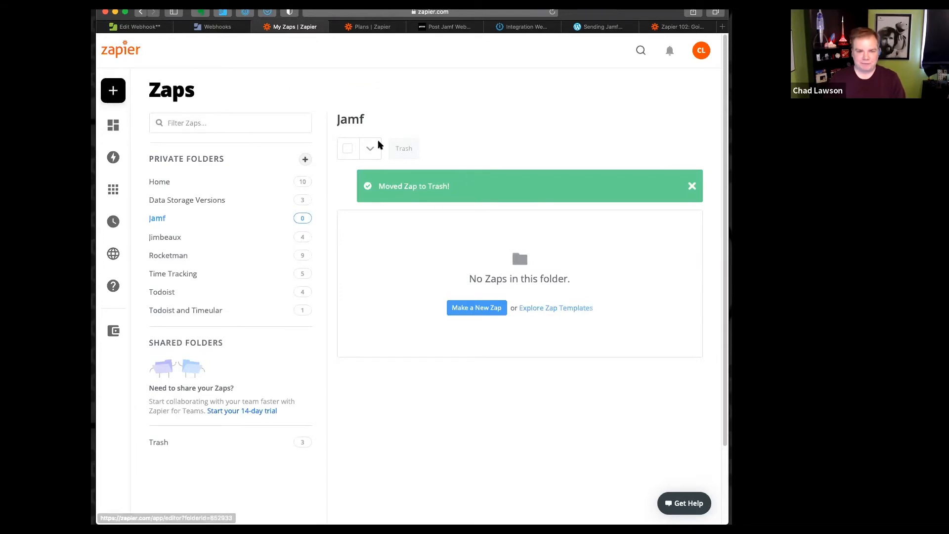
{"action": "mouse_move", "coordinate": [420, 253]}
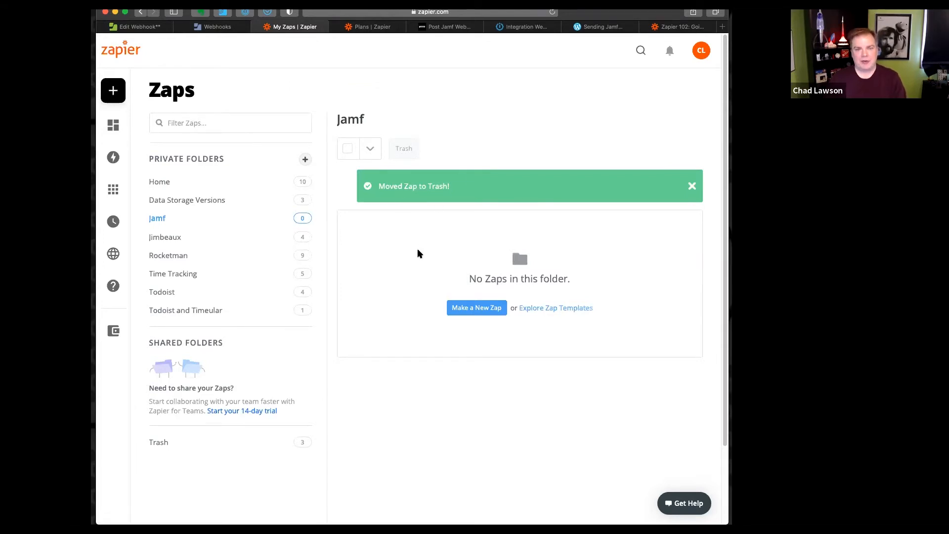
{"action": "mouse_move", "coordinate": [457, 272]}
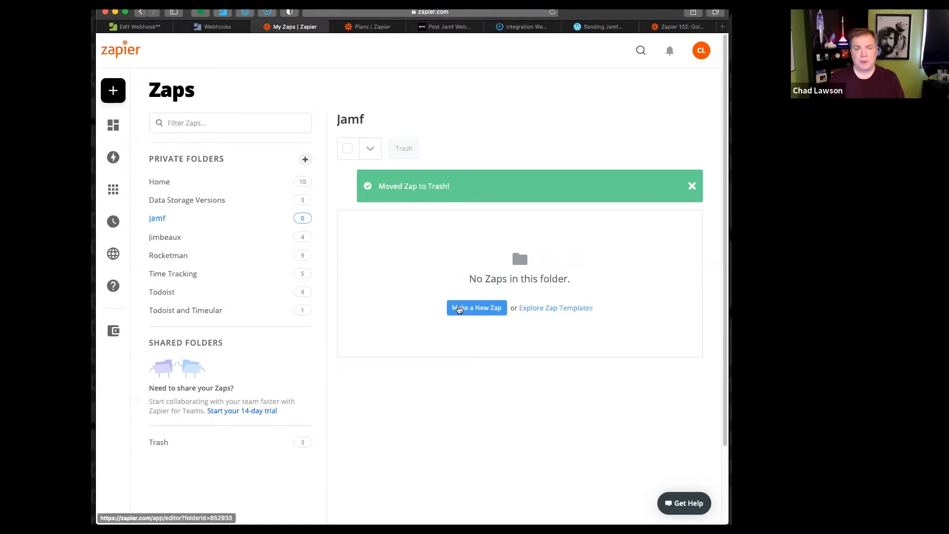
{"action": "mouse_move", "coordinate": [479, 317]}
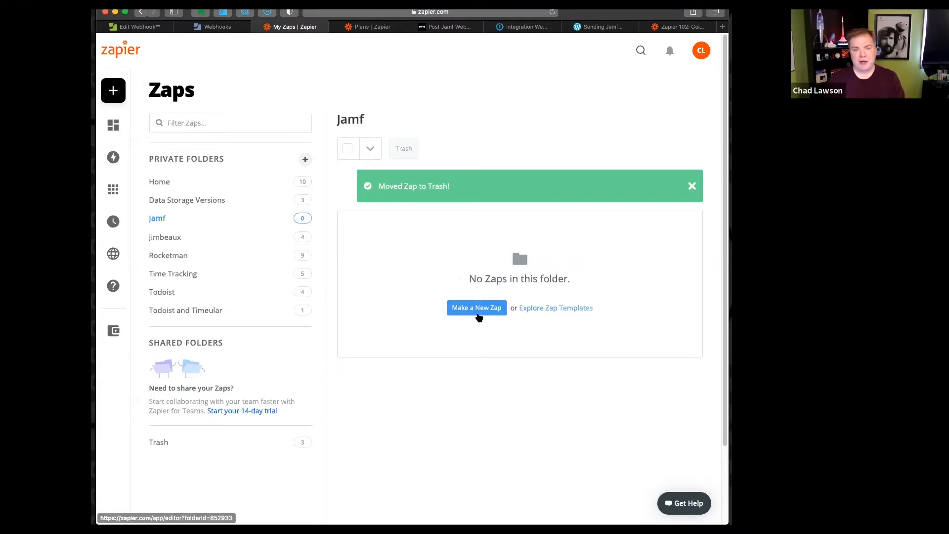
{"action": "mouse_move", "coordinate": [476, 310]}
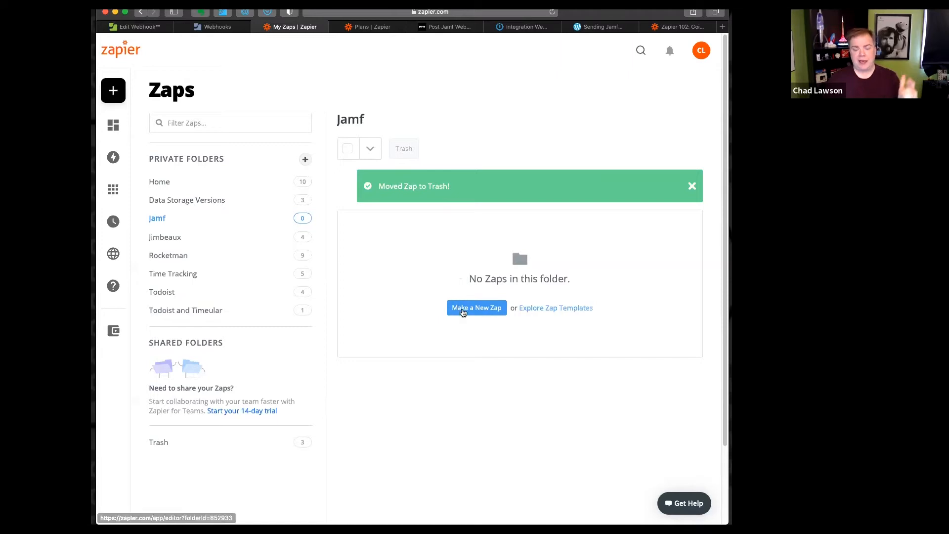
{"action": "left_click", "coordinate": [477, 308]}
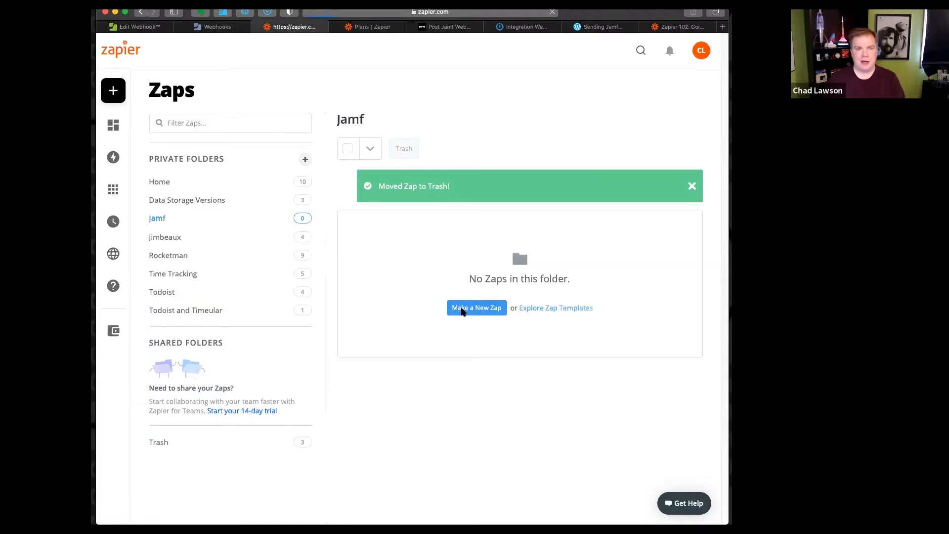
{"action": "left_click", "coordinate": [477, 307]}
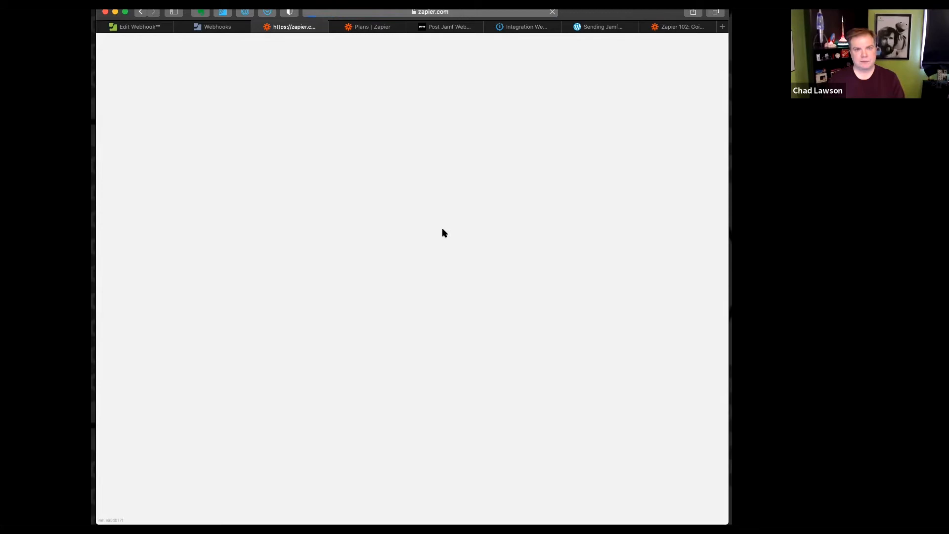
{"action": "mouse_move", "coordinate": [421, 238]}
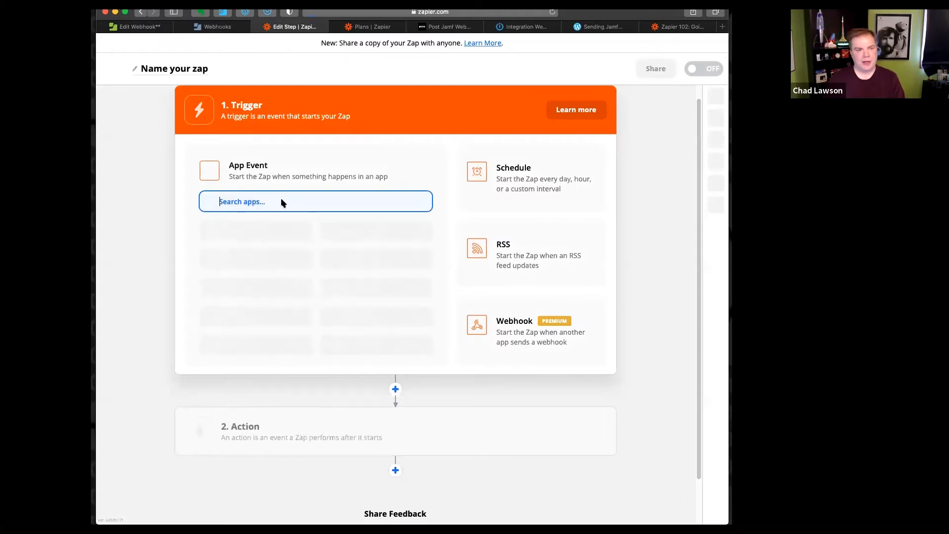
Trigger the zap with Webhooks by Zapier Catch Hook and copy the custom webhook URL.
{"action": "left_click", "coordinate": [314, 201]}
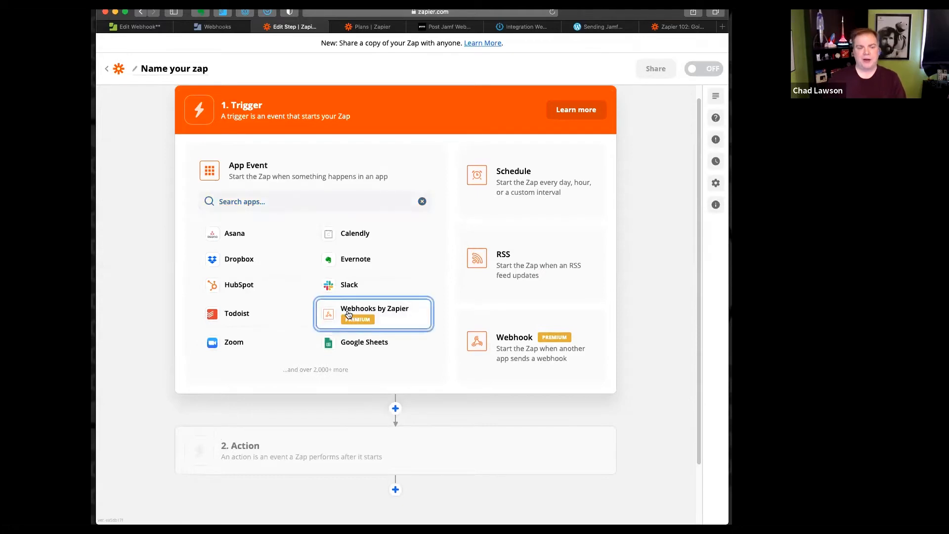
{"action": "left_click", "coordinate": [374, 313]}
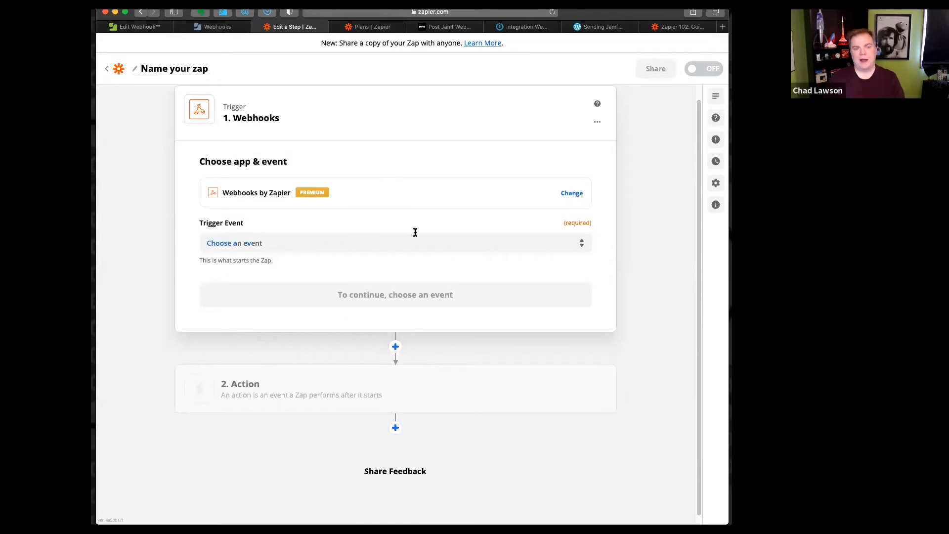
{"action": "left_click", "coordinate": [395, 242]}
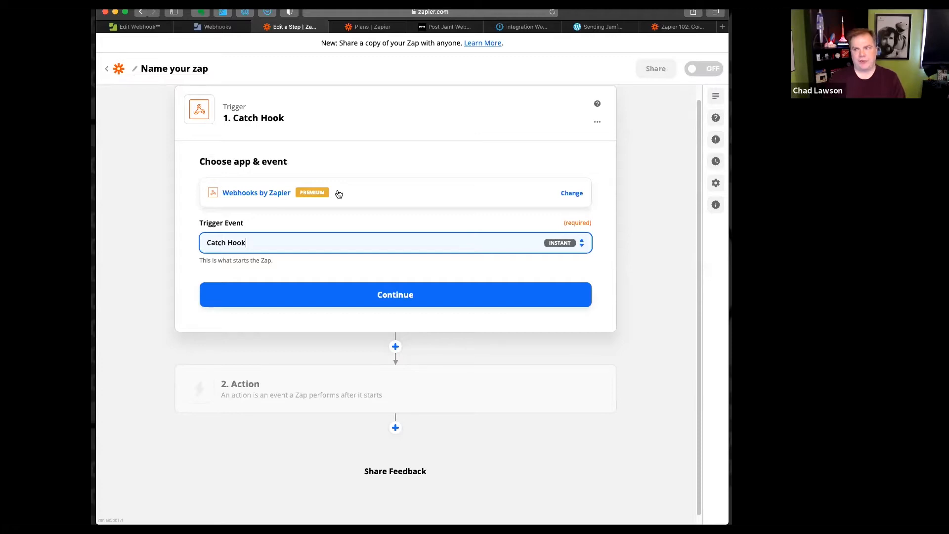
{"action": "mouse_move", "coordinate": [332, 234]}
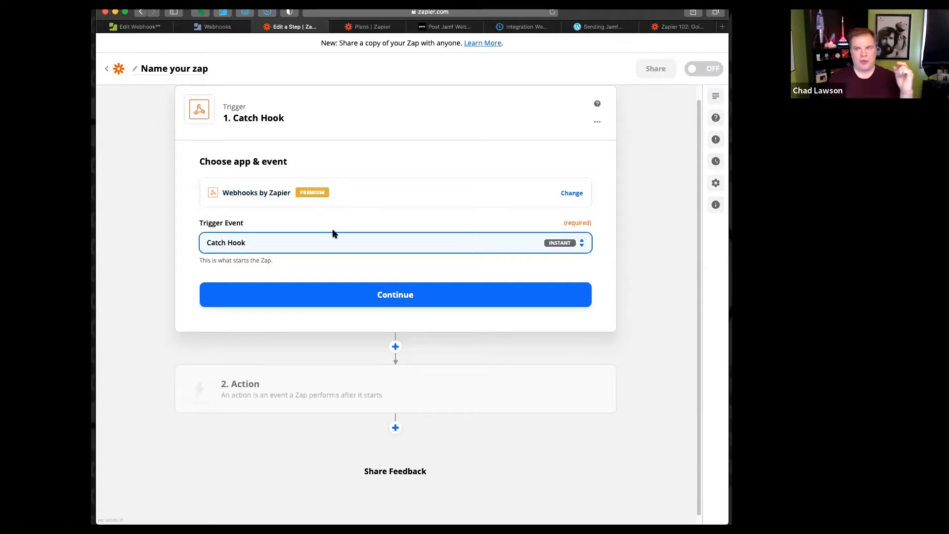
{"action": "mouse_move", "coordinate": [323, 268]}
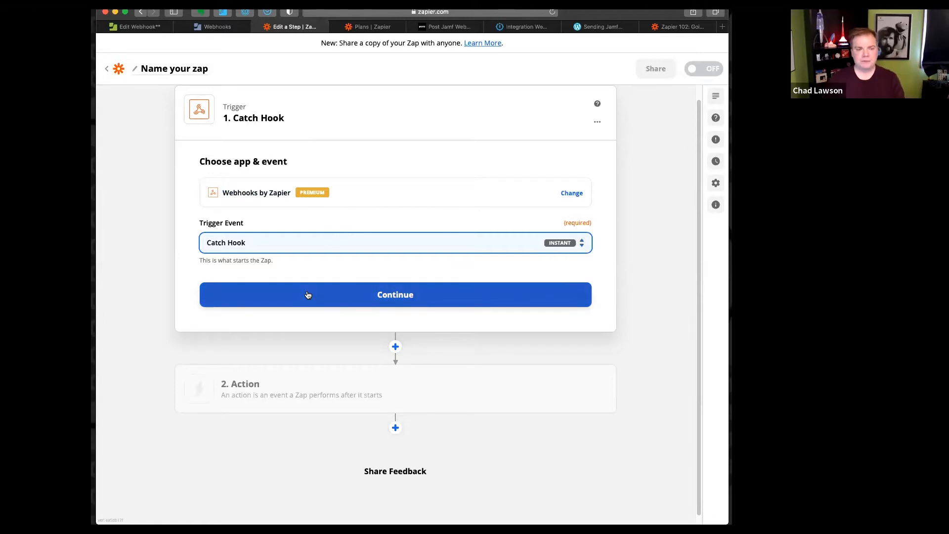
{"action": "left_click", "coordinate": [394, 294]}
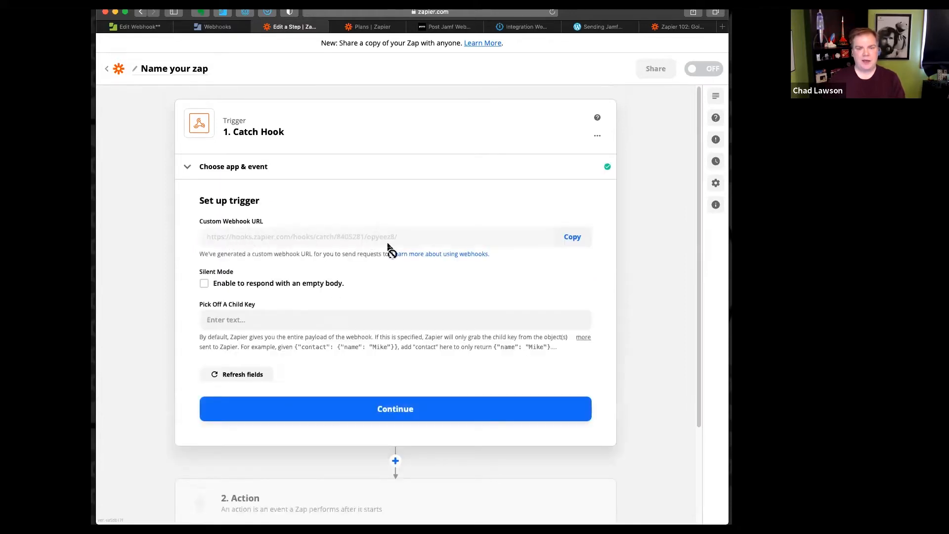
{"action": "left_click", "coordinate": [572, 237]}
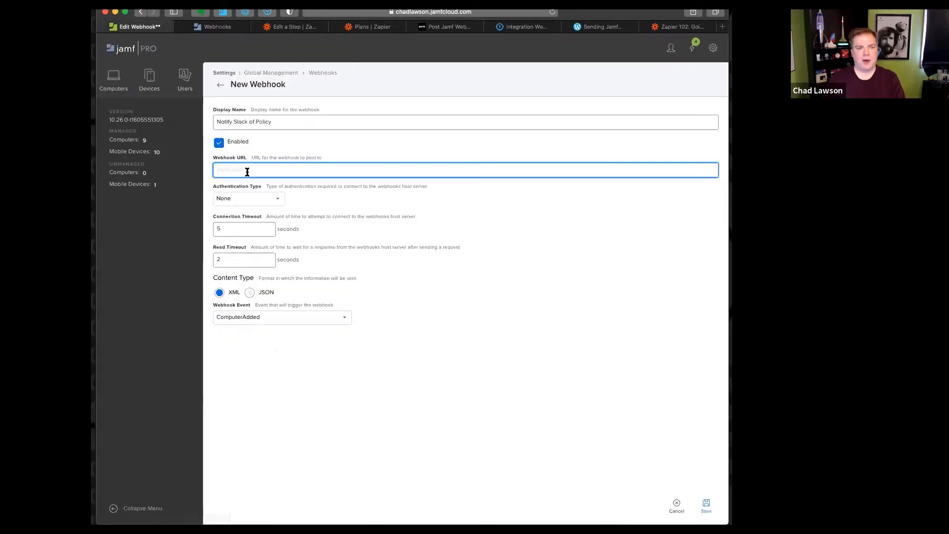
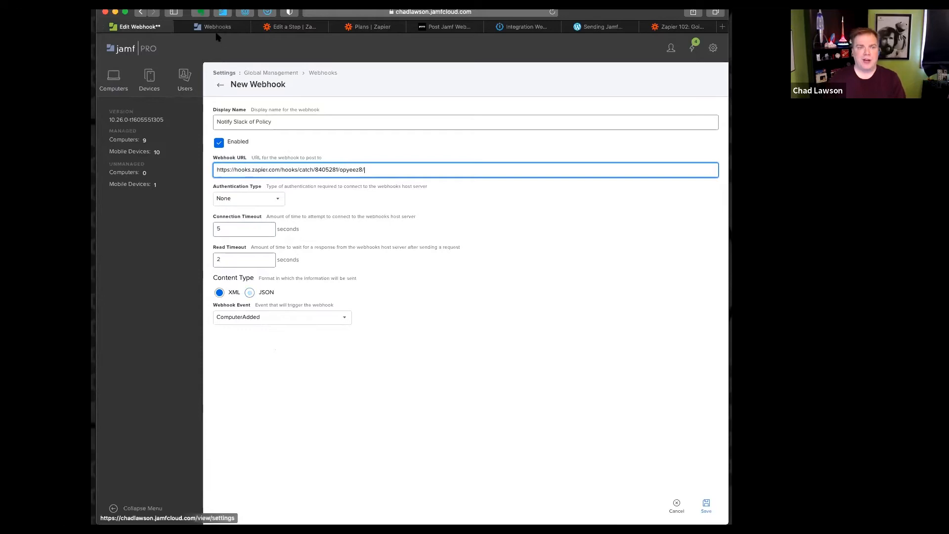
{"action": "left_click", "coordinate": [215, 27]}
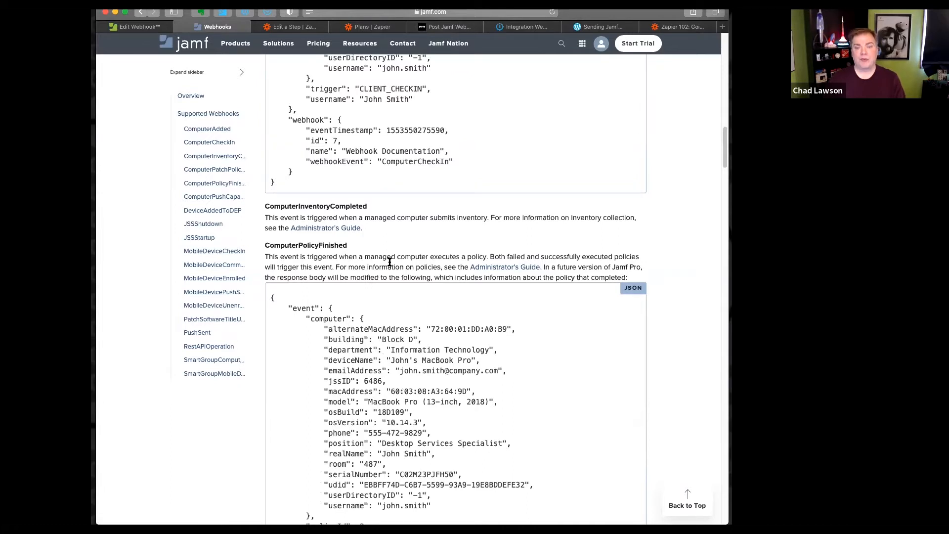
Scroll the Jamf webhook docs to the ComputerPolicyFinished example payload.
{"action": "scroll", "scroll_direction": "down", "scroll_amount": 3}
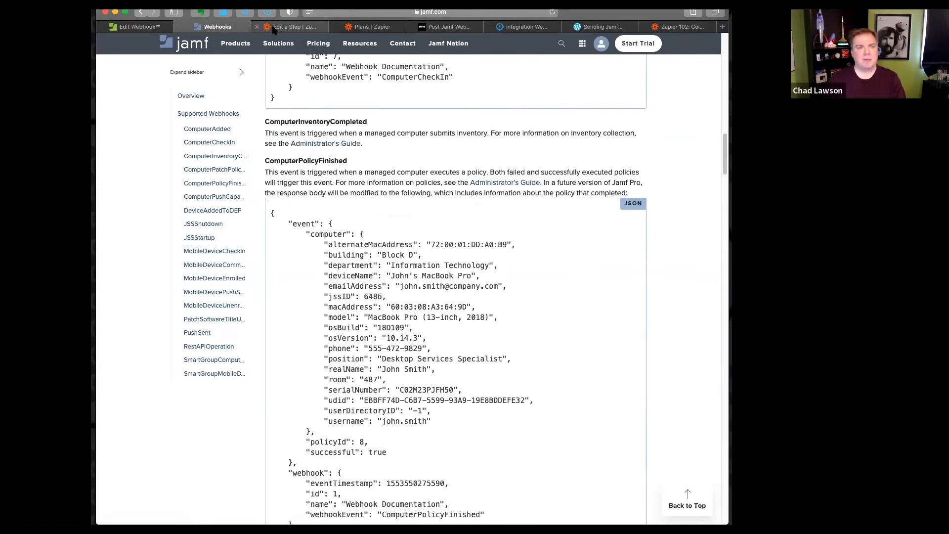
Set the Jamf webhook content type to JSON and list the webhook event choices.
{"action": "left_click", "coordinate": [134, 26]}
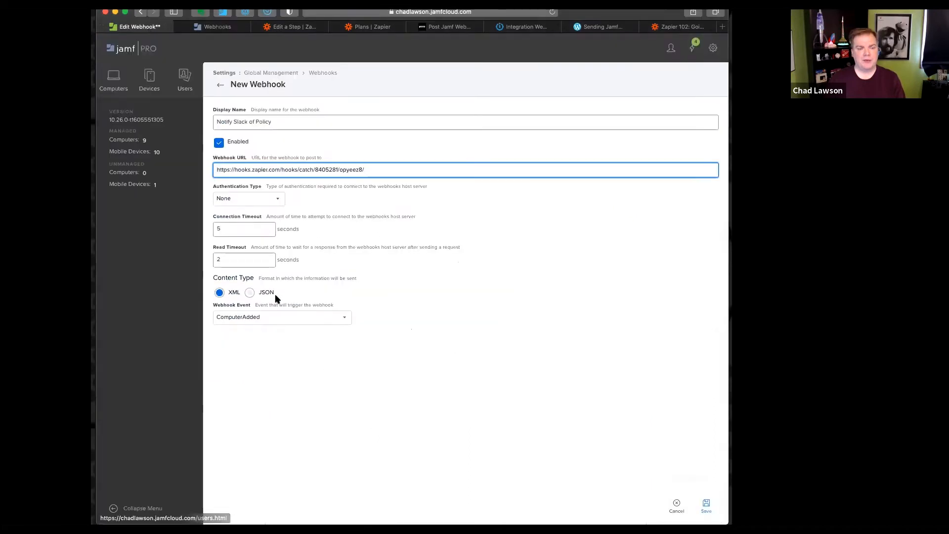
{"action": "left_click", "coordinate": [250, 292]}
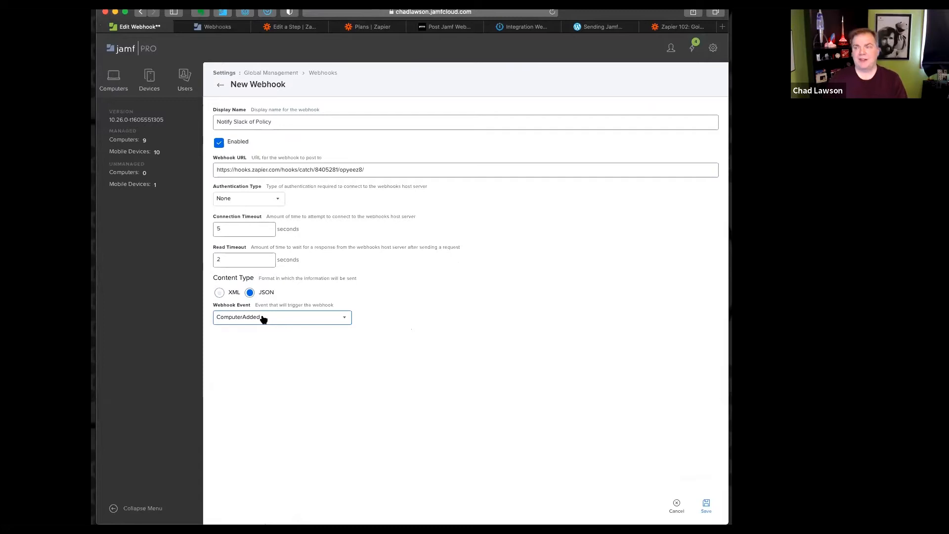
{"action": "left_click", "coordinate": [282, 317]}
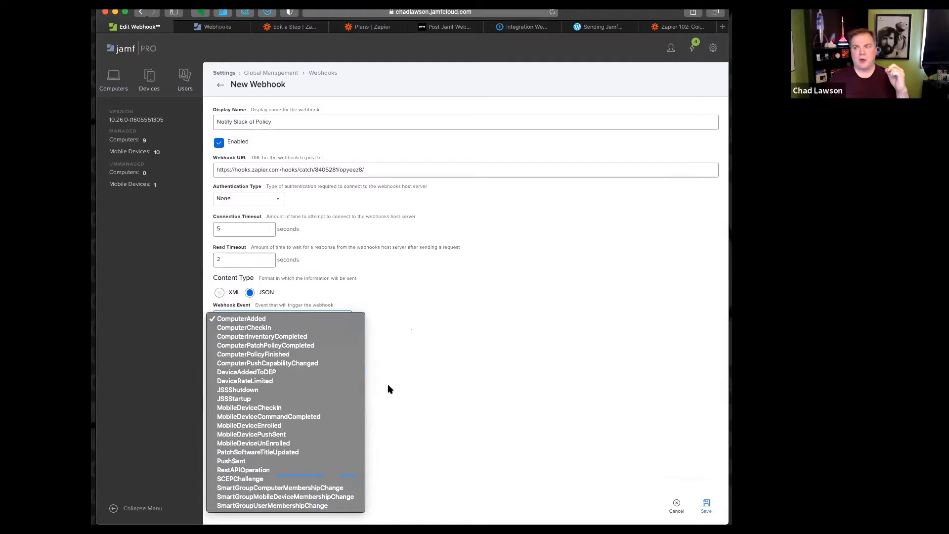
{"action": "mouse_move", "coordinate": [294, 372]}
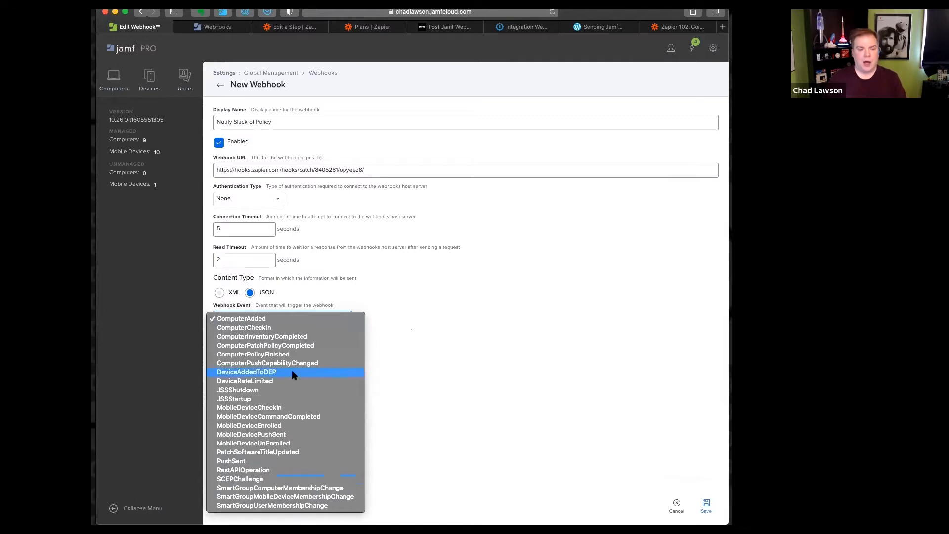
{"action": "mouse_move", "coordinate": [254, 318]}
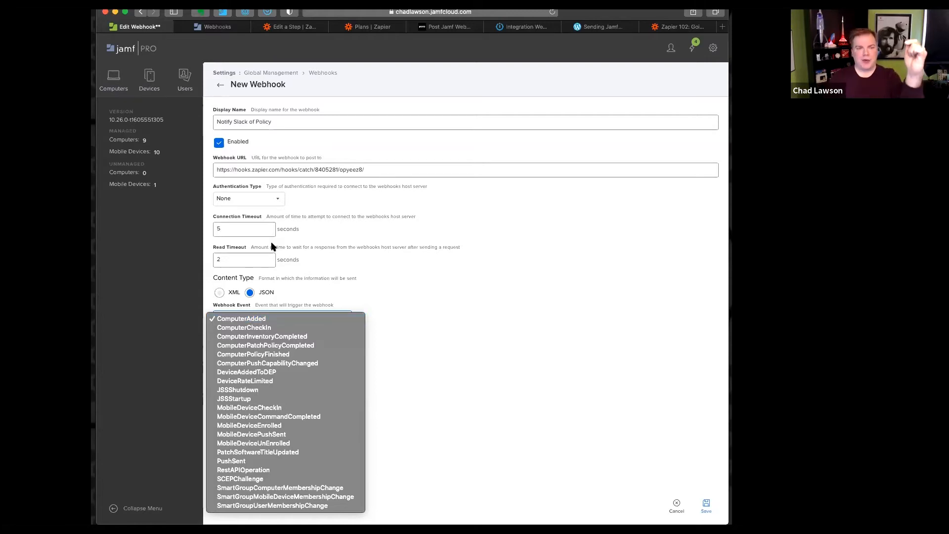
{"action": "mouse_move", "coordinate": [284, 272]}
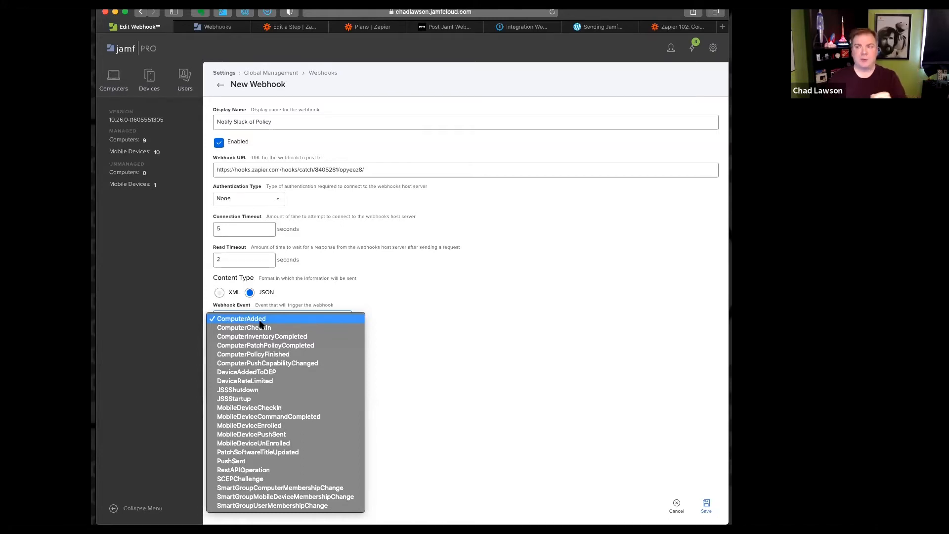
{"action": "mouse_move", "coordinate": [315, 307]}
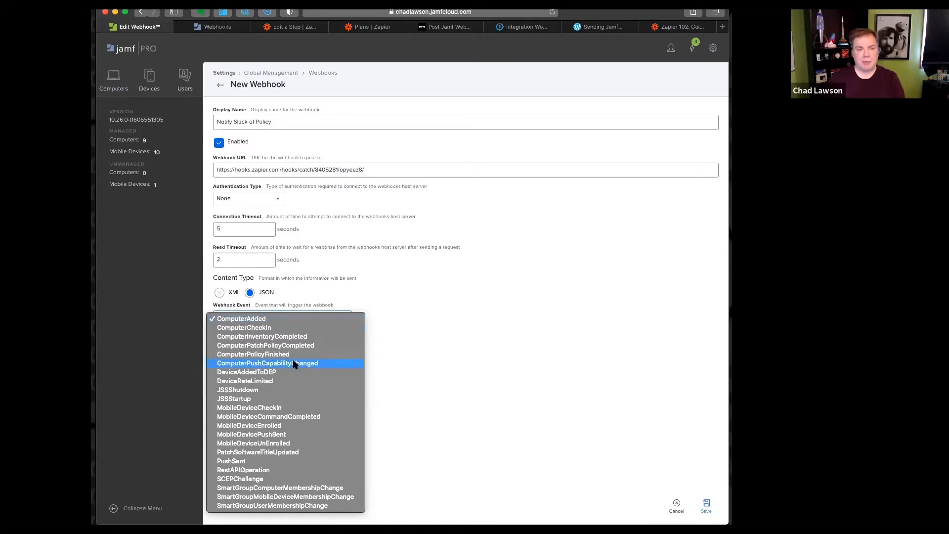
{"action": "mouse_move", "coordinate": [245, 381]}
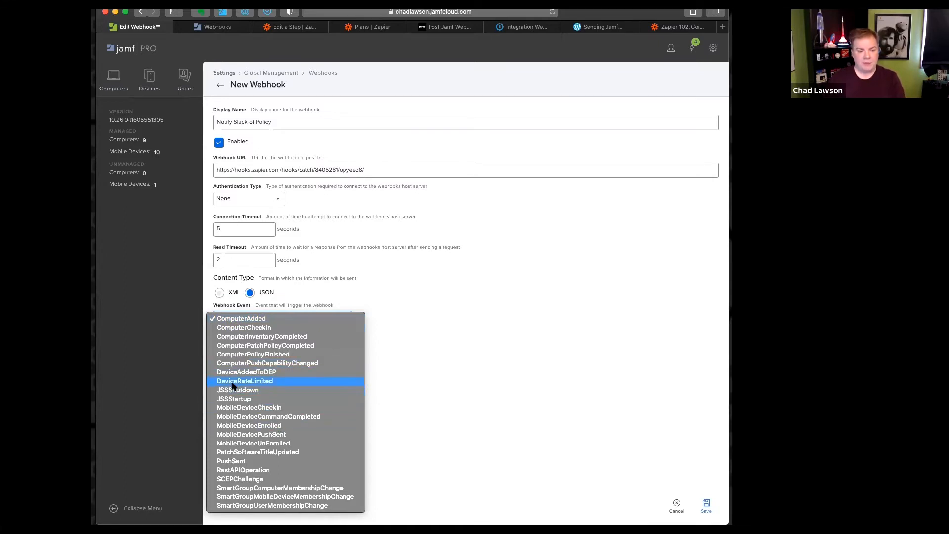
{"action": "mouse_move", "coordinate": [253, 354]}
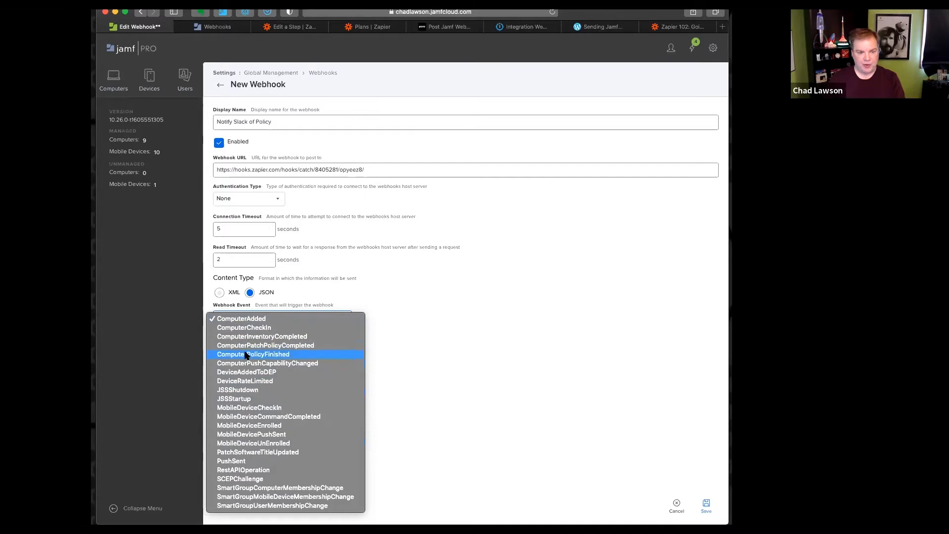
Save the webhook with ComputerPolicyFinished as its trigger event.
{"action": "left_click", "coordinate": [253, 354]}
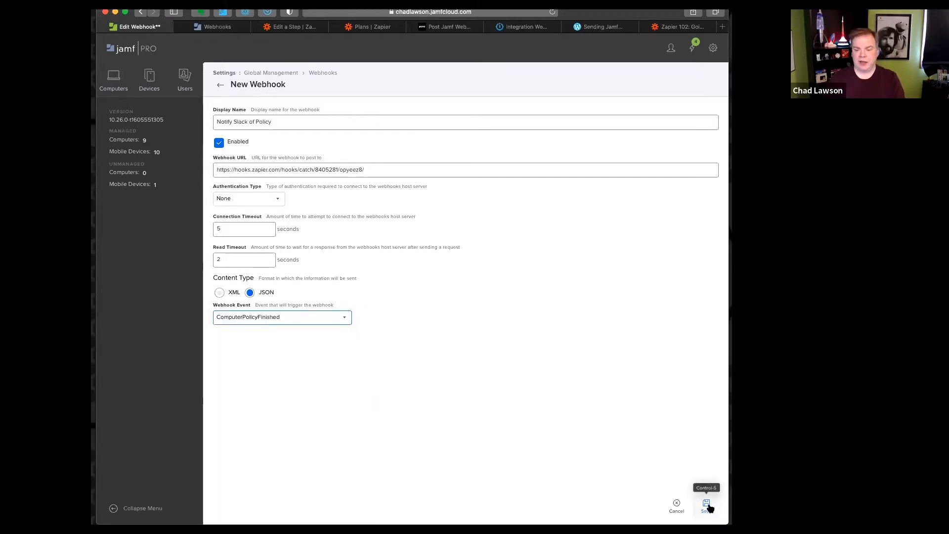
{"action": "left_click", "coordinate": [706, 505]}
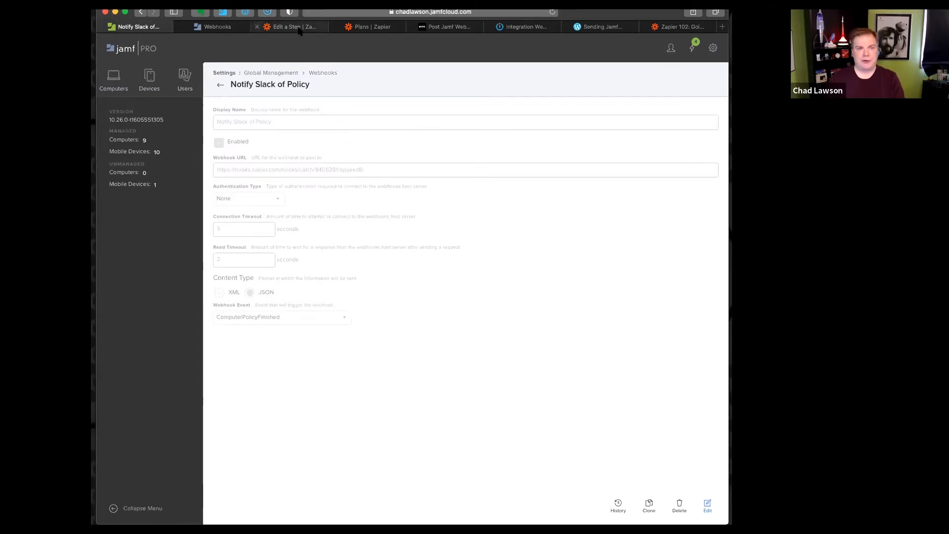
Finish the Zapier Catch Hook trigger setup so it awaits a test request.
{"action": "left_click", "coordinate": [289, 27]}
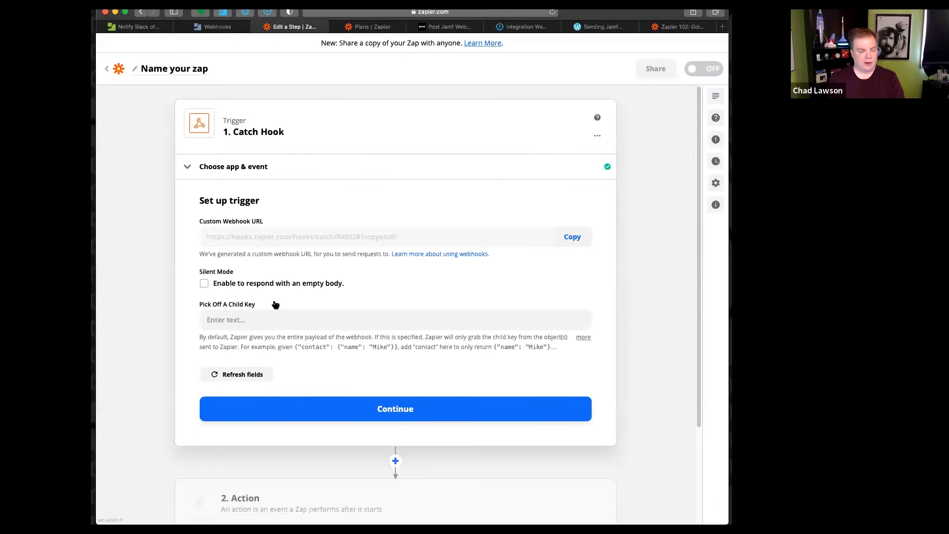
{"action": "left_click", "coordinate": [394, 320]}
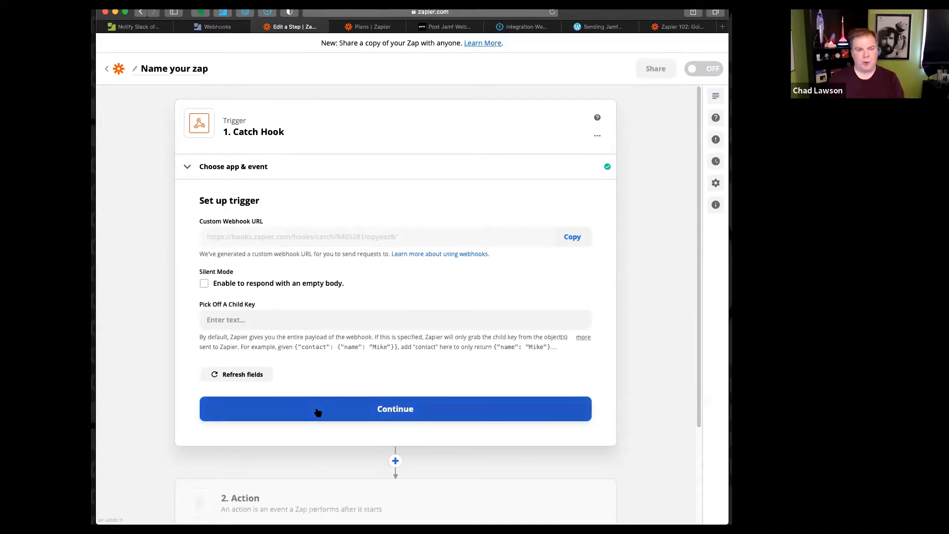
{"action": "left_click", "coordinate": [395, 409]}
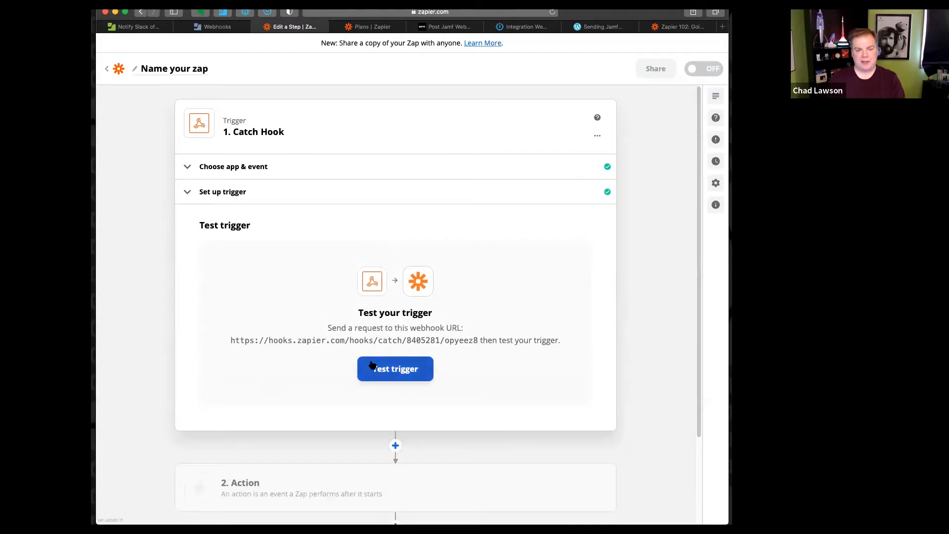
{"action": "mouse_move", "coordinate": [359, 338]}
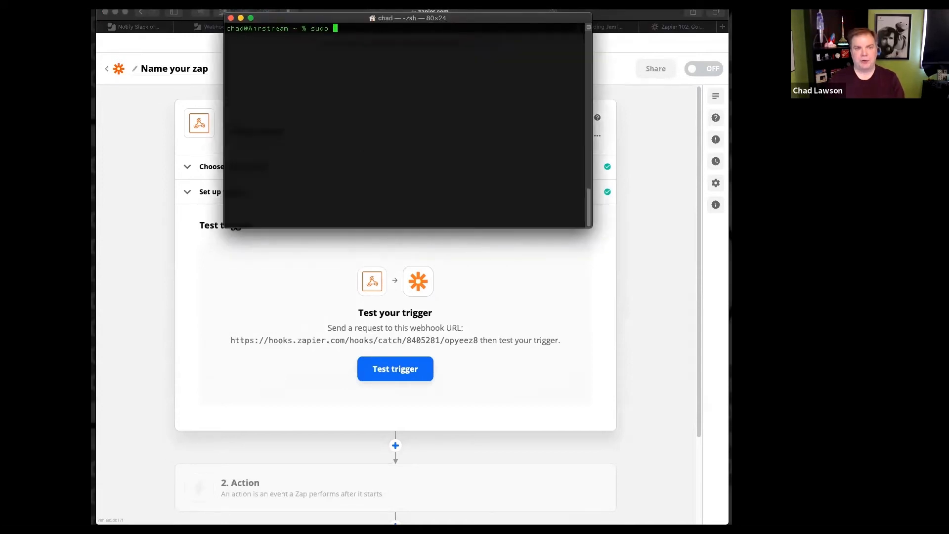
Run 'sudo jamf policy -event' with the policy's custom trigger in Terminal.
{"action": "type", "text": "jamf po"}
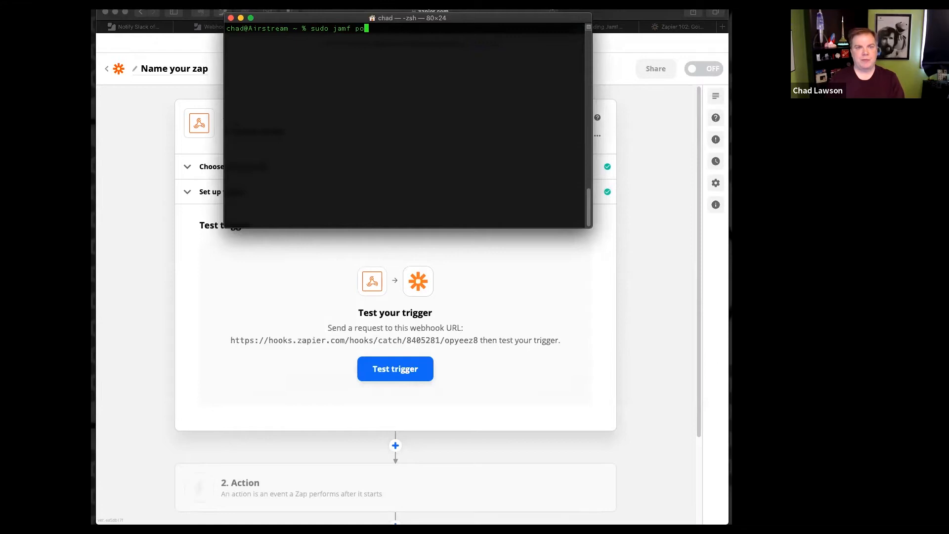
{"action": "type", "text": "licy -"}
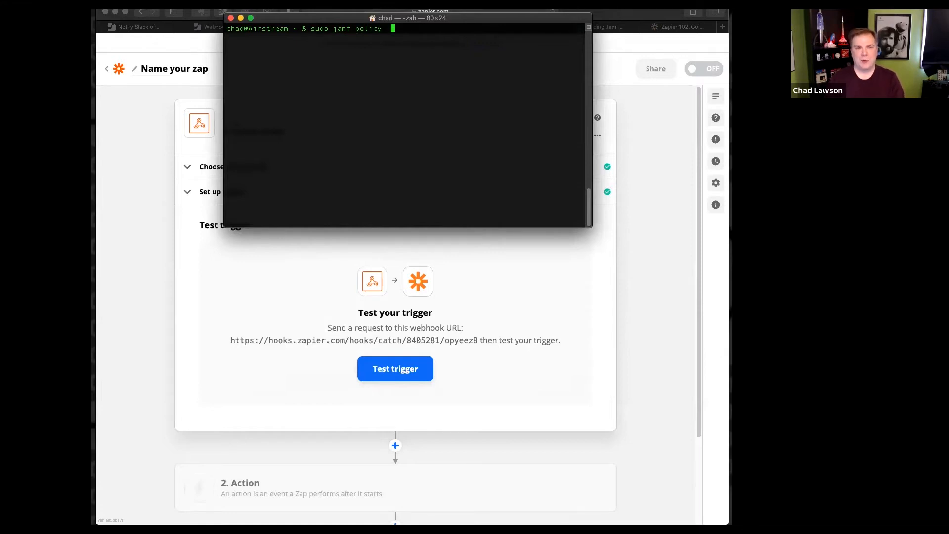
{"action": "type", "text": "event"}
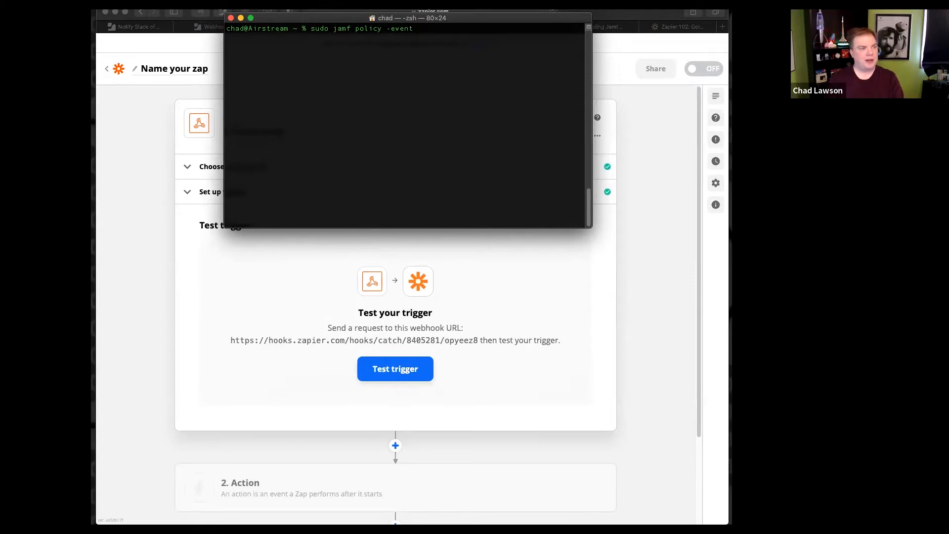
{"action": "type", "text": "somepolic"}
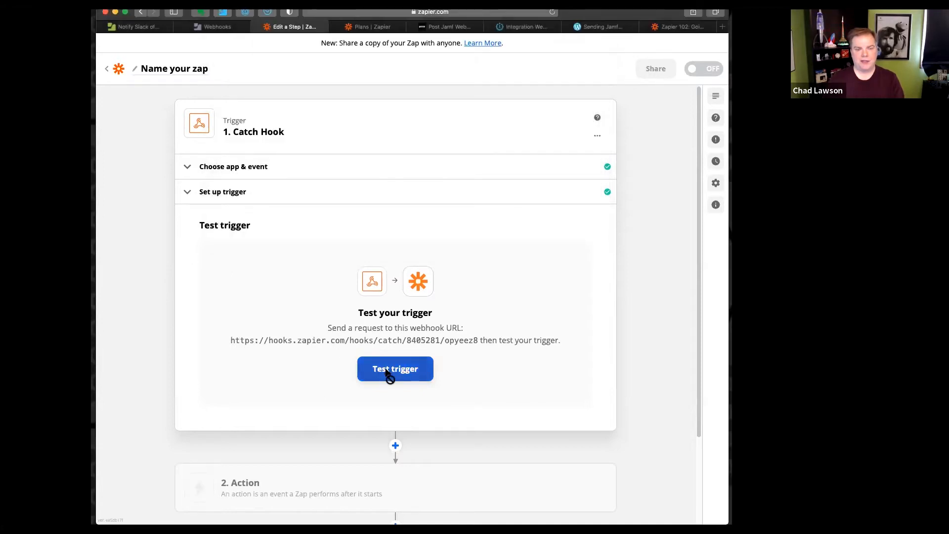
Test the Zapier trigger and review the received ComputerPolicyFinished request data.
{"action": "left_click", "coordinate": [394, 368]}
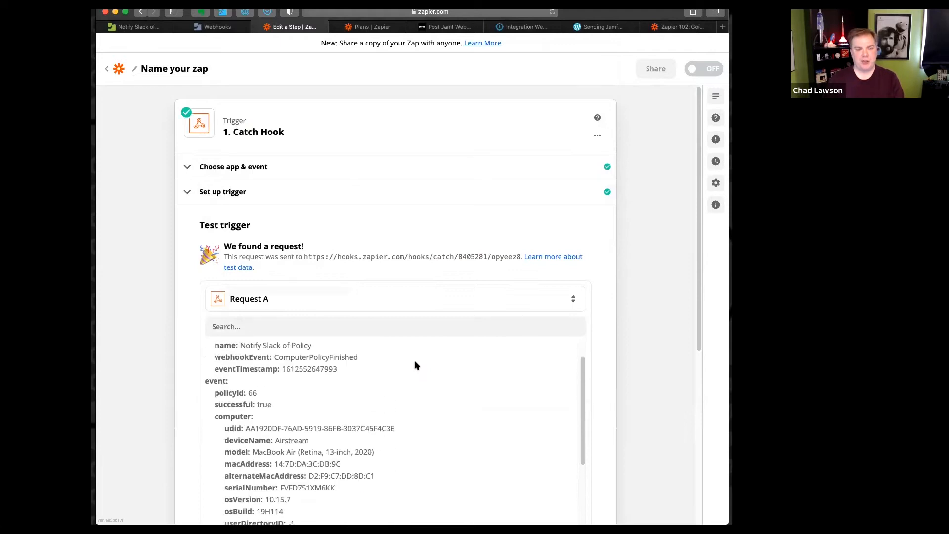
{"action": "scroll", "scroll_direction": "down", "scroll_amount": 3}
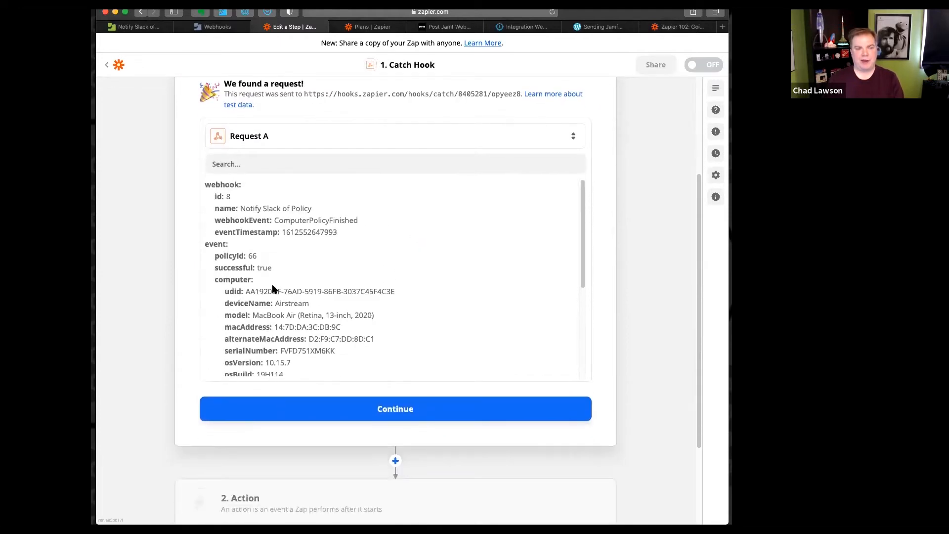
{"action": "scroll", "scroll_direction": "down", "scroll_amount": 3}
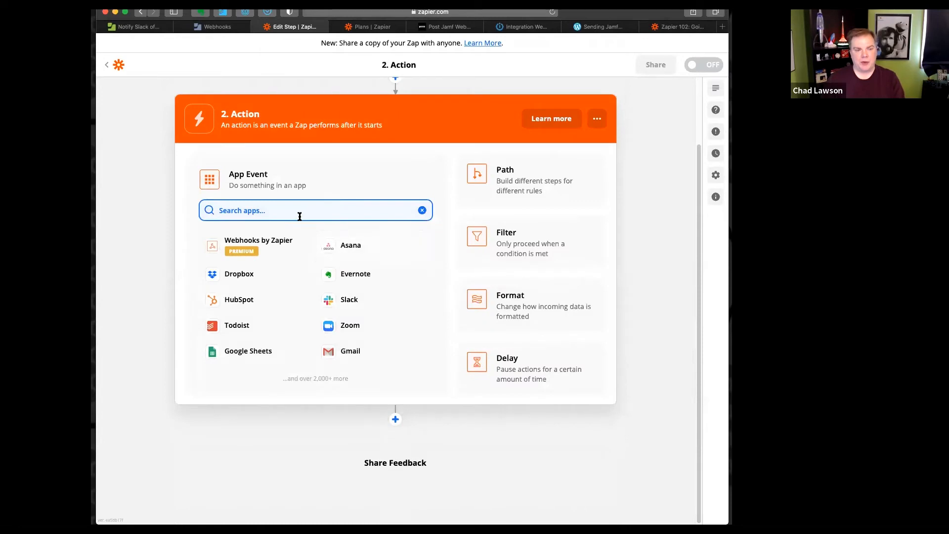
{"action": "mouse_move", "coordinate": [332, 268]}
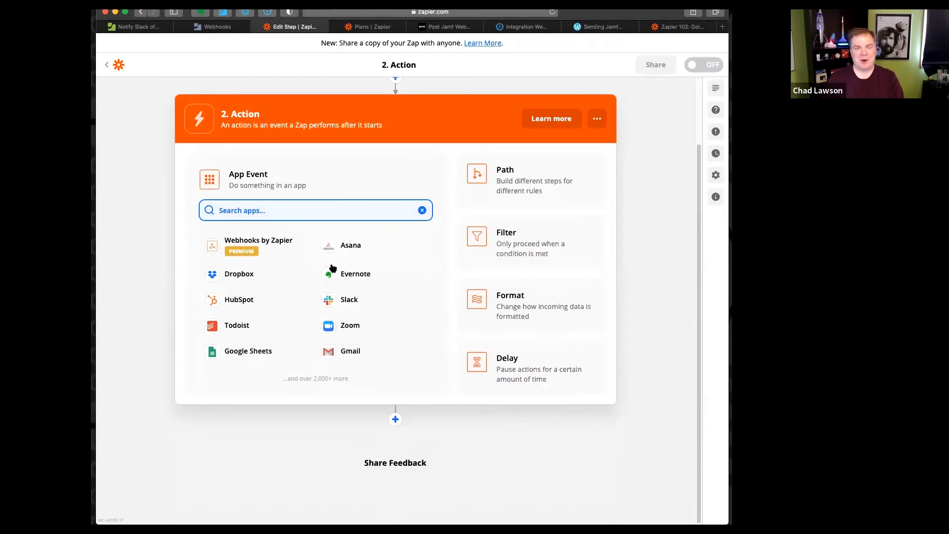
Make the Zapier action Slack's Send Channel Message, using the existing connected Slack account.
{"action": "left_click", "coordinate": [349, 299]}
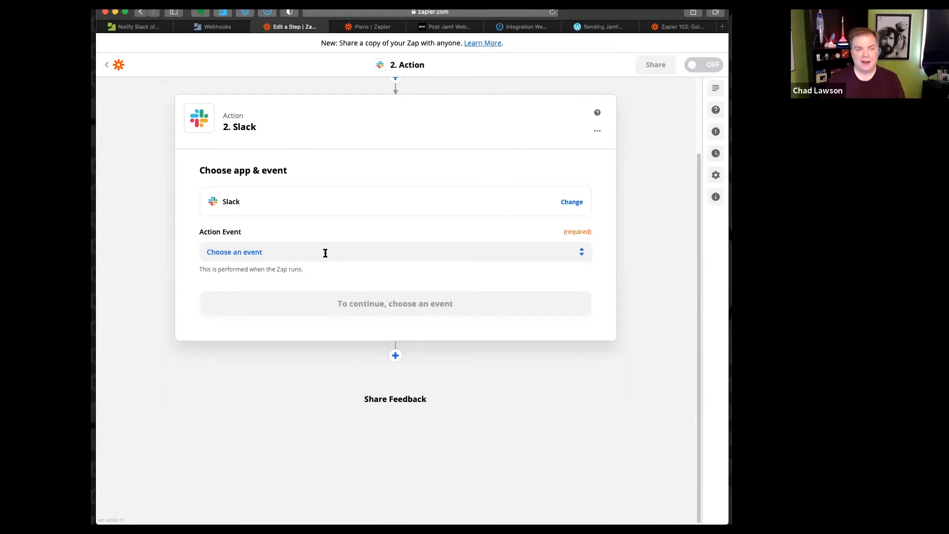
{"action": "left_click", "coordinate": [394, 252]}
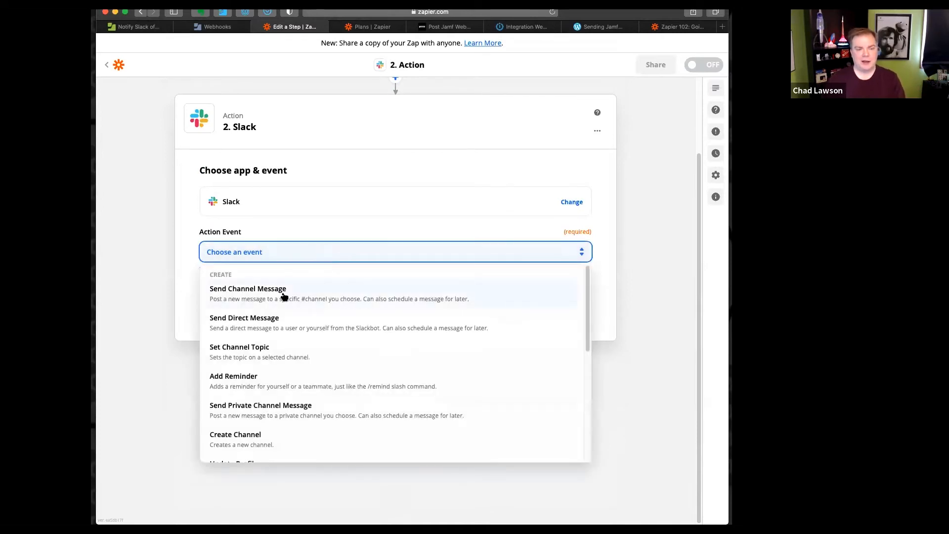
{"action": "left_click", "coordinate": [248, 288]}
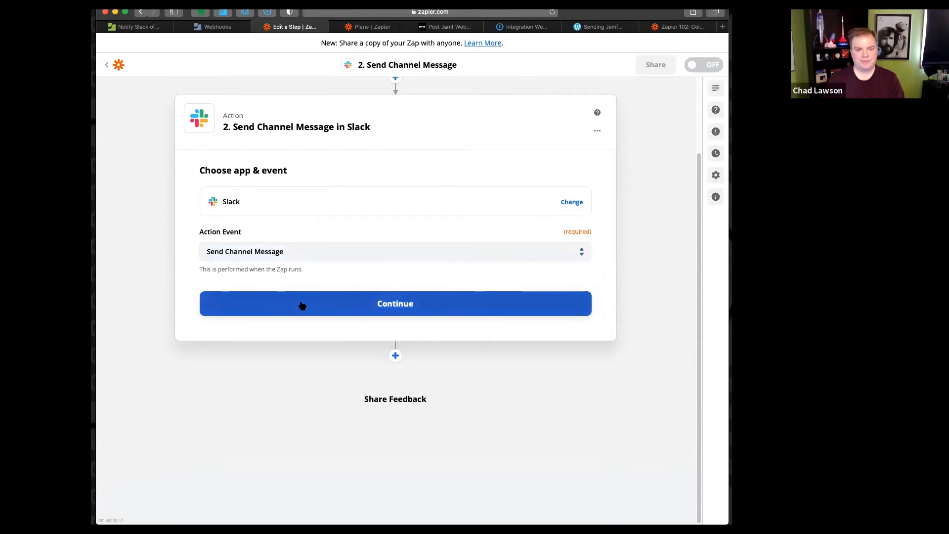
{"action": "left_click", "coordinate": [394, 303]}
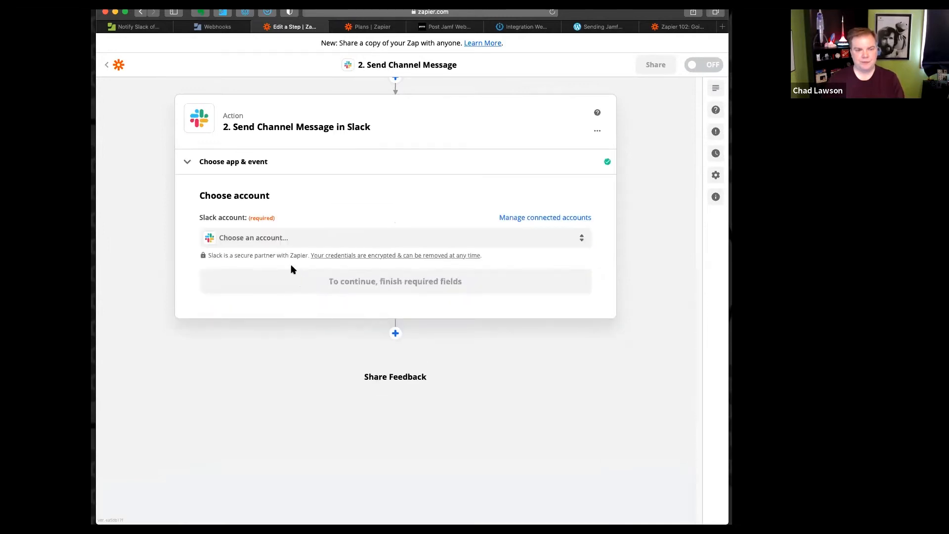
{"action": "left_click", "coordinate": [395, 237]}
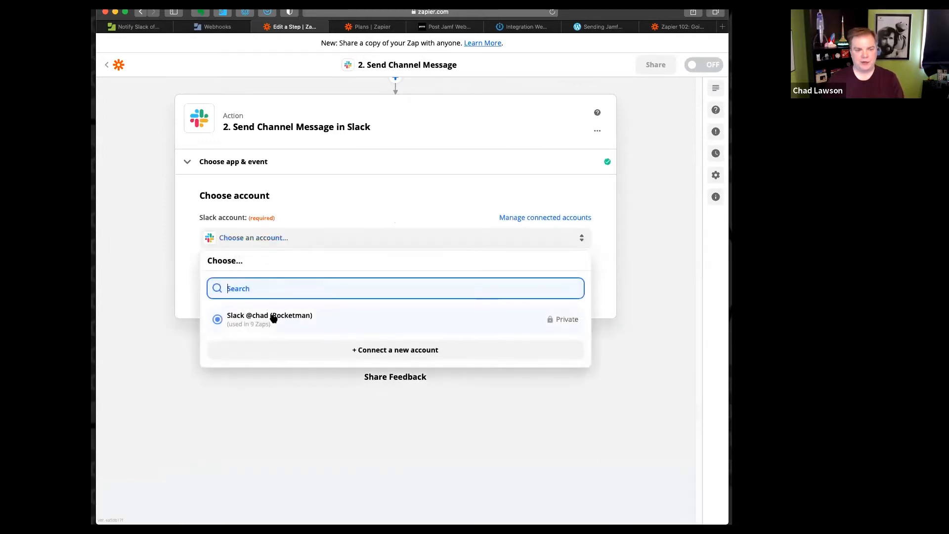
{"action": "left_click", "coordinate": [269, 315]}
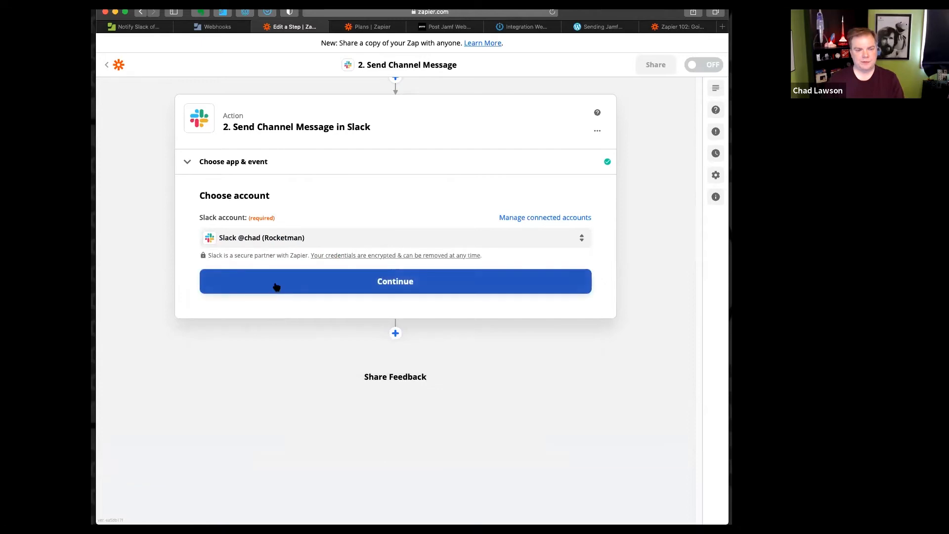
{"action": "left_click", "coordinate": [394, 280]}
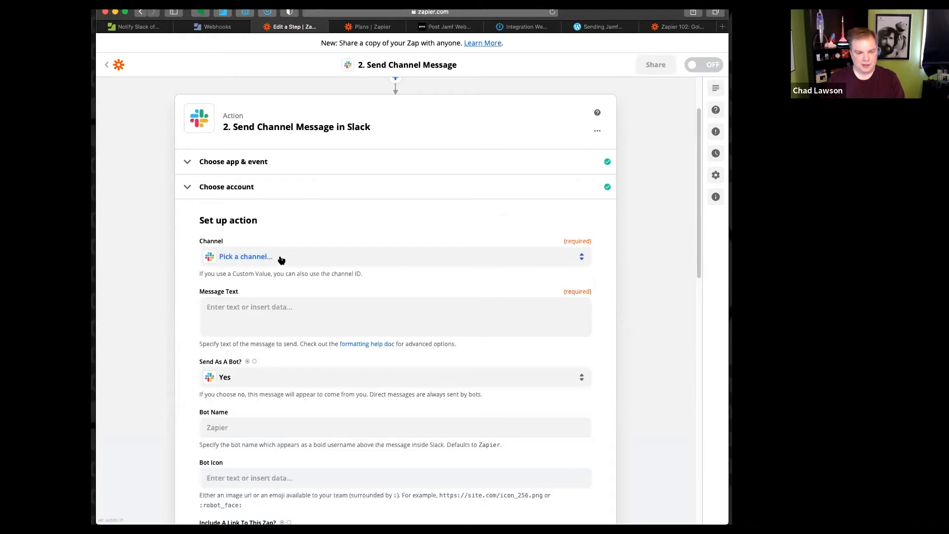
Post to jamf-notifications: 'That super important policy ran:' with device name and (real name).
{"action": "left_click", "coordinate": [245, 256]}
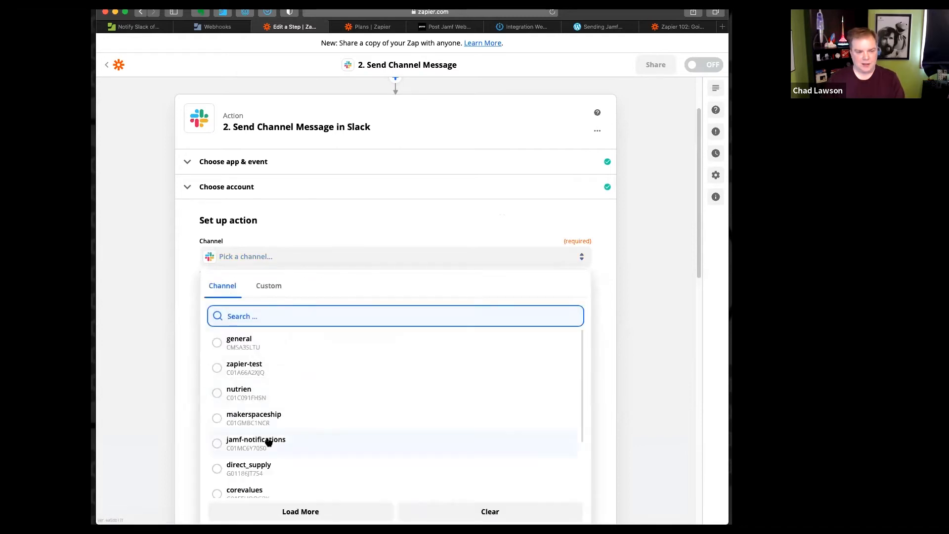
{"action": "left_click", "coordinate": [256, 439]}
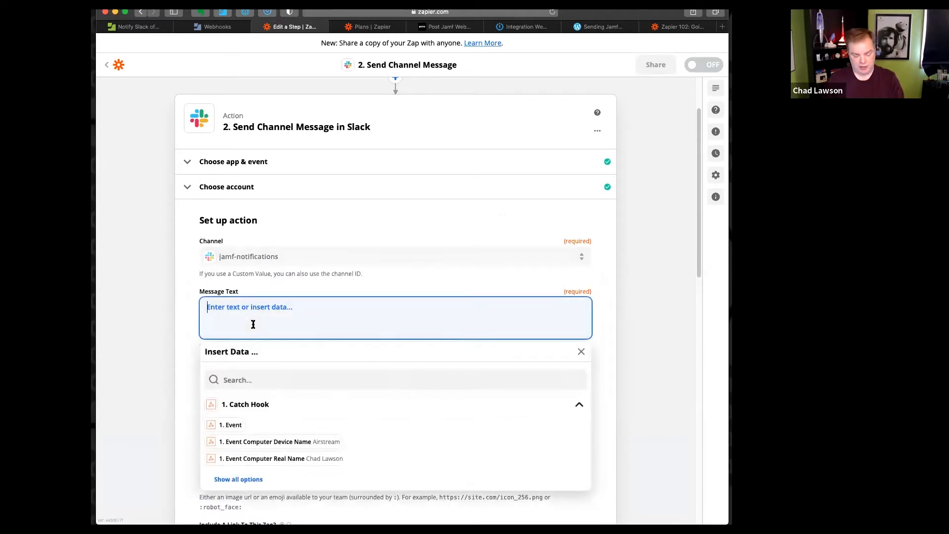
{"action": "type", "text": "That su"}
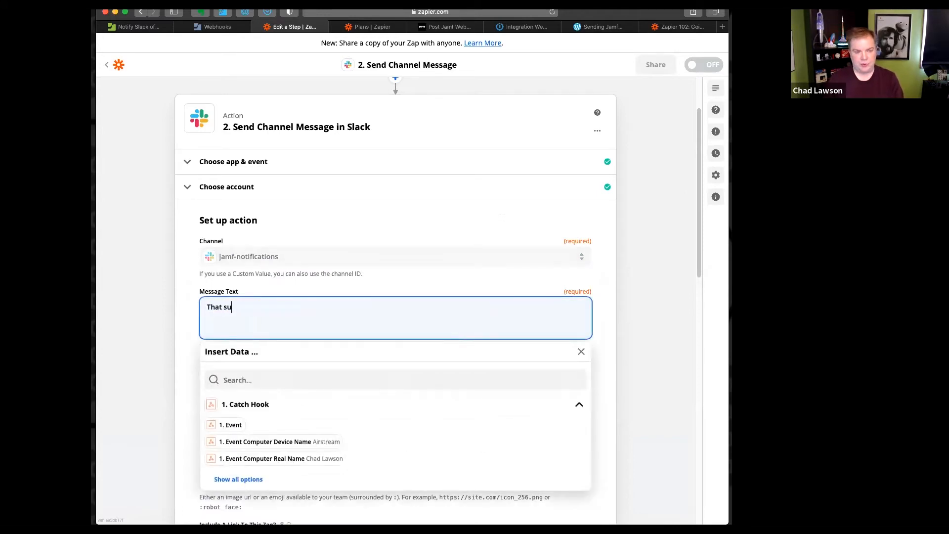
{"action": "type", "text": "per import"}
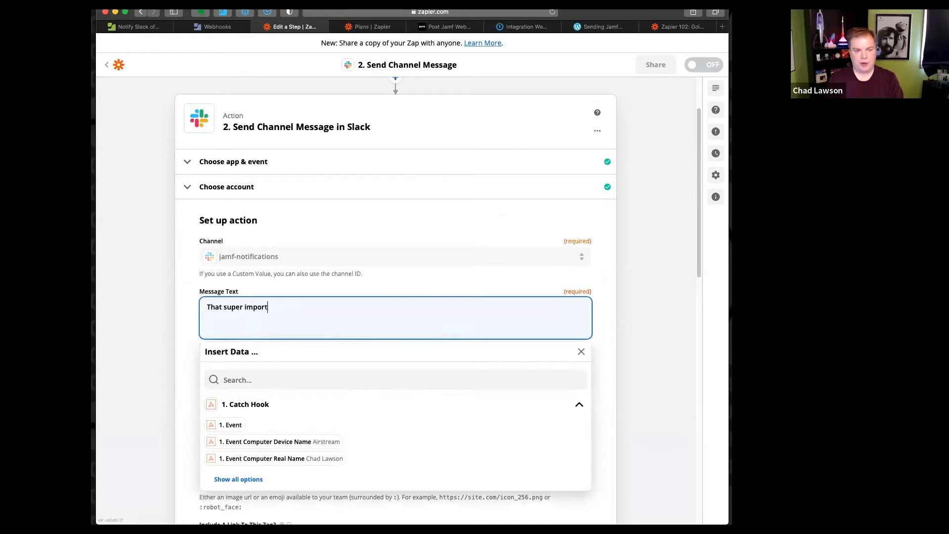
{"action": "type", "text": "ant policy ran:"}
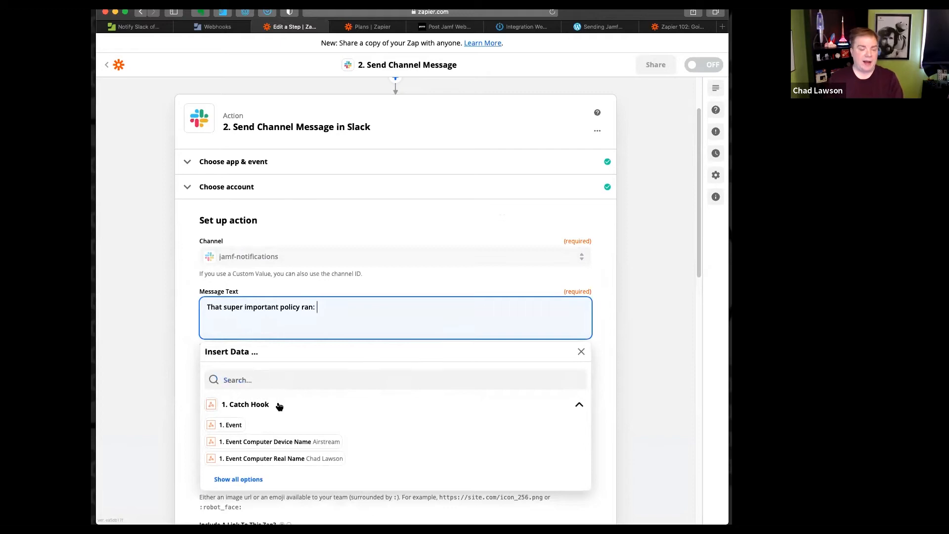
{"action": "mouse_move", "coordinate": [309, 436]}
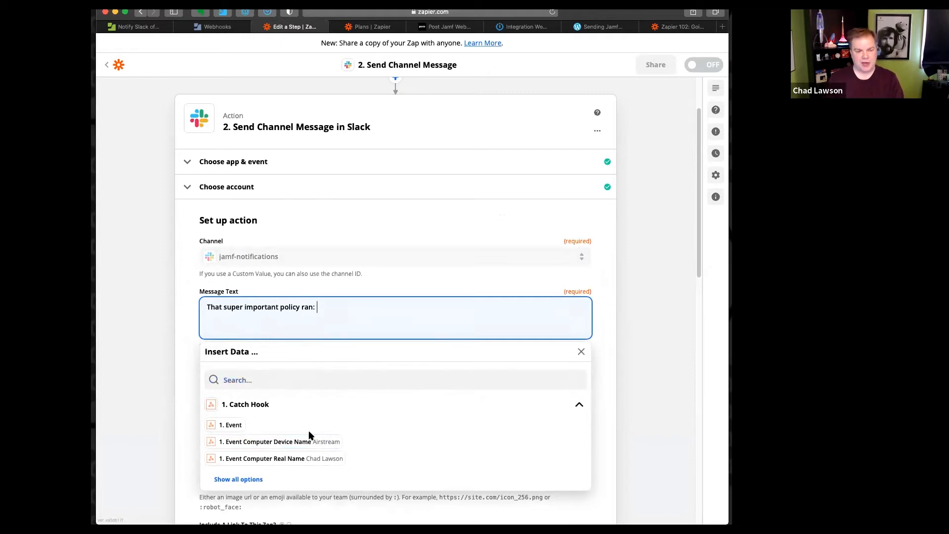
{"action": "left_click", "coordinate": [274, 442]}
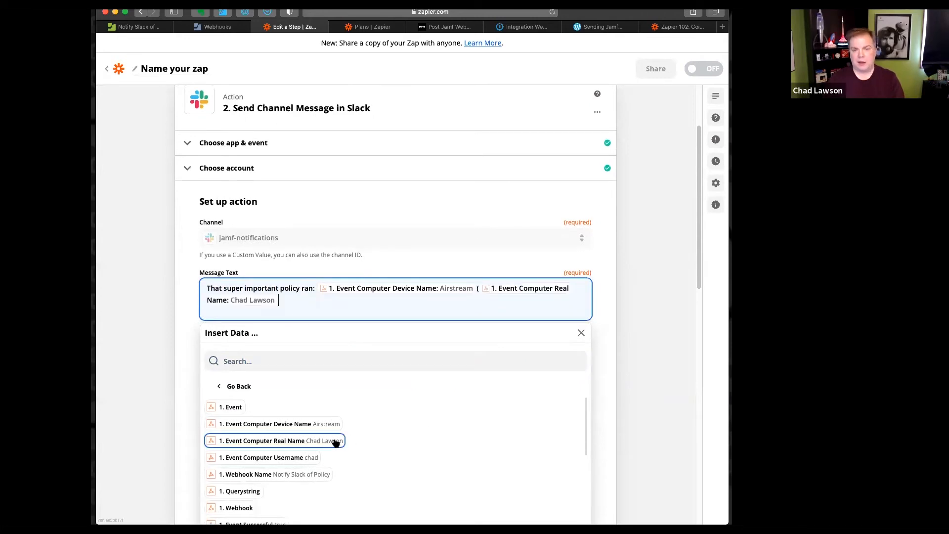
{"action": "type", "text": ")"}
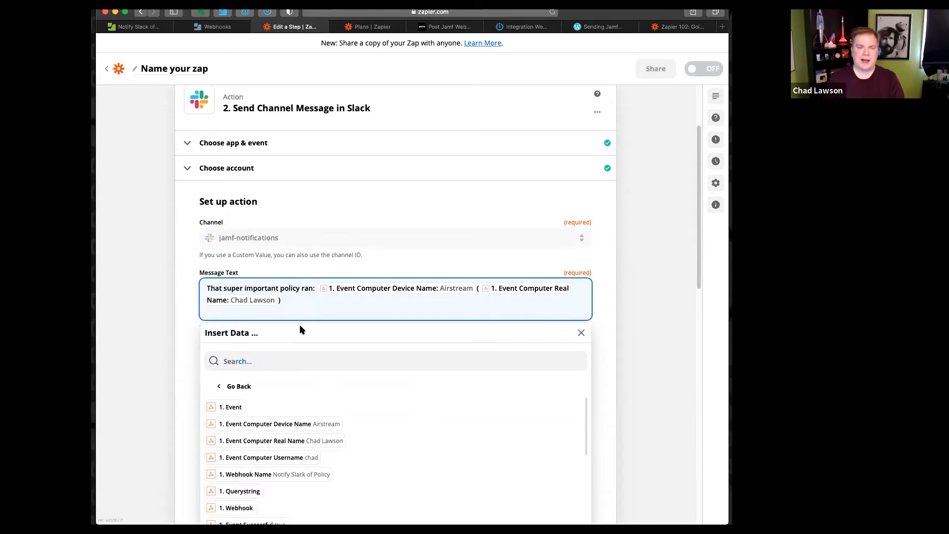
{"action": "mouse_move", "coordinate": [315, 412]}
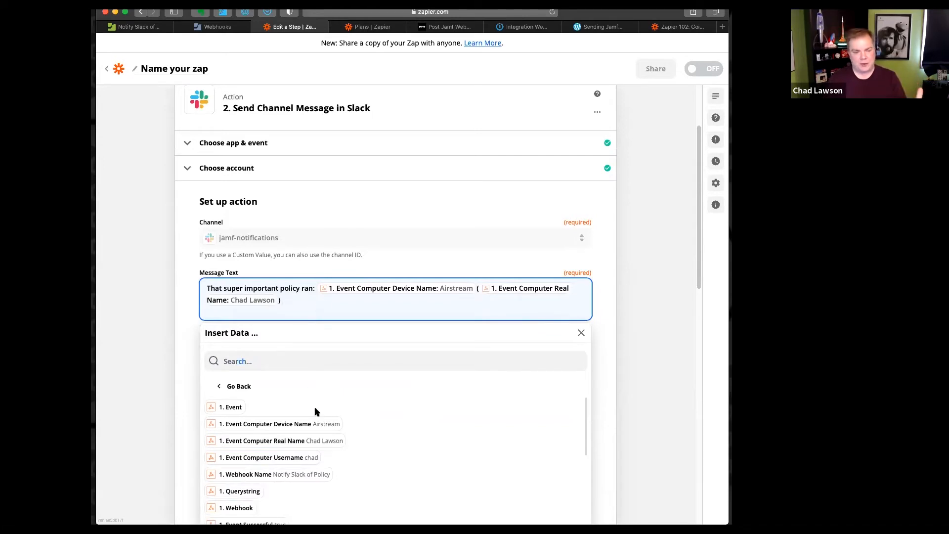
{"action": "left_click", "coordinate": [579, 332]}
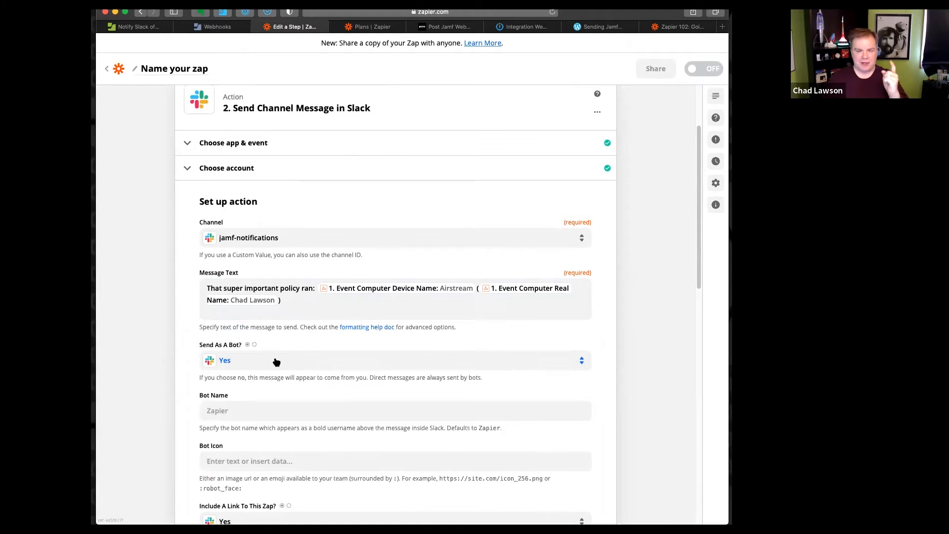
Set the Slack bot name to 'Jamf Alerts' and its icon to :robot_face:.
{"action": "scroll", "scroll_direction": "down", "scroll_amount": 3}
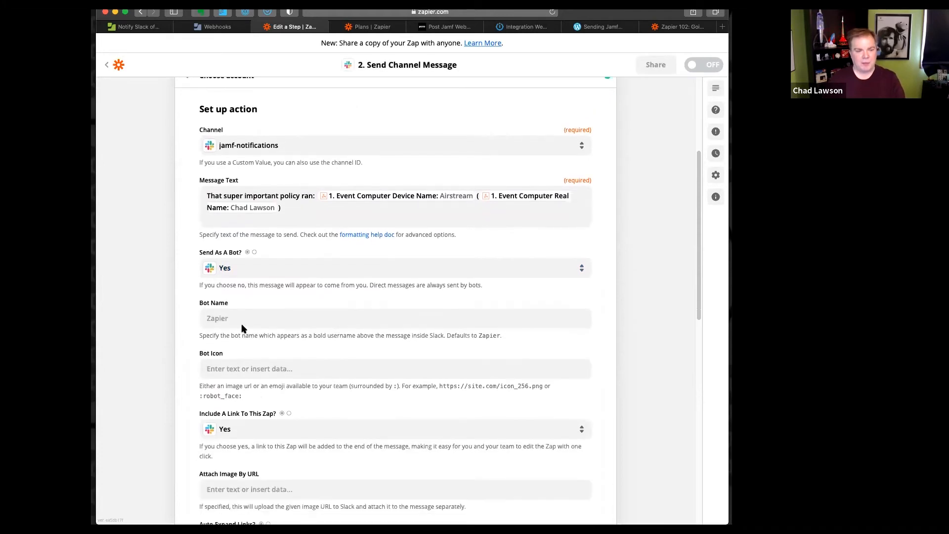
{"action": "left_click", "coordinate": [395, 317]}
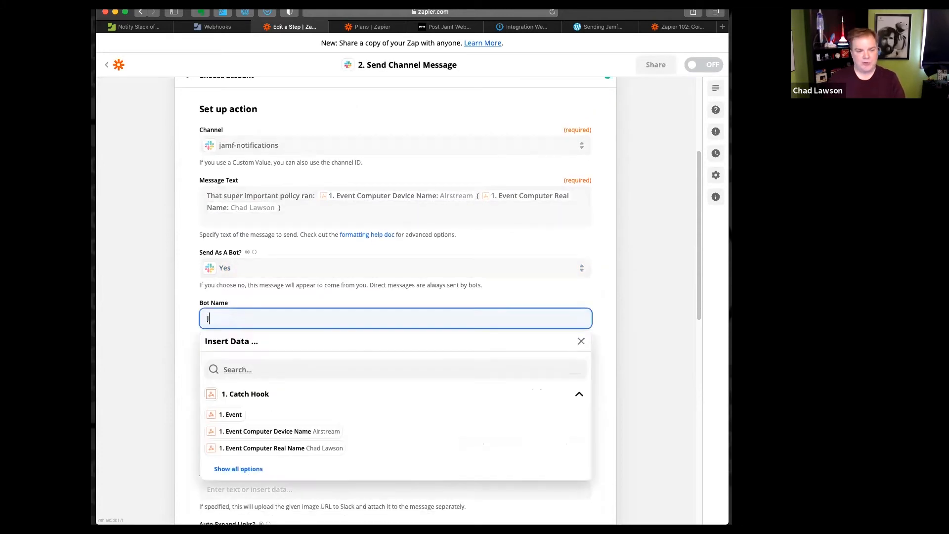
{"action": "type", "text": "Jamf Notific"}
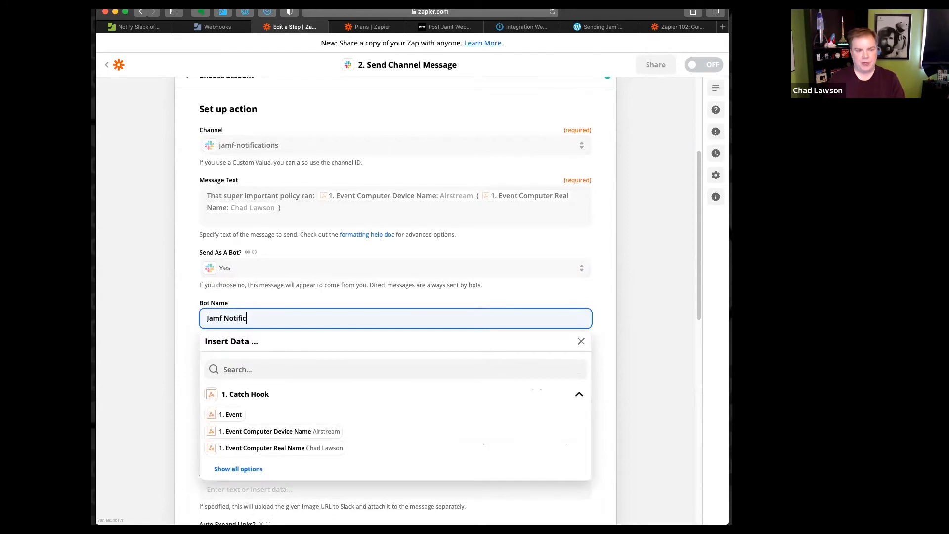
{"action": "key", "text": "BackSpace"}
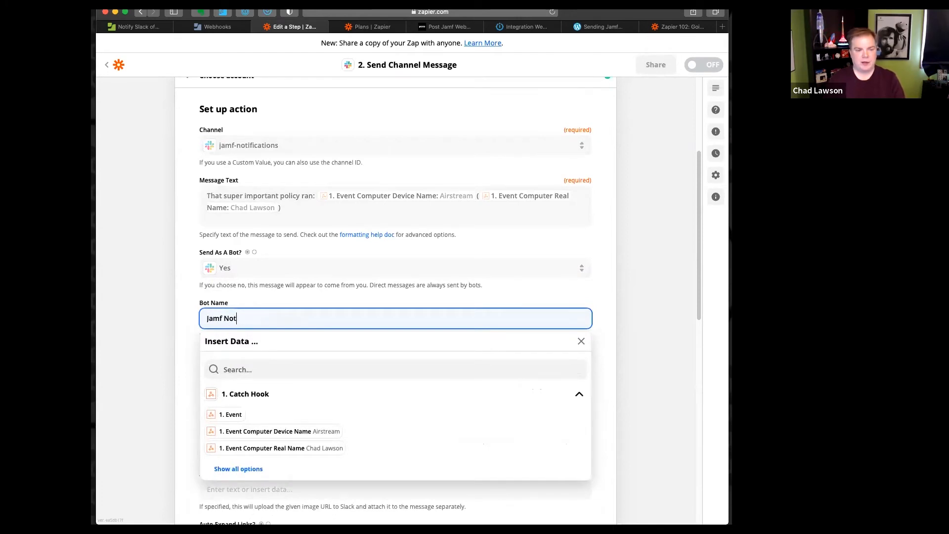
{"action": "type", "text": "Jamf Alerts"}
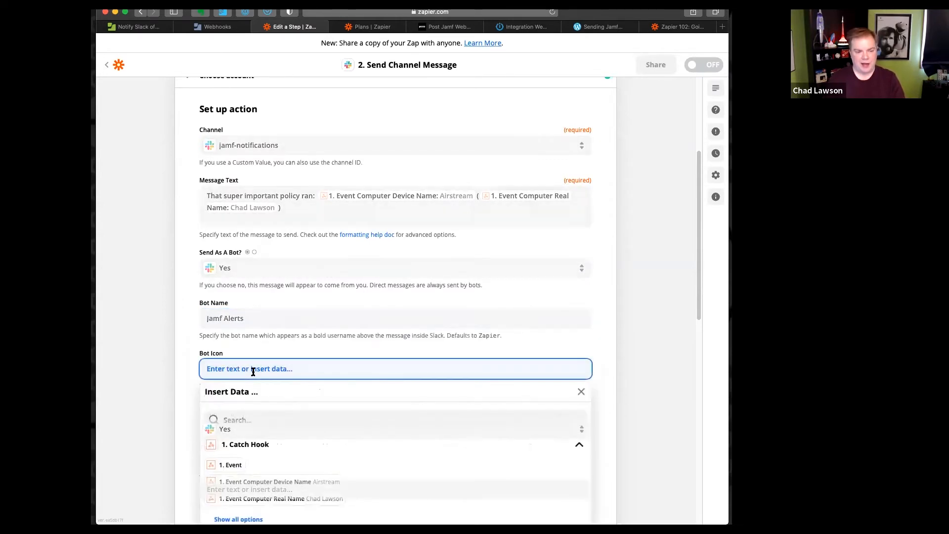
{"action": "type", "text": ":robot_face:"}
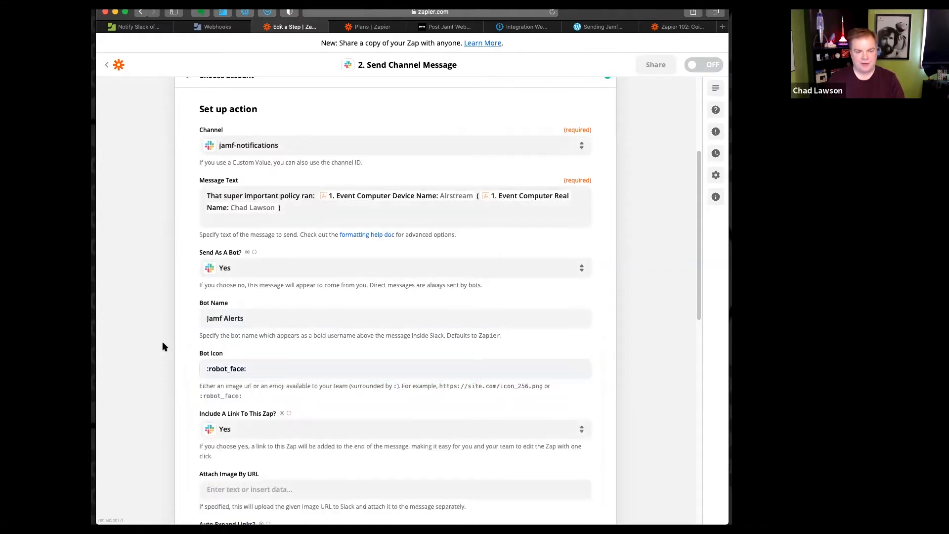
Leave the Zap link out of the message and finish the Slack action setup.
{"action": "scroll", "scroll_direction": "down", "scroll_amount": 3}
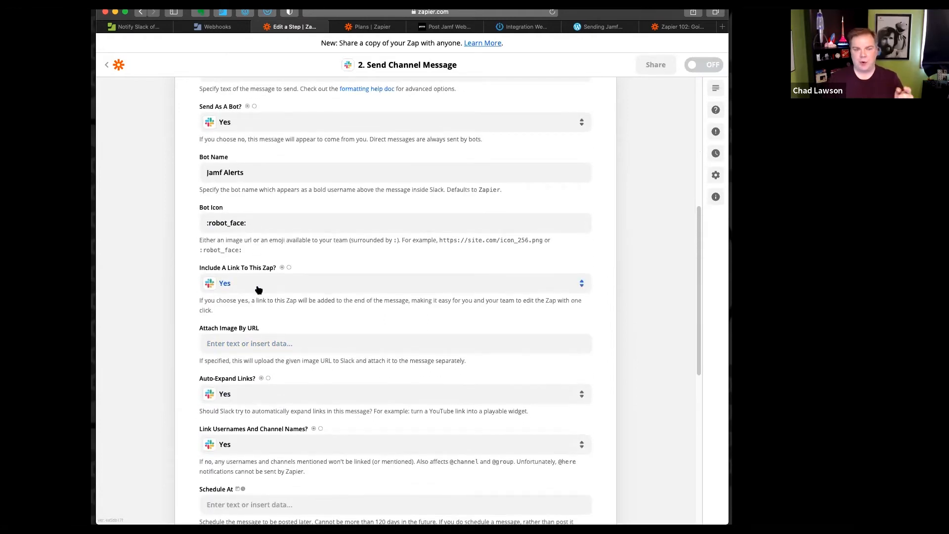
{"action": "left_click", "coordinate": [394, 283]}
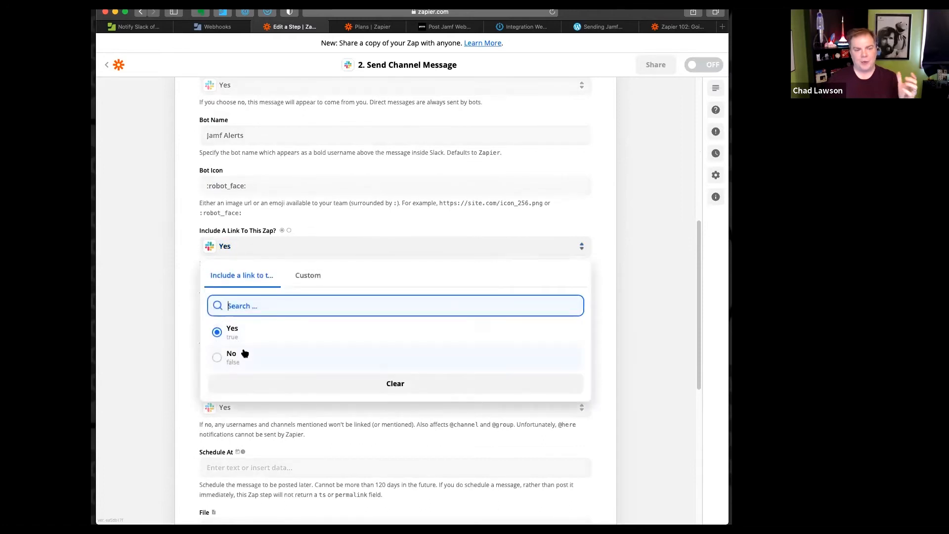
{"action": "left_click", "coordinate": [231, 354]}
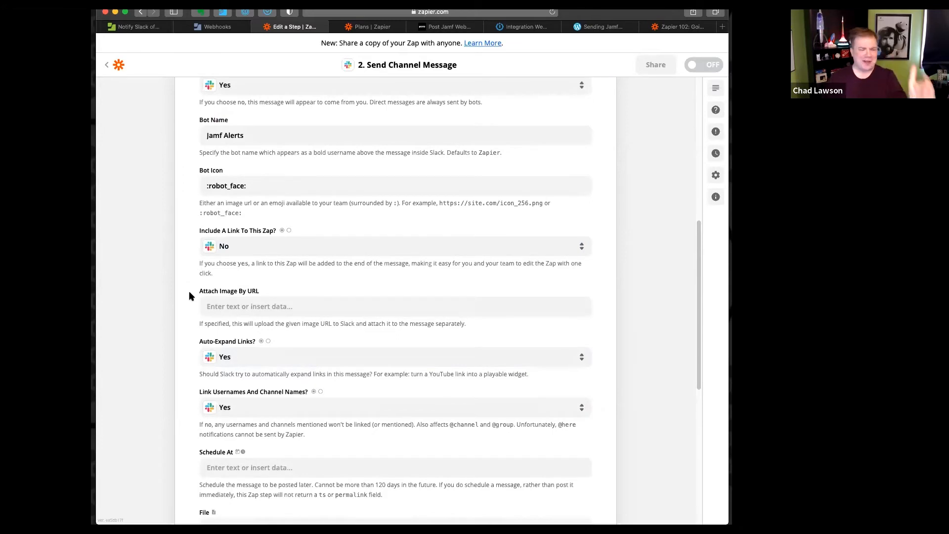
{"action": "mouse_move", "coordinate": [189, 297]}
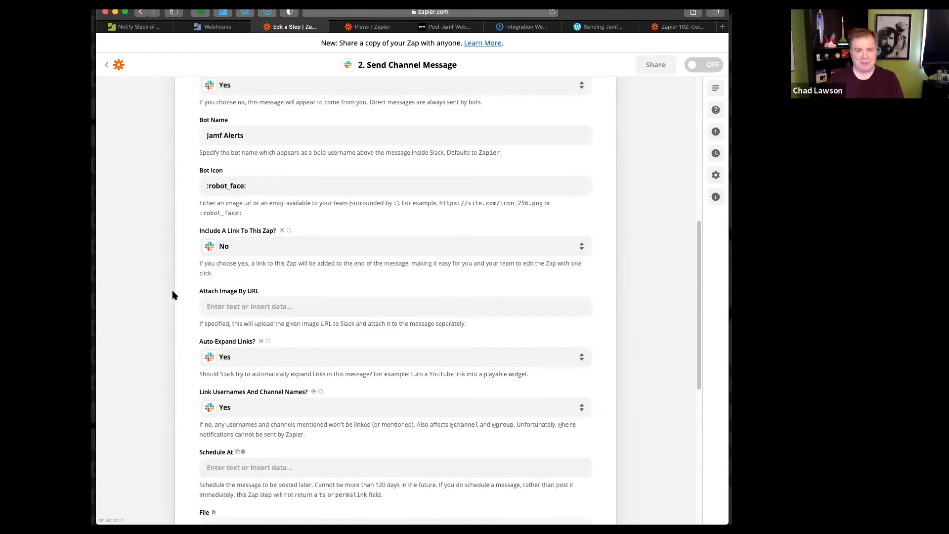
{"action": "scroll", "scroll_direction": "down", "scroll_amount": 3}
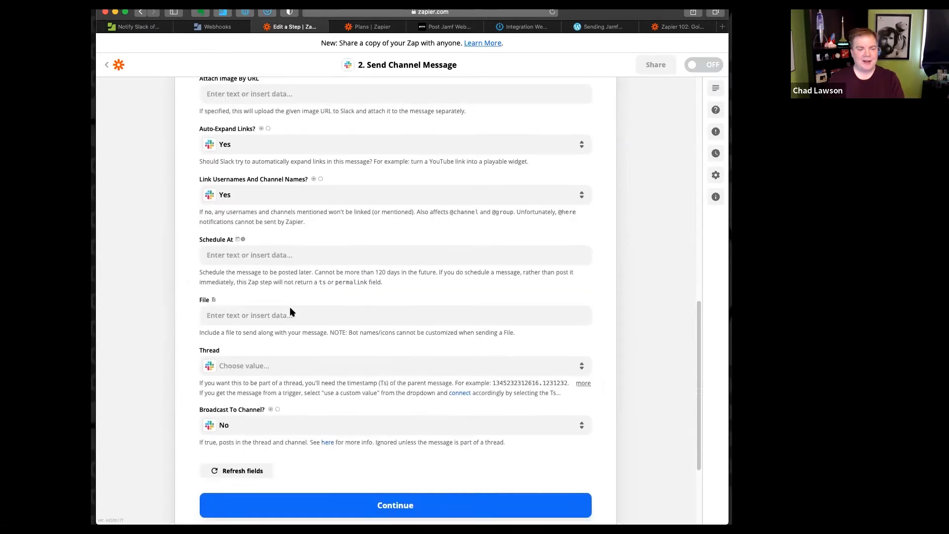
{"action": "scroll", "scroll_direction": "down", "scroll_amount": 3}
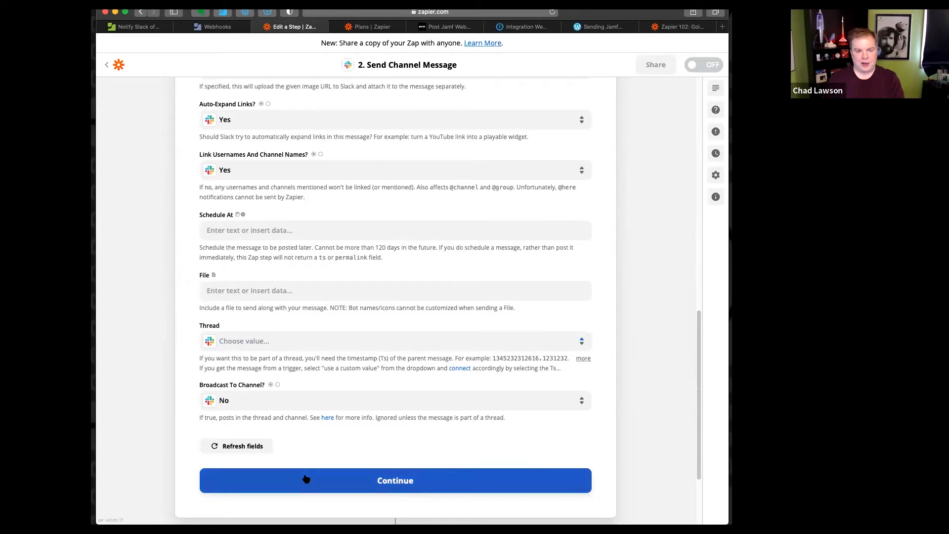
{"action": "mouse_move", "coordinate": [248, 410]}
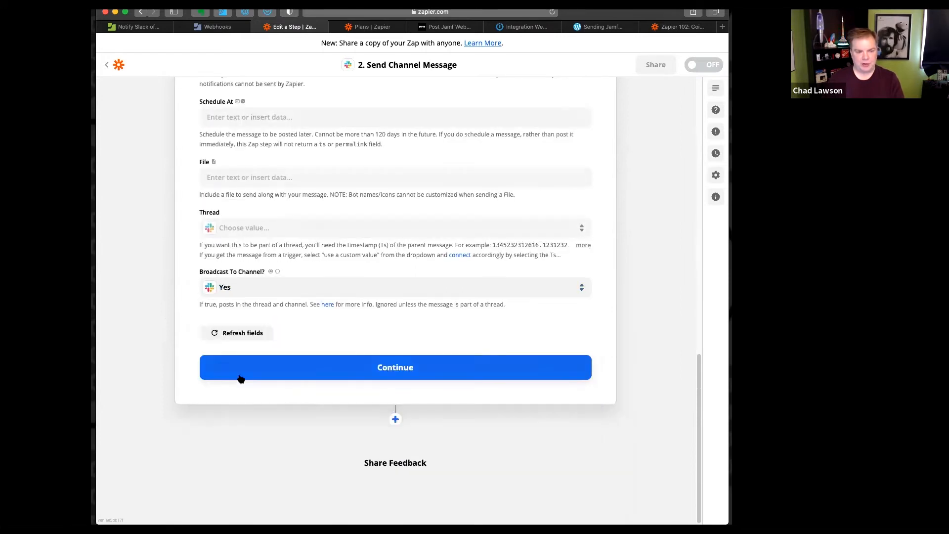
{"action": "left_click", "coordinate": [395, 367]}
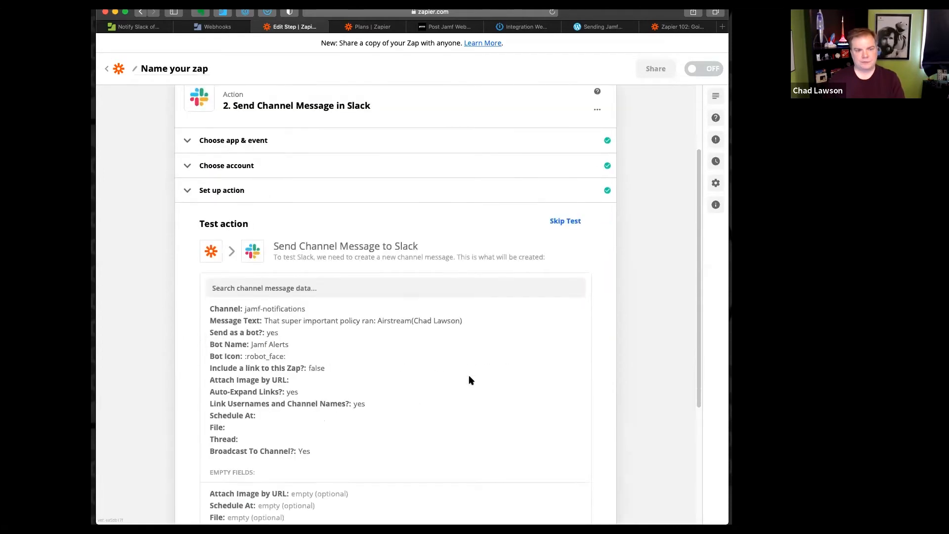
Send a test message to the Slack channel, then turn the zap on.
{"action": "scroll", "scroll_direction": "down", "scroll_amount": 3}
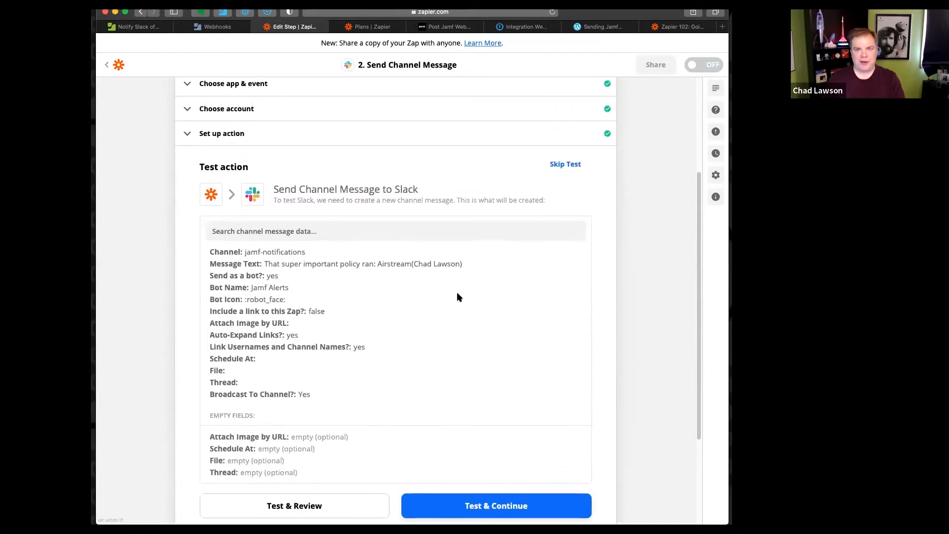
{"action": "mouse_move", "coordinate": [489, 216]}
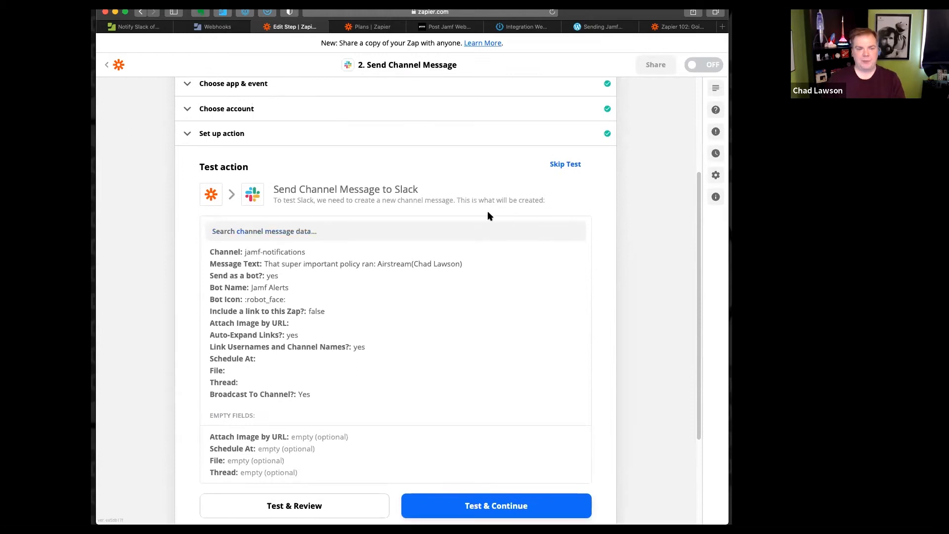
{"action": "mouse_move", "coordinate": [469, 489]}
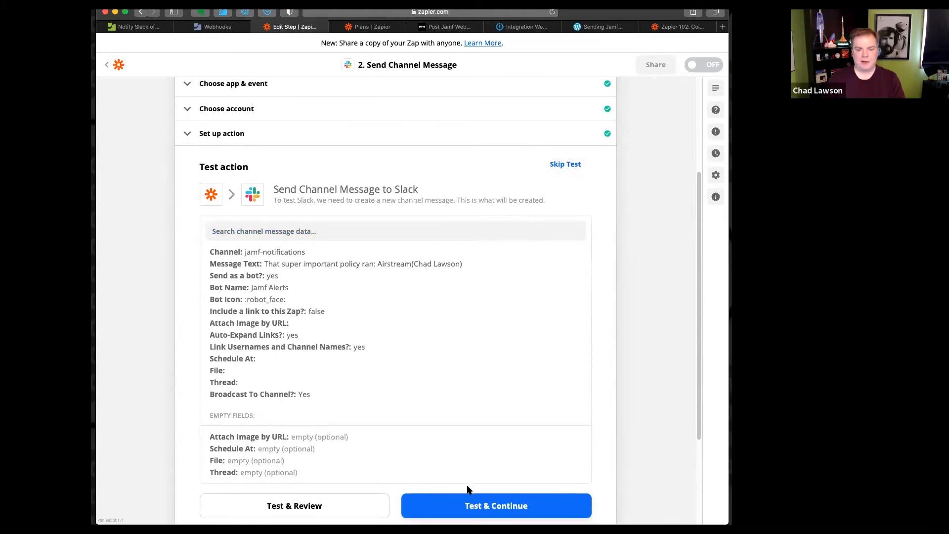
{"action": "left_click", "coordinate": [496, 505]}
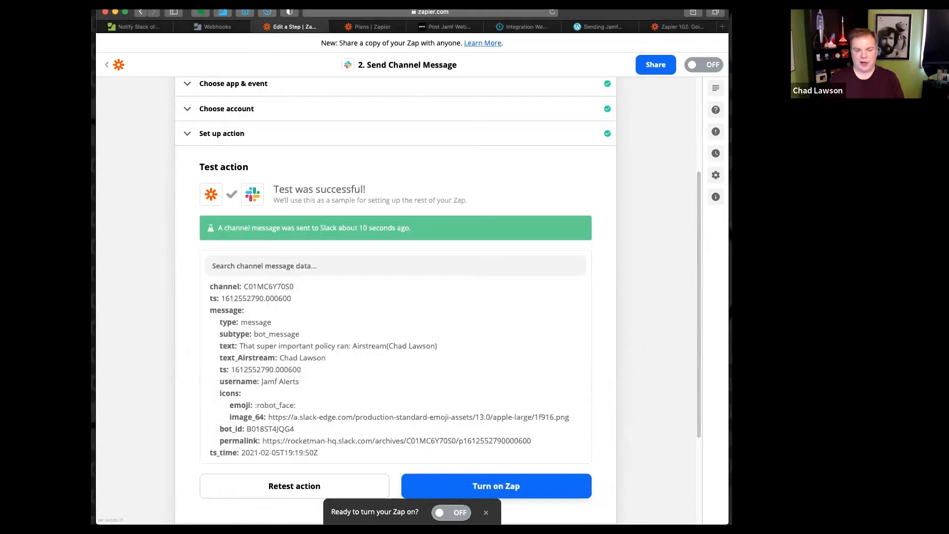
{"action": "left_click", "coordinate": [496, 485]}
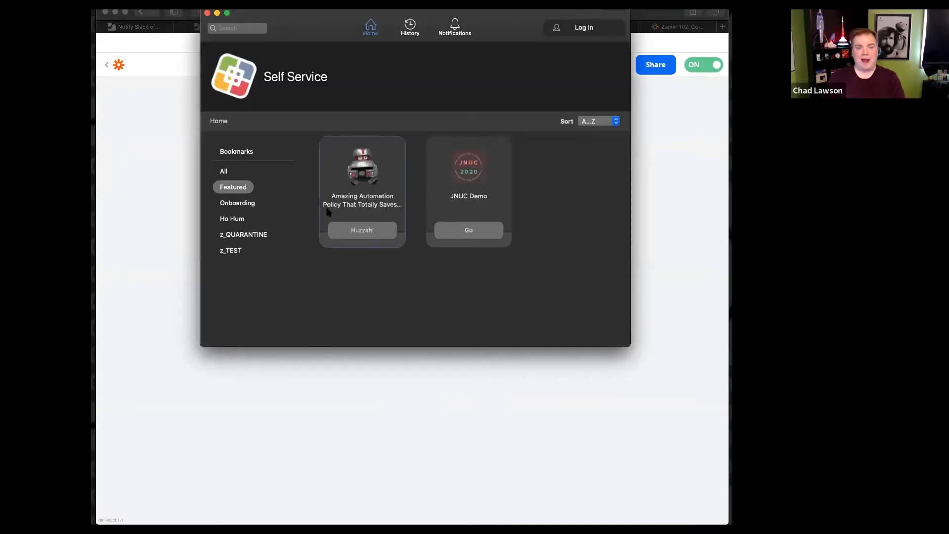
Run the Amazing Automation Policy That Totally Saves The Day from Self Service.
{"action": "left_click", "coordinate": [362, 170]}
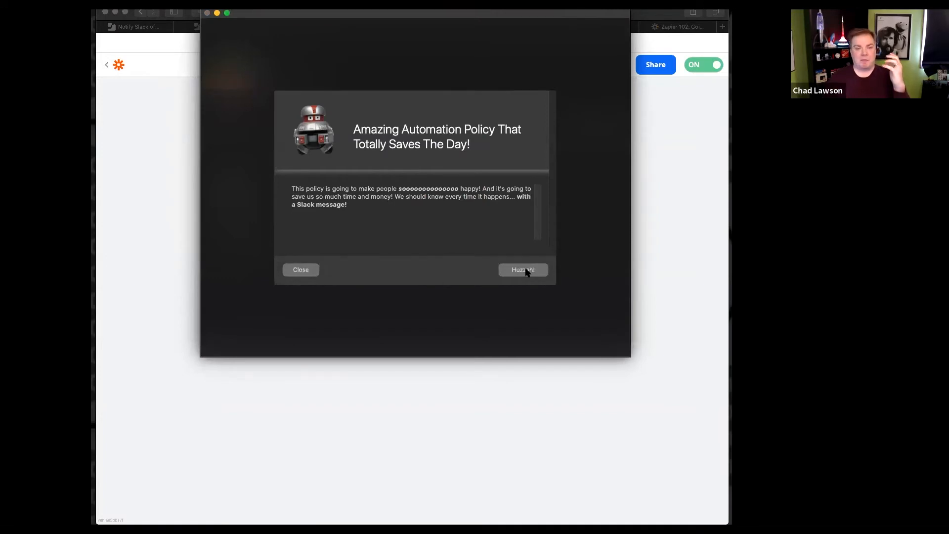
{"action": "mouse_move", "coordinate": [528, 274]}
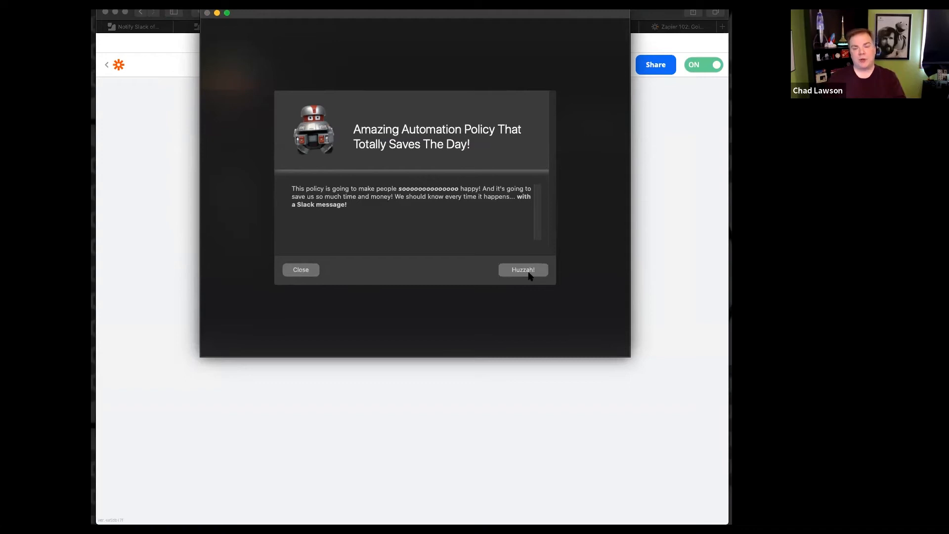
{"action": "left_click", "coordinate": [523, 269]}
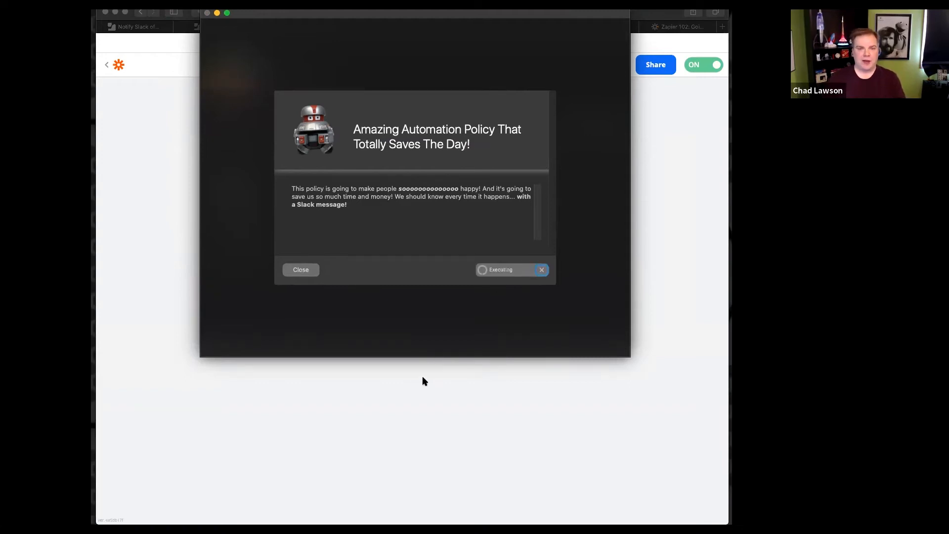
{"action": "mouse_move", "coordinate": [383, 367]}
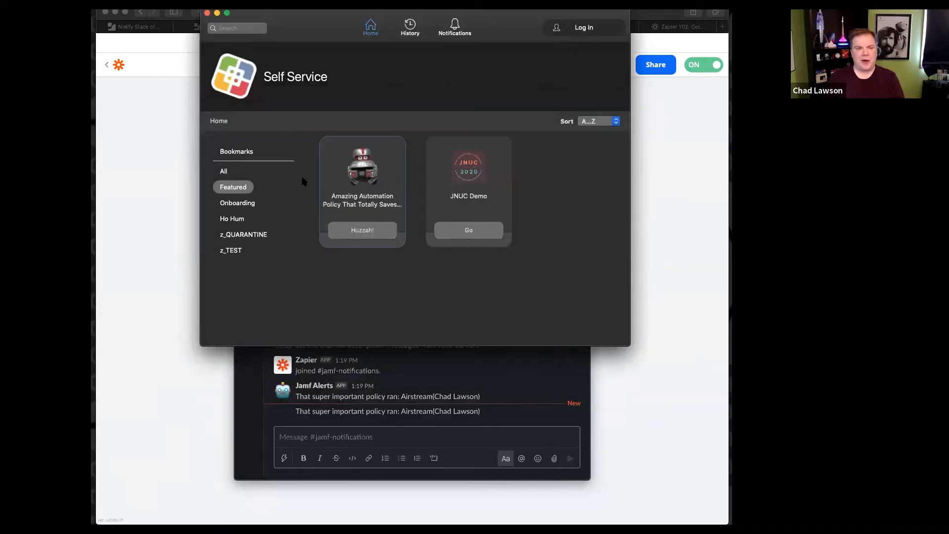
Run the Boring Everyday Humdrum Policy from the Ho Hum category.
{"action": "left_click", "coordinate": [231, 218]}
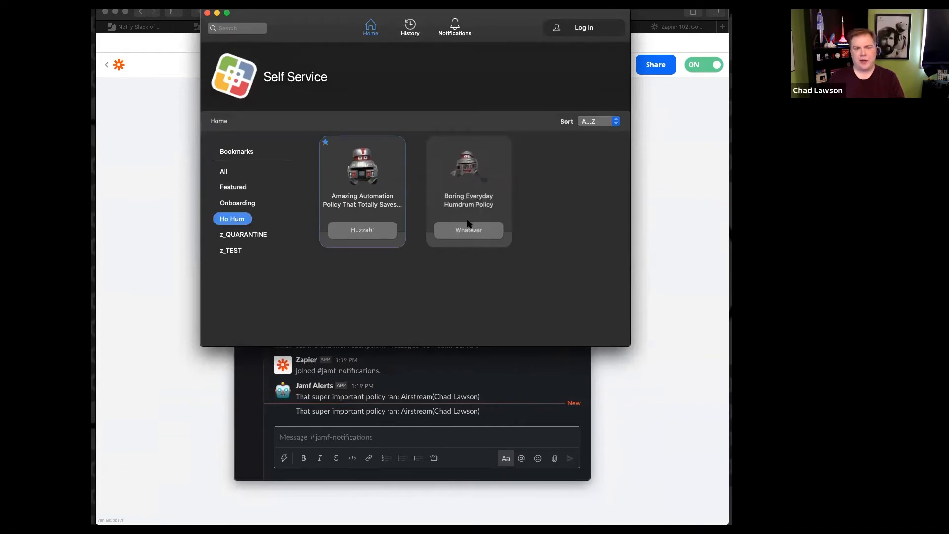
{"action": "left_click", "coordinate": [468, 167]}
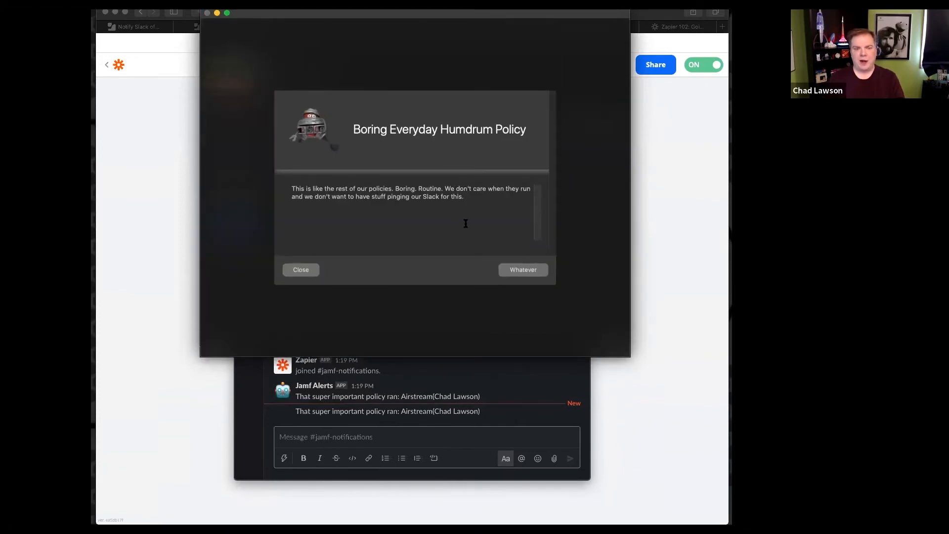
{"action": "left_click", "coordinate": [523, 269]}
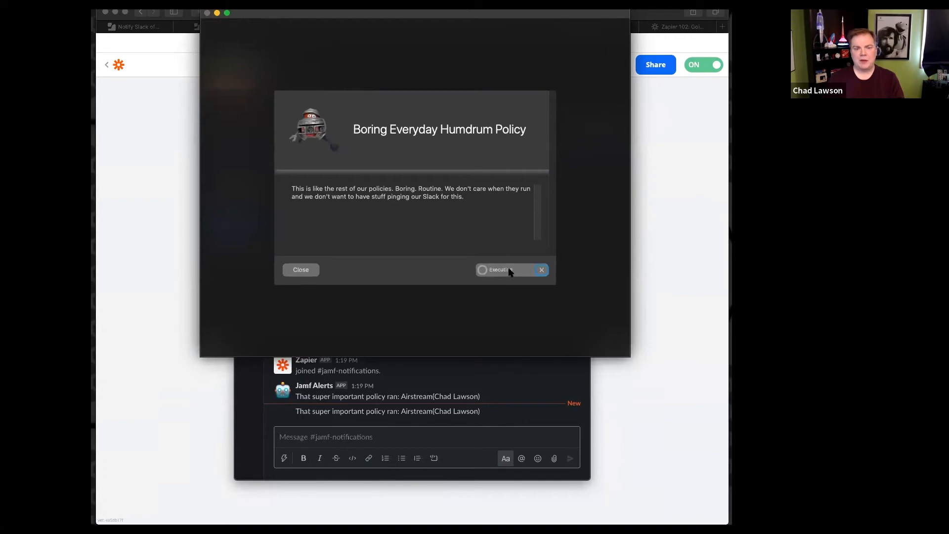
{"action": "mouse_move", "coordinate": [475, 286]}
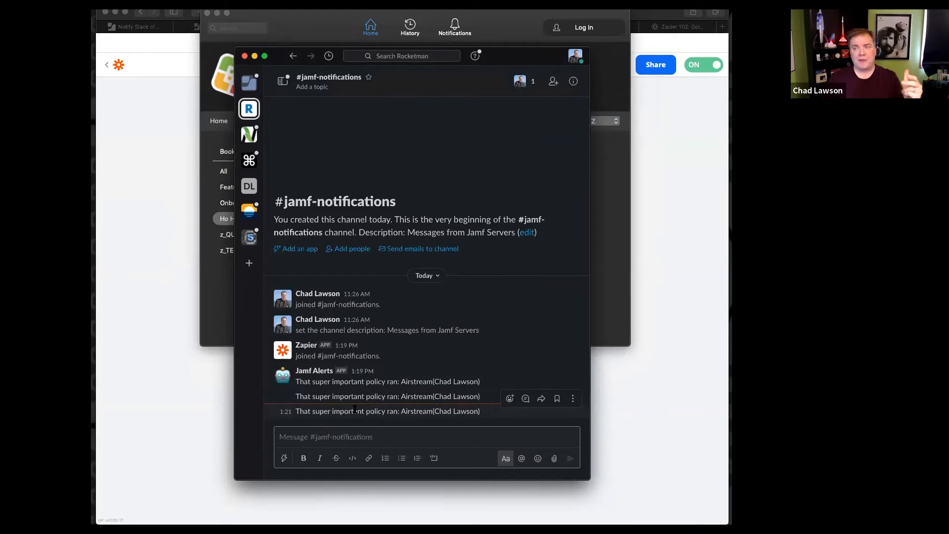
{"action": "mouse_move", "coordinate": [572, 364]}
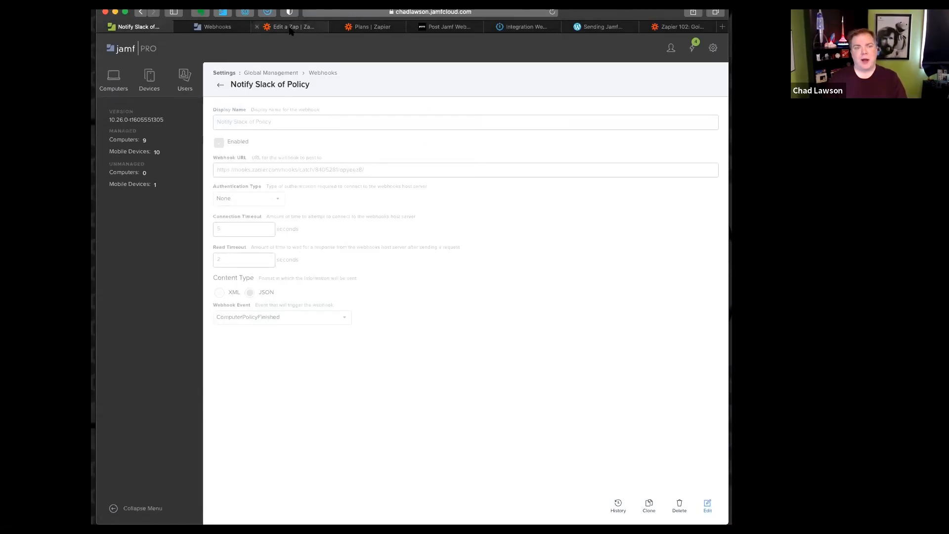
Insert a Filter step between the Catch Hook trigger and the Slack action.
{"action": "left_click", "coordinate": [288, 26]}
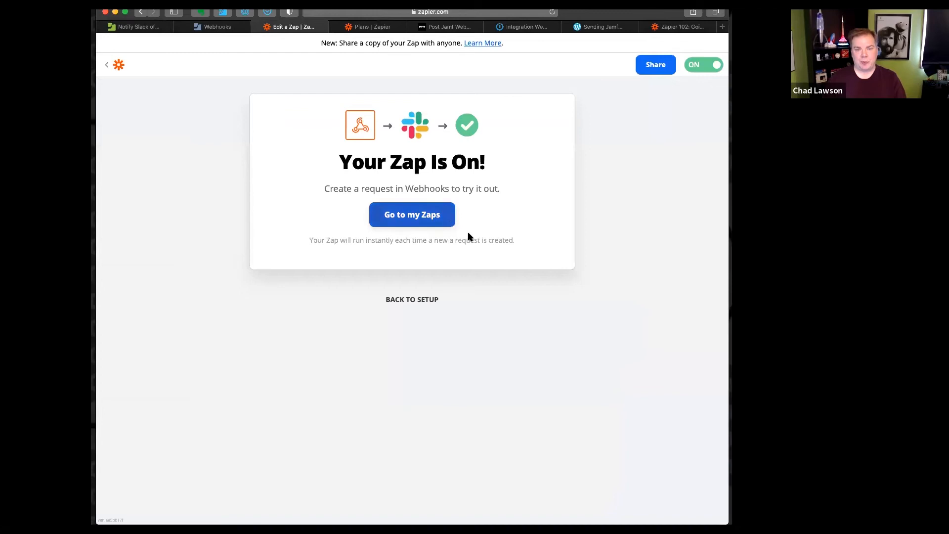
{"action": "left_click", "coordinate": [412, 299]}
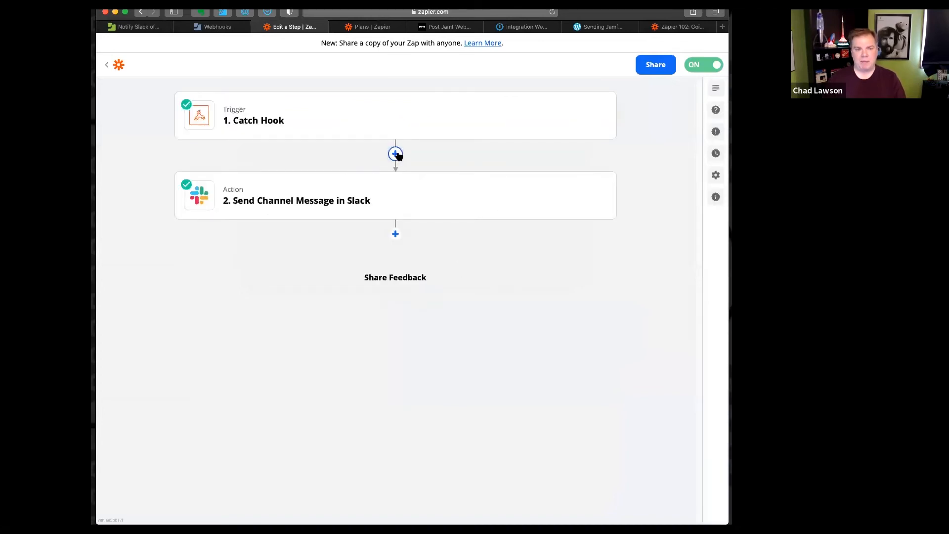
{"action": "left_click", "coordinate": [395, 153]}
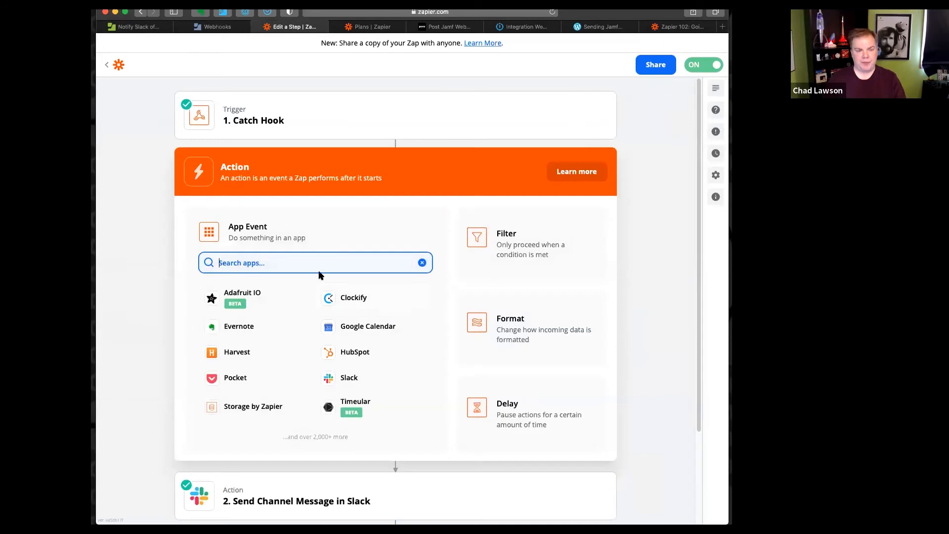
{"action": "type", "text": "fkd"}
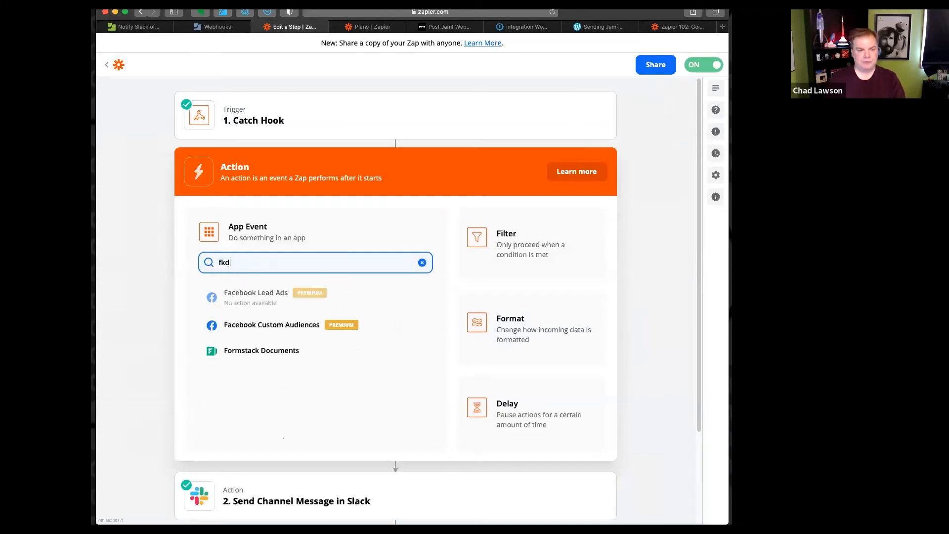
{"action": "type", "text": "fi"}
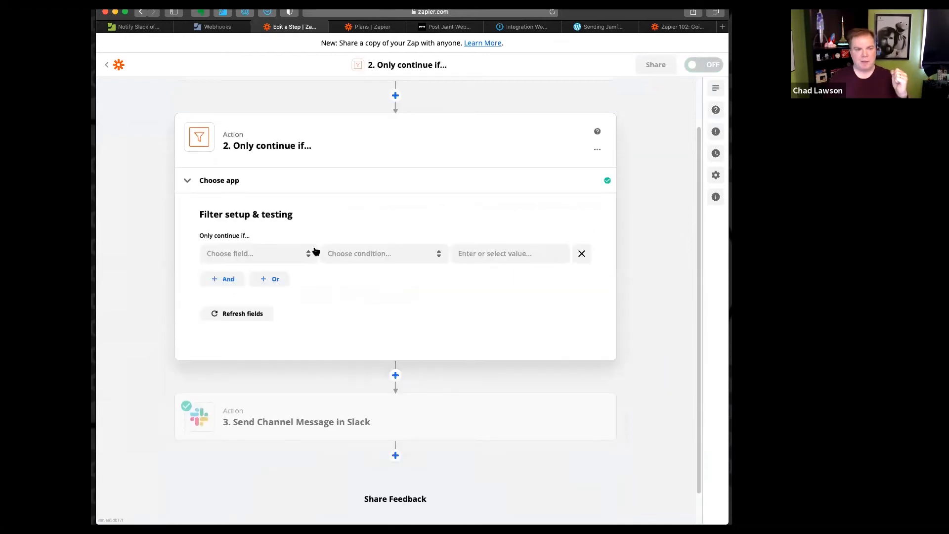
{"action": "mouse_move", "coordinate": [339, 292]}
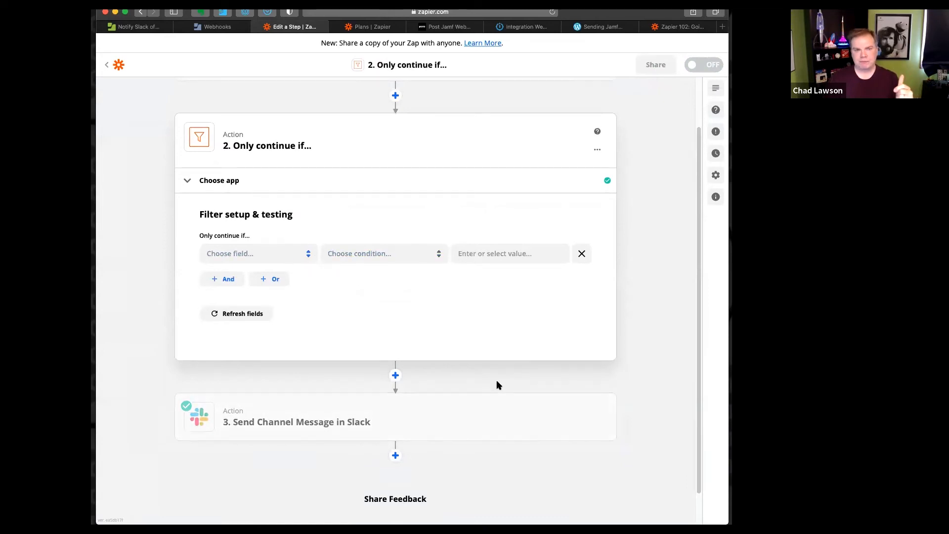
{"action": "mouse_move", "coordinate": [372, 36]}
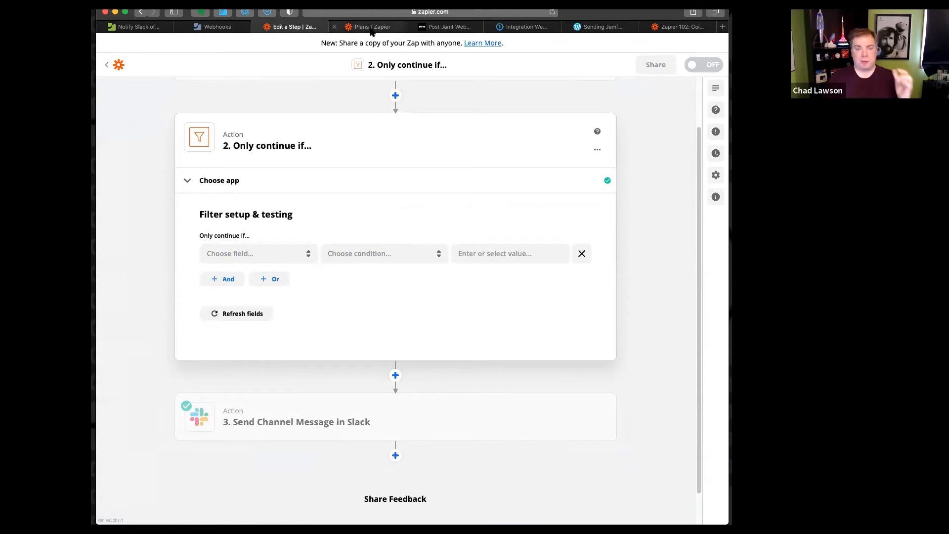
{"action": "mouse_move", "coordinate": [369, 26]}
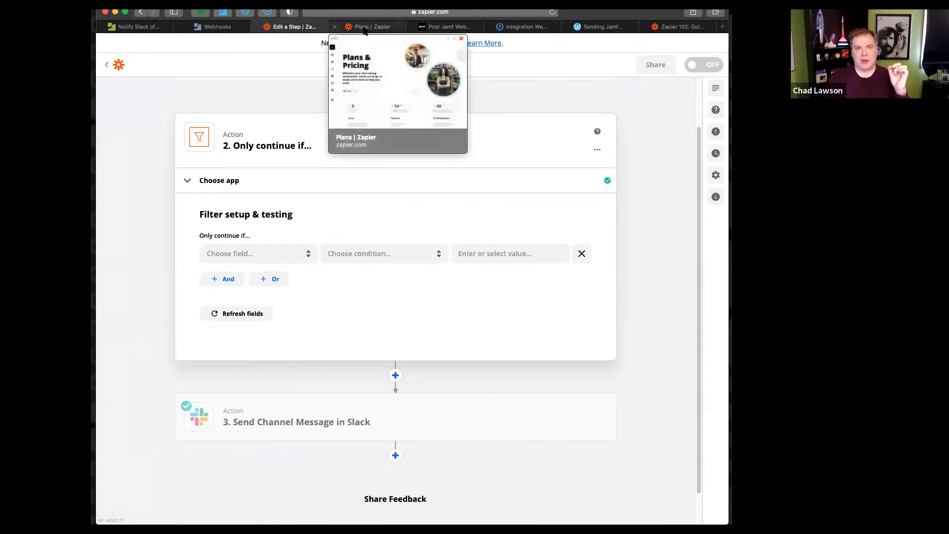
{"action": "left_click", "coordinate": [370, 26]}
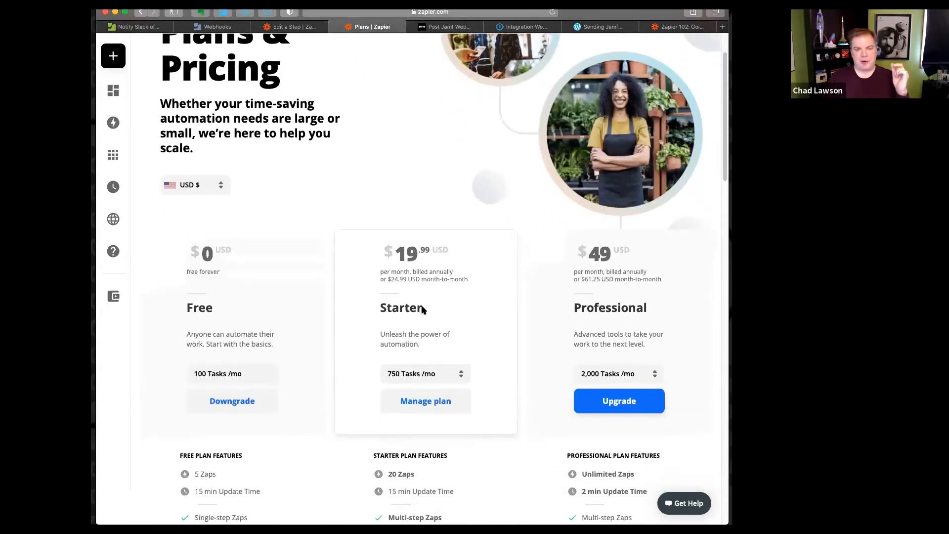
{"action": "scroll", "scroll_direction": "down", "scroll_amount": 3}
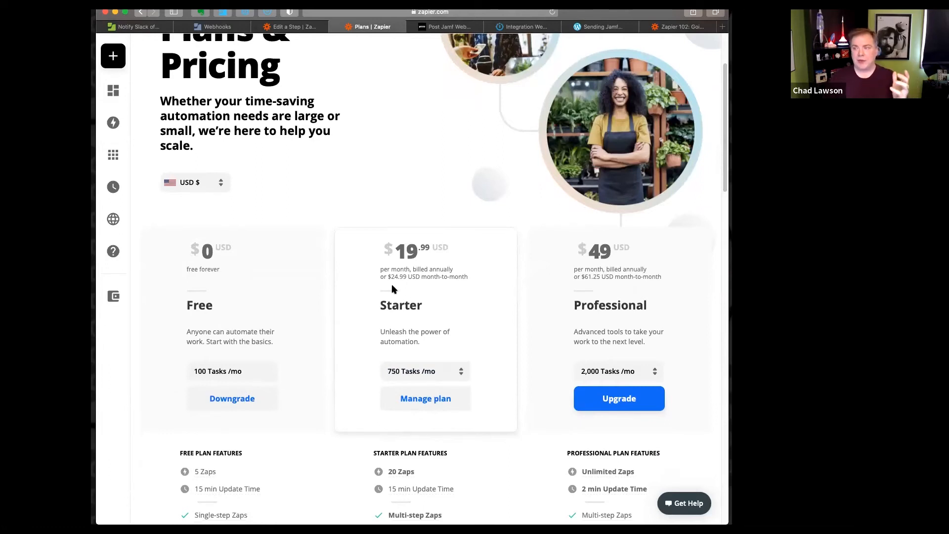
{"action": "mouse_move", "coordinate": [377, 283]}
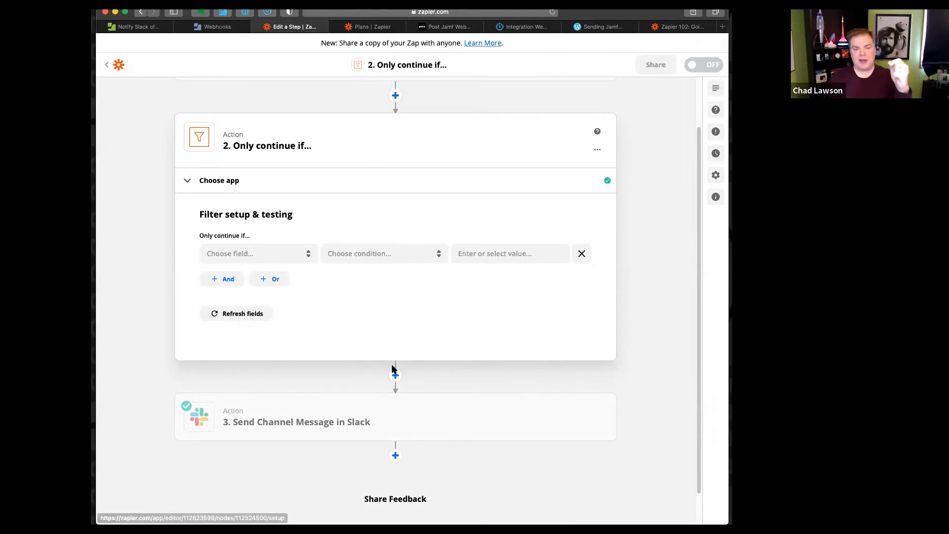
{"action": "mouse_move", "coordinate": [527, 160]}
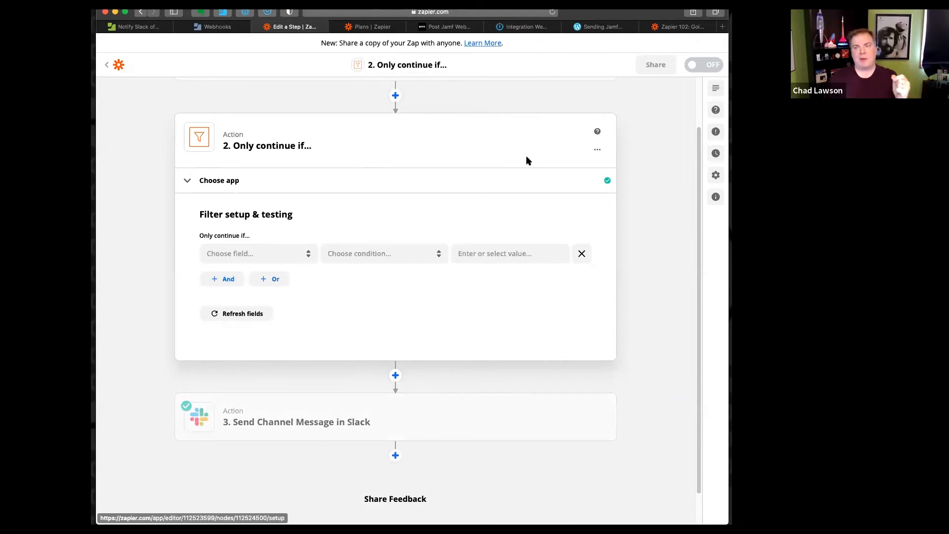
{"action": "mouse_move", "coordinate": [403, 109]}
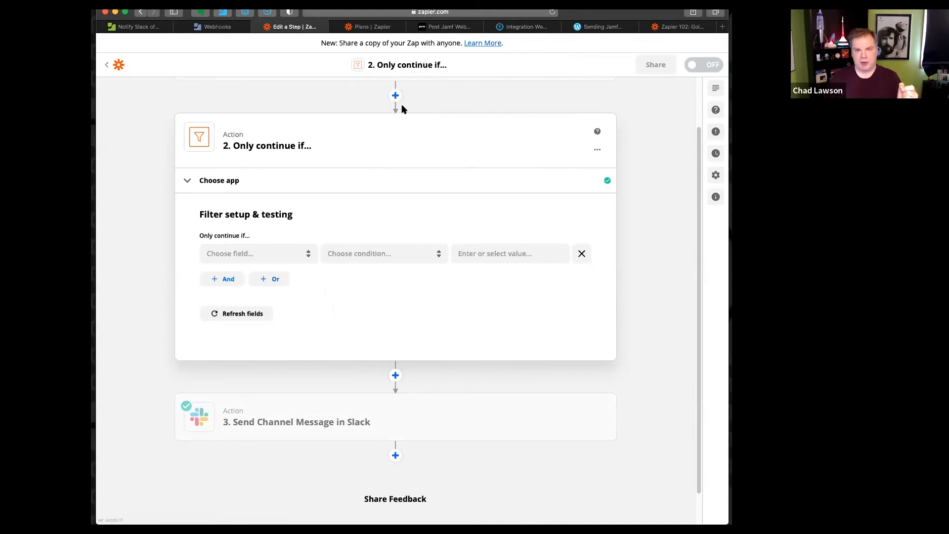
{"action": "mouse_move", "coordinate": [440, 79]}
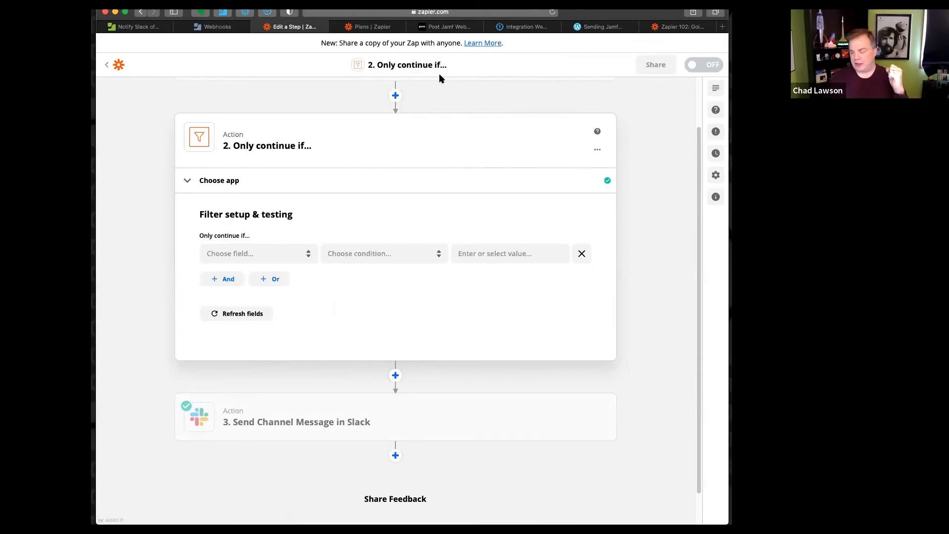
{"action": "mouse_move", "coordinate": [445, 26]}
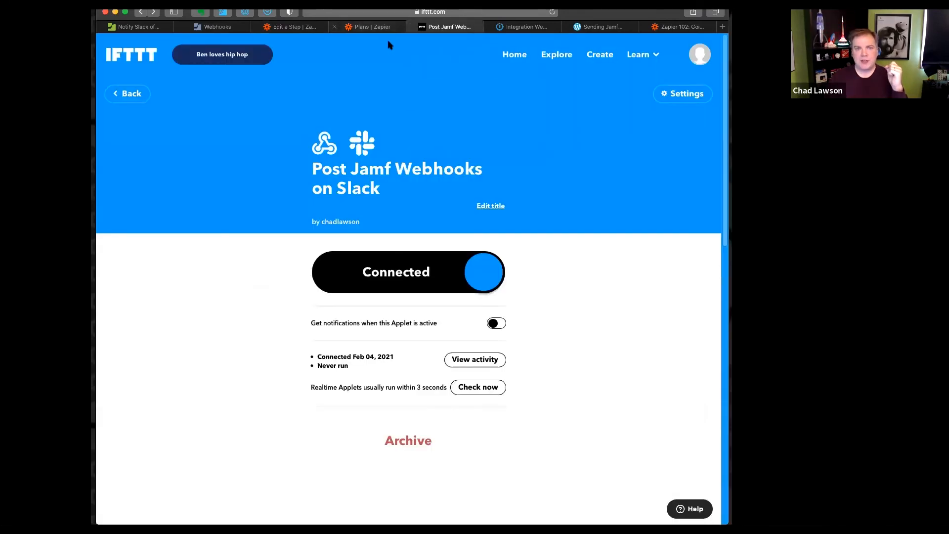
{"action": "mouse_move", "coordinate": [420, 183]}
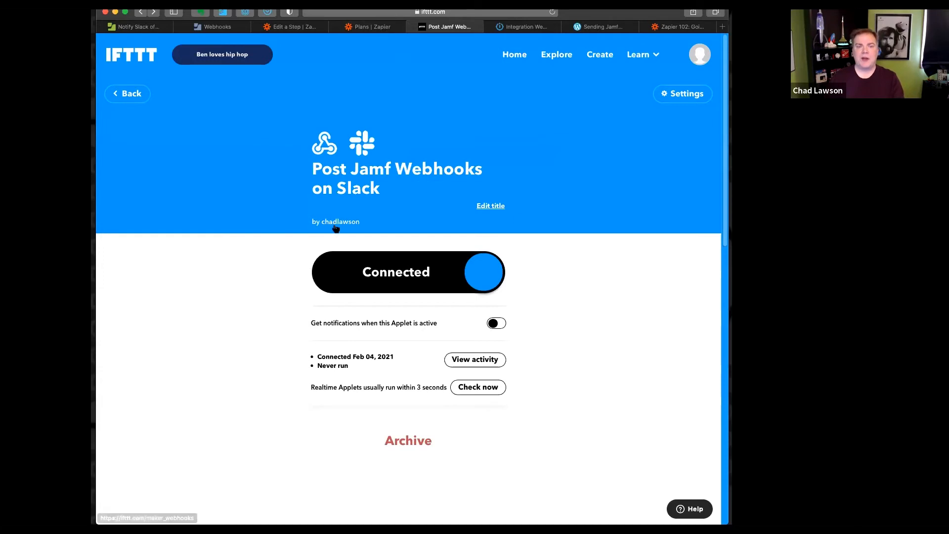
{"action": "mouse_move", "coordinate": [434, 143]}
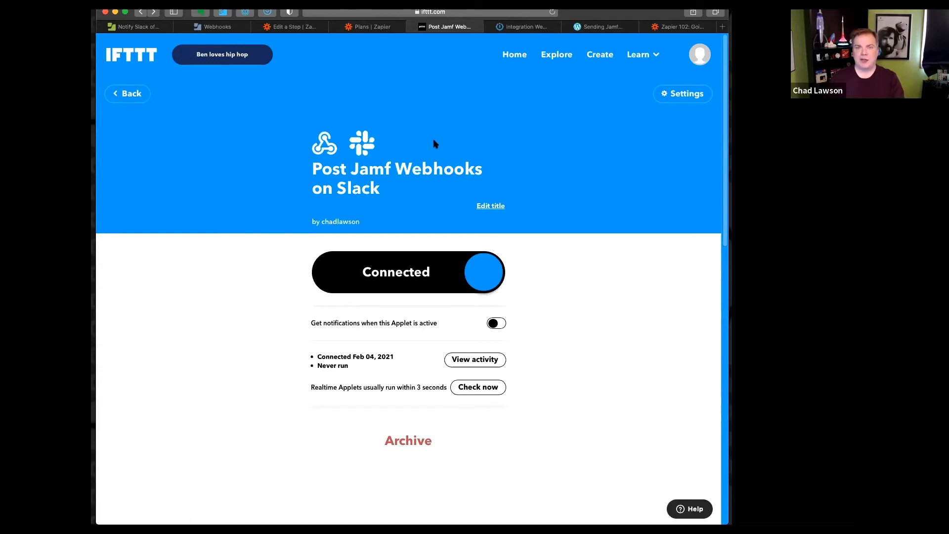
{"action": "mouse_move", "coordinate": [423, 134]}
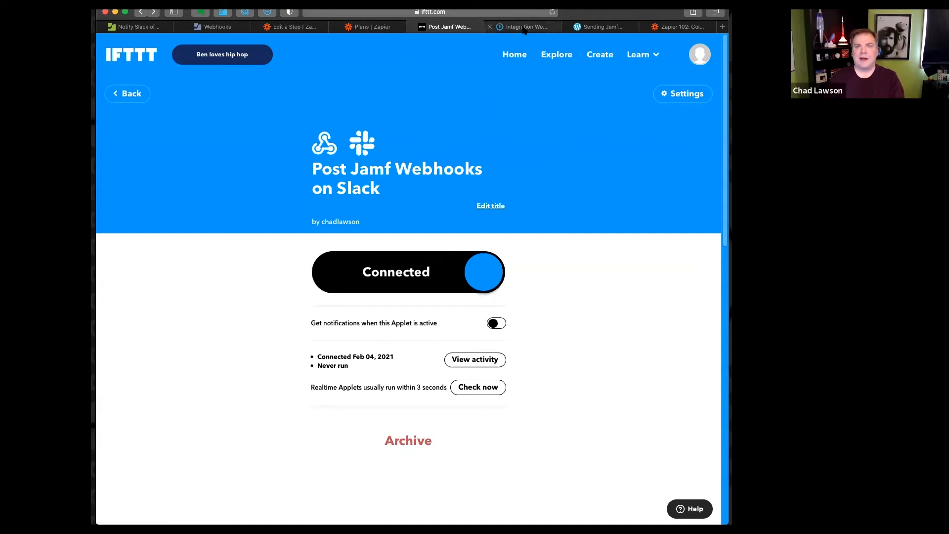
Switch to the Integromat Webhooks-to-Slack scenario tab.
{"action": "left_click", "coordinate": [522, 26]}
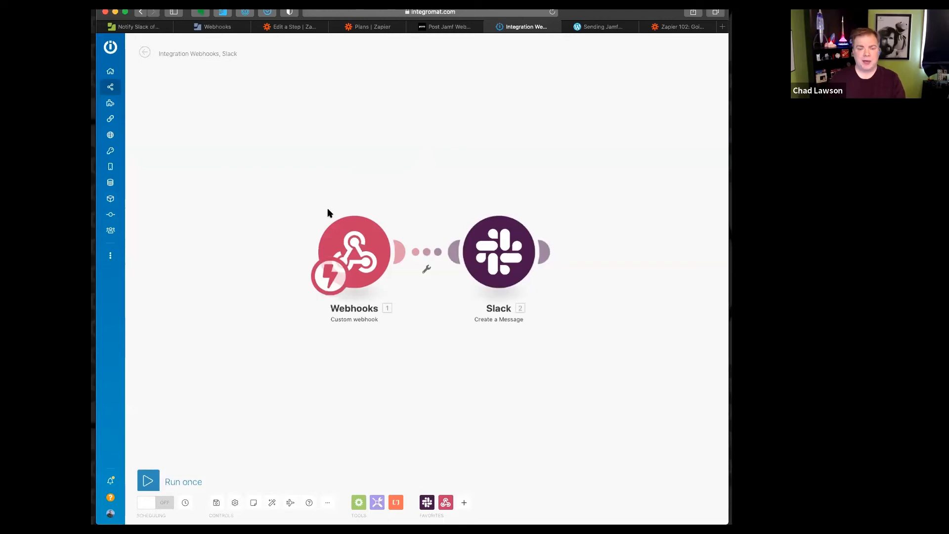
{"action": "mouse_move", "coordinate": [585, 38]}
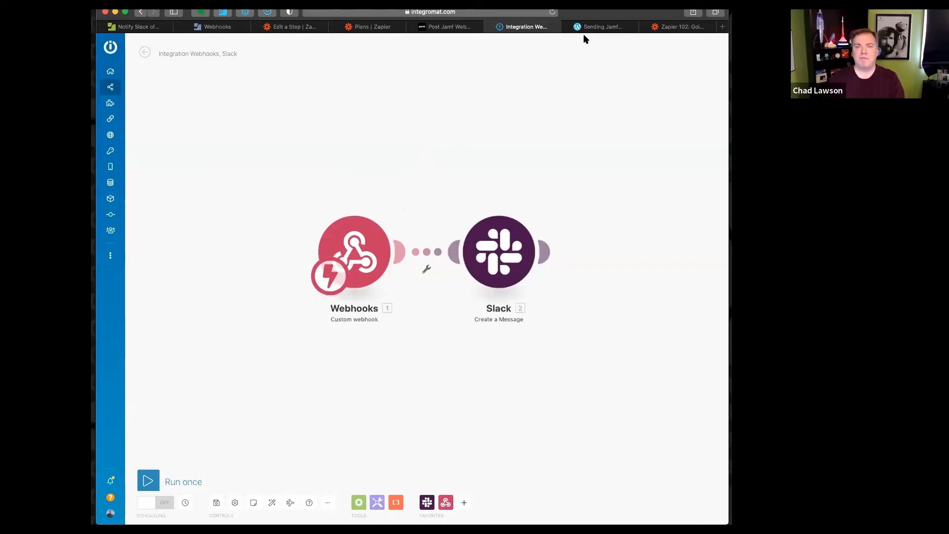
{"action": "mouse_move", "coordinate": [599, 26]}
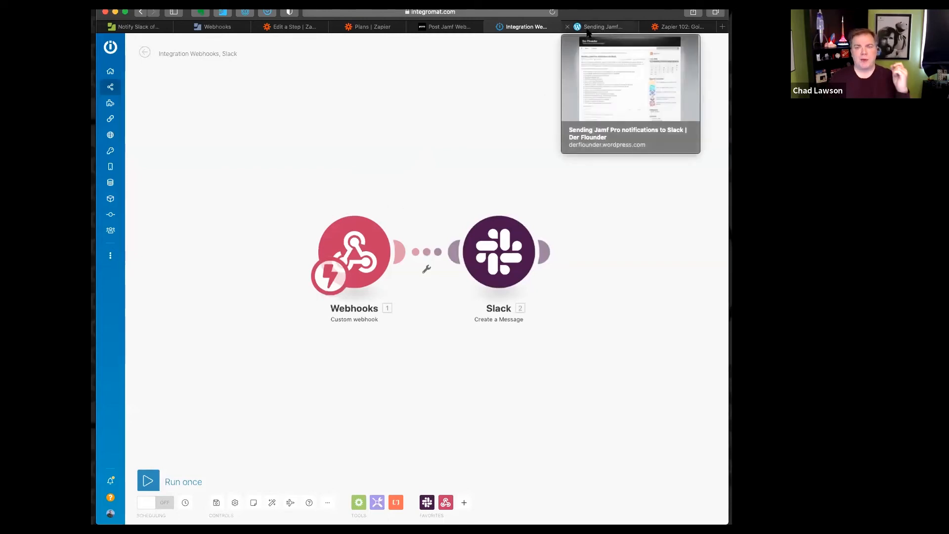
Read through Der Flounder's post on sending Jamf Pro notifications to Slack.
{"action": "left_click", "coordinate": [601, 27]}
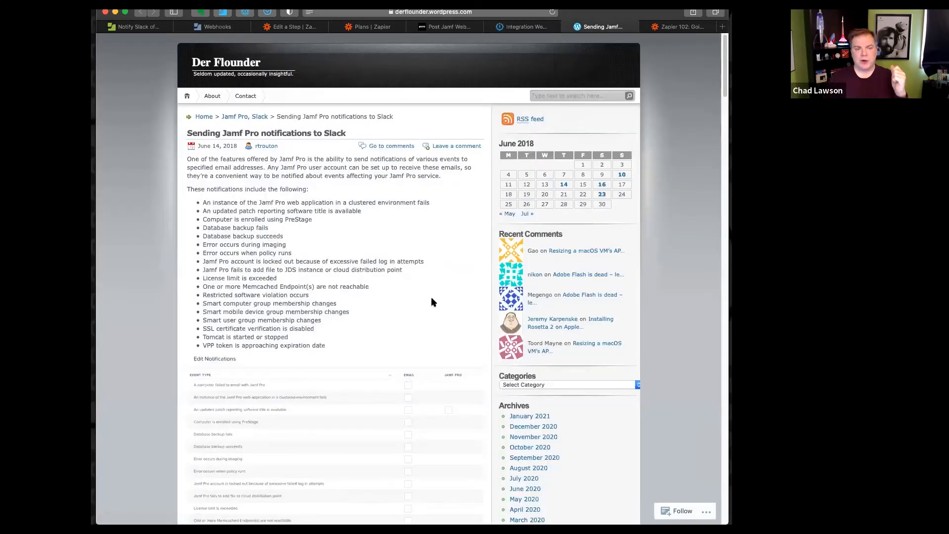
{"action": "mouse_move", "coordinate": [374, 291]}
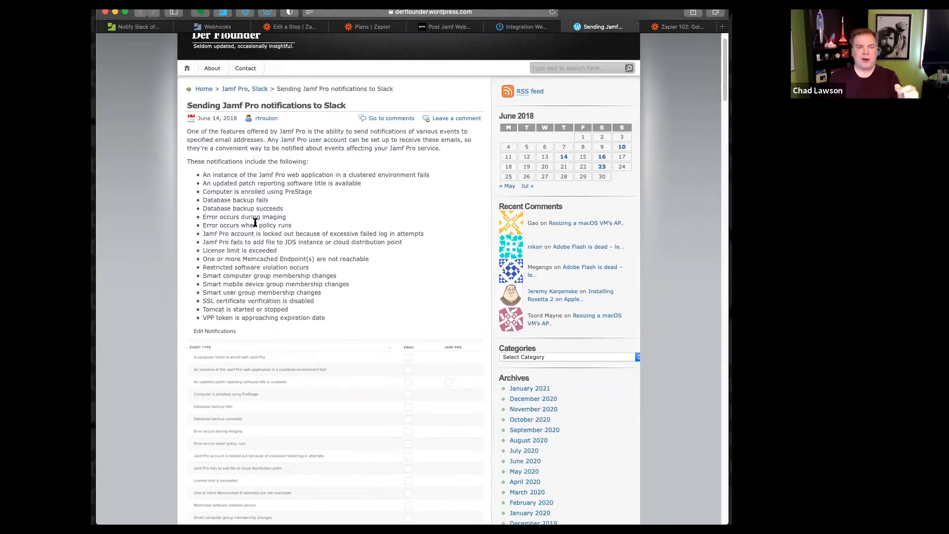
{"action": "mouse_move", "coordinate": [349, 201]}
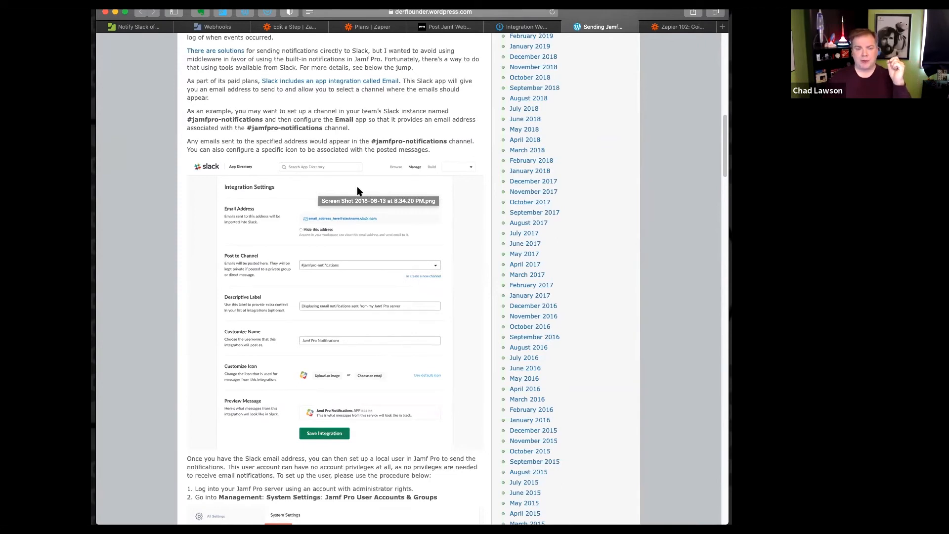
{"action": "scroll", "scroll_direction": "up", "scroll_amount": 3}
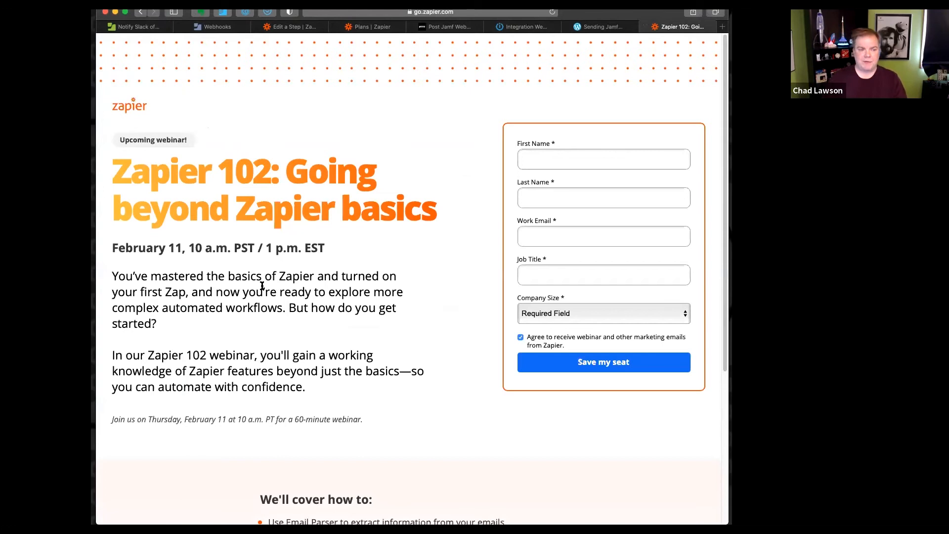
{"action": "mouse_move", "coordinate": [339, 266]}
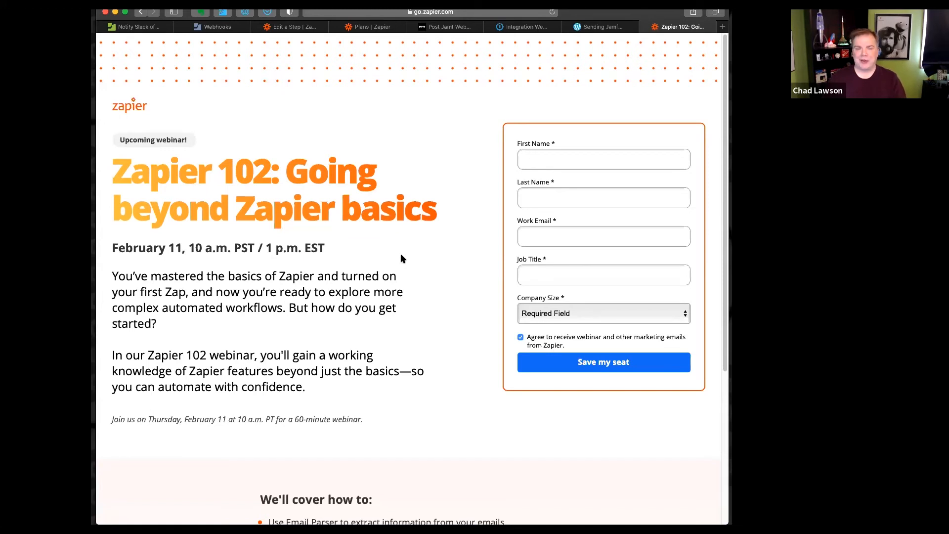
{"action": "mouse_move", "coordinate": [374, 247]}
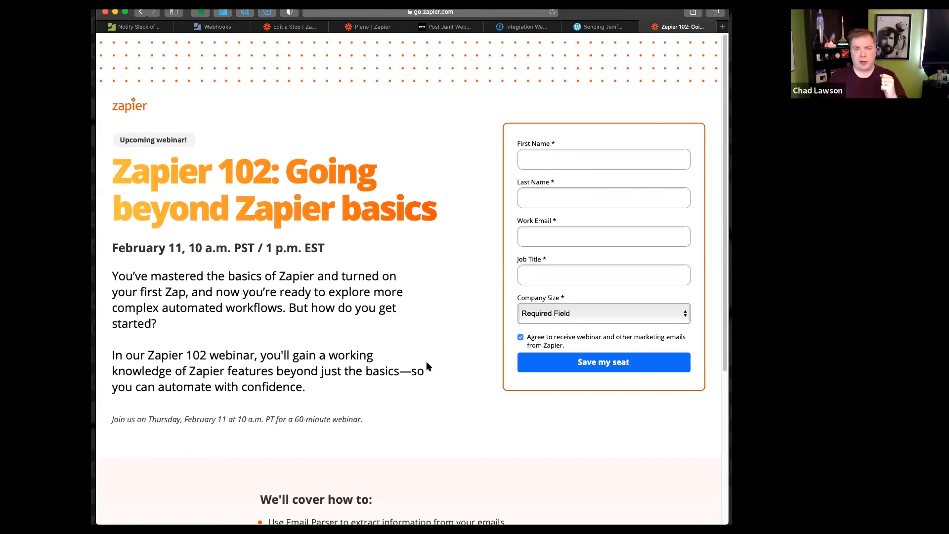
{"action": "mouse_move", "coordinate": [442, 287]}
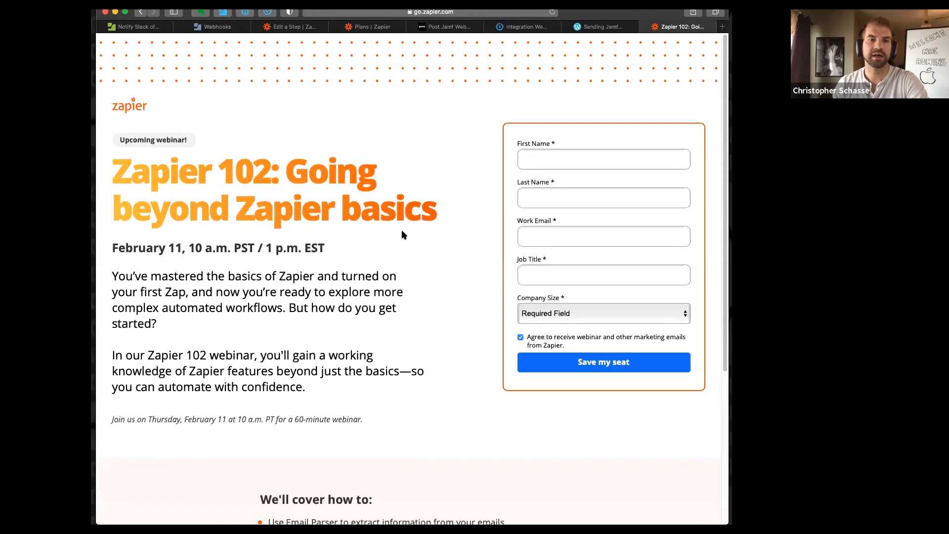
{"action": "mouse_move", "coordinate": [507, 484]}
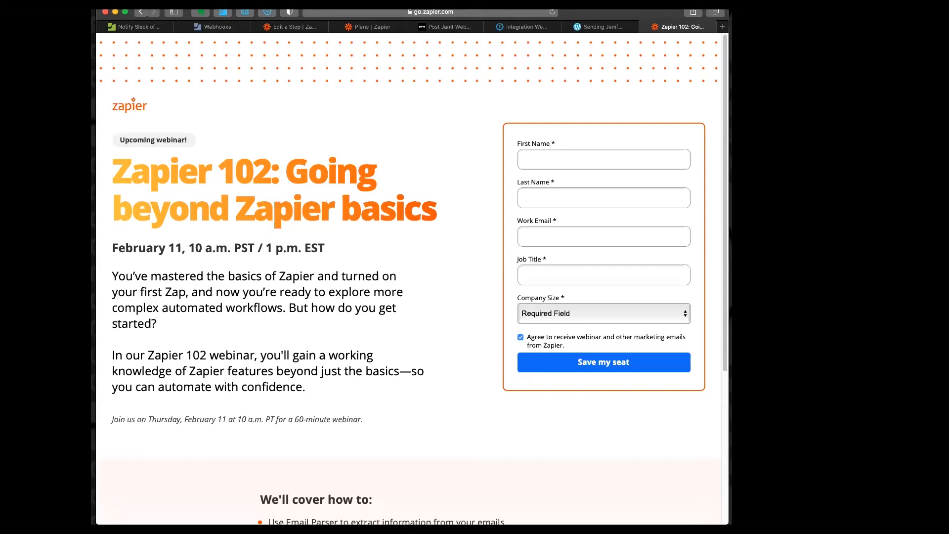
{"action": "mouse_move", "coordinate": [203, 431]}
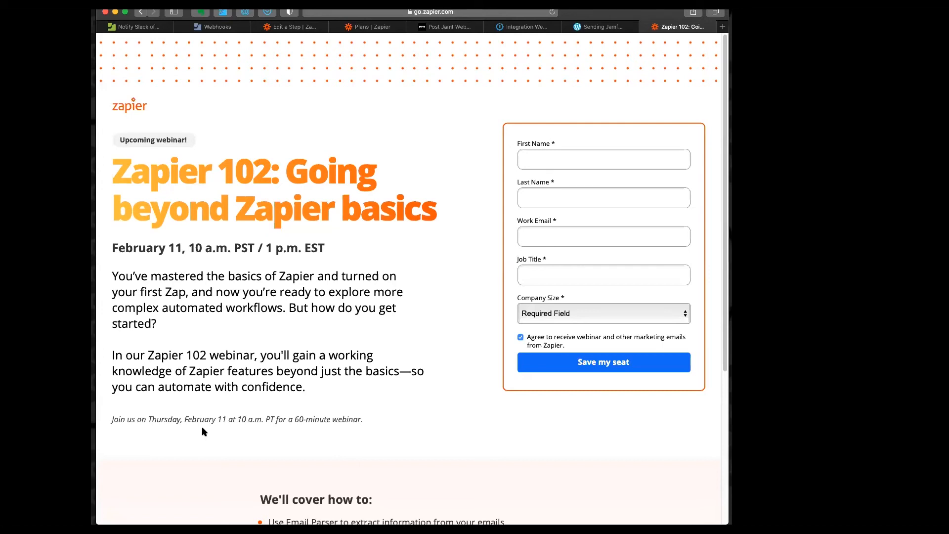
{"action": "mouse_move", "coordinate": [384, 306]}
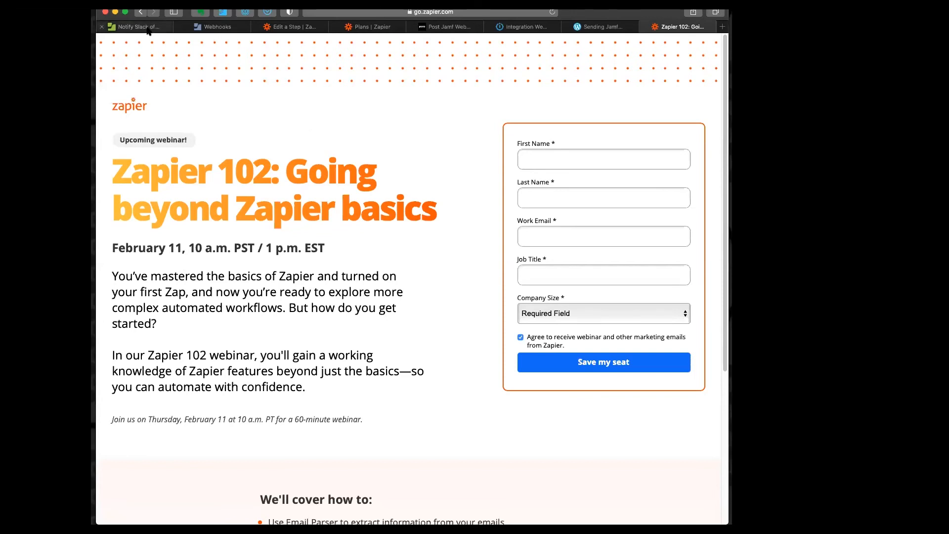
Open the Notify Slack of Policy webhook in Jamf Pro for editing.
{"action": "left_click", "coordinate": [136, 26]}
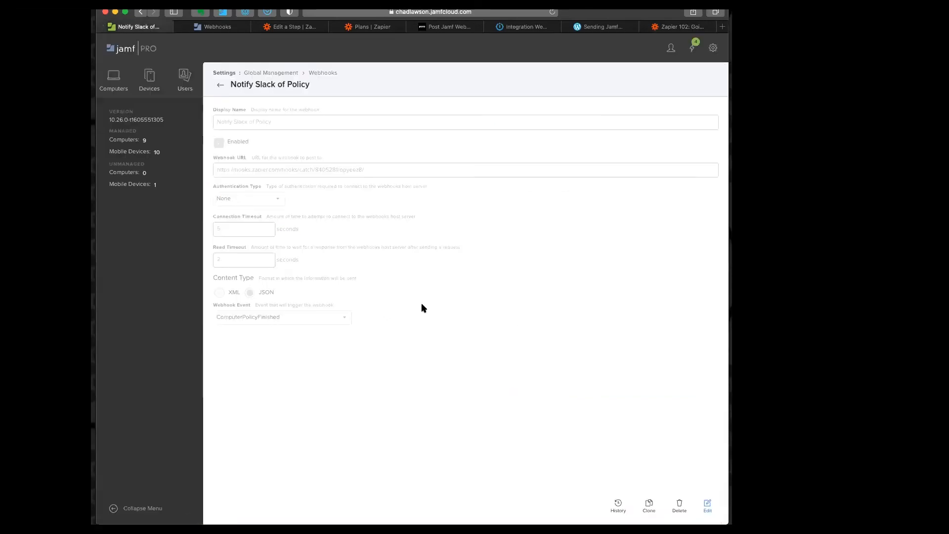
{"action": "mouse_move", "coordinate": [394, 310]}
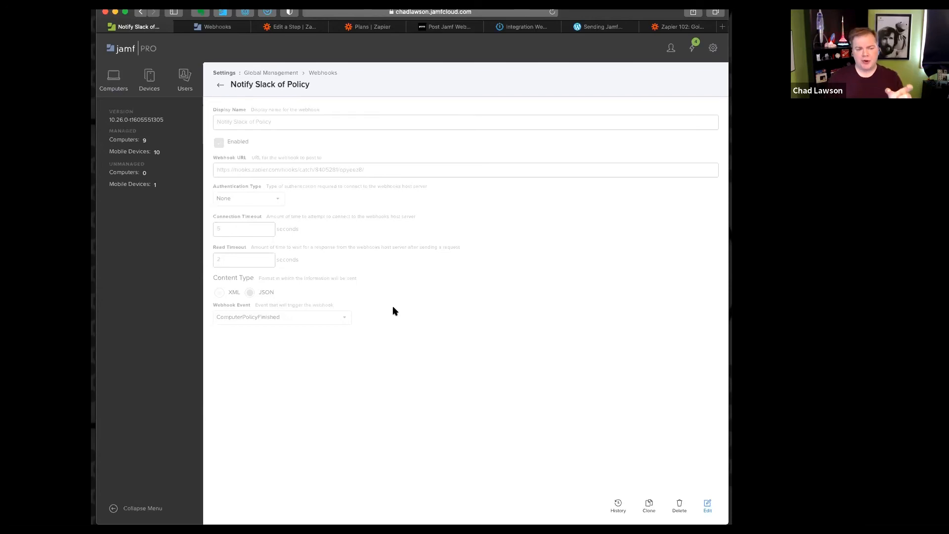
{"action": "left_click", "coordinate": [707, 505]}
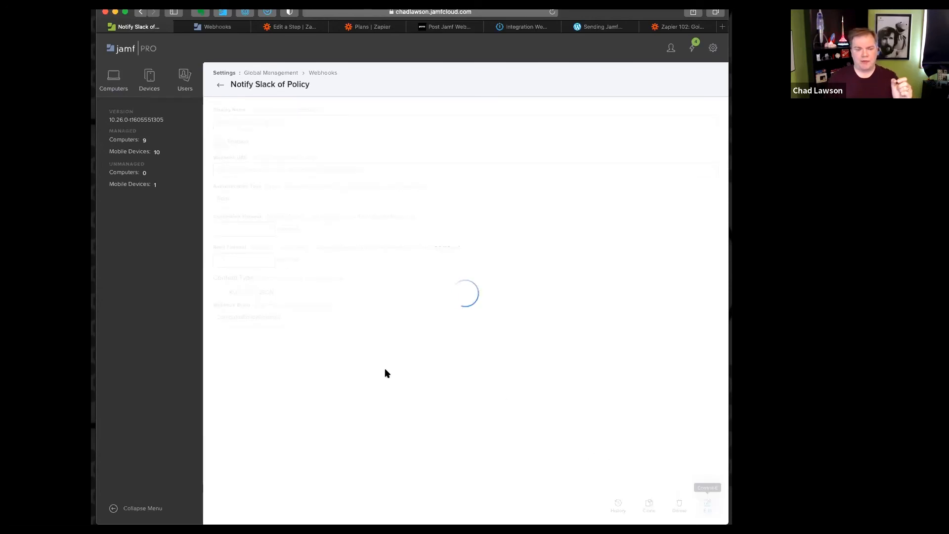
Change the Notify Slack of Policy webhook's event from ComputerPolicyFinished to ComputerAdded.
{"action": "left_click", "coordinate": [707, 504]}
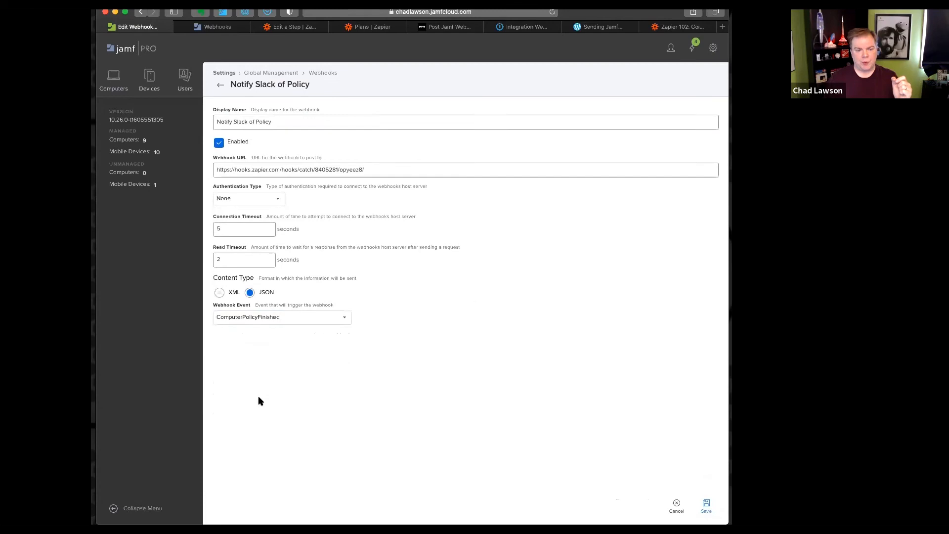
{"action": "left_click", "coordinate": [281, 317]}
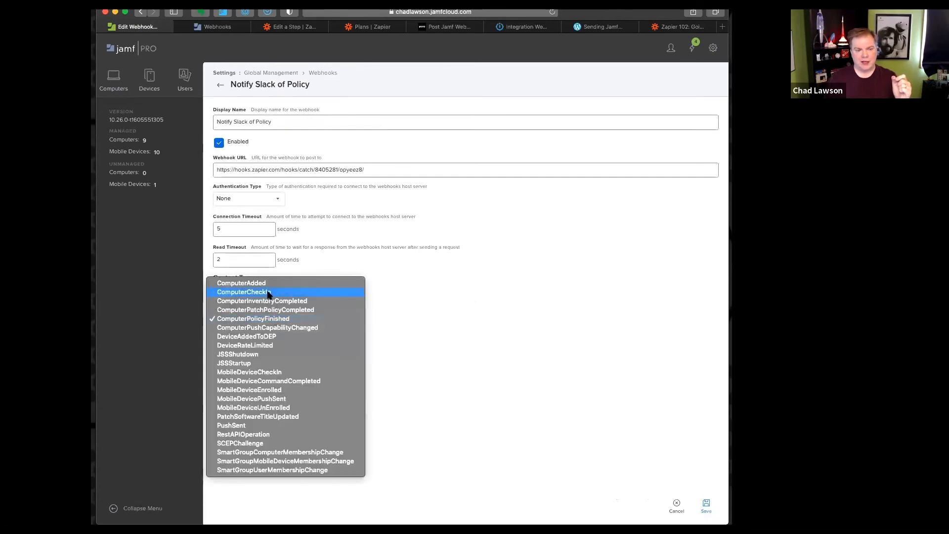
{"action": "left_click", "coordinate": [241, 283]}
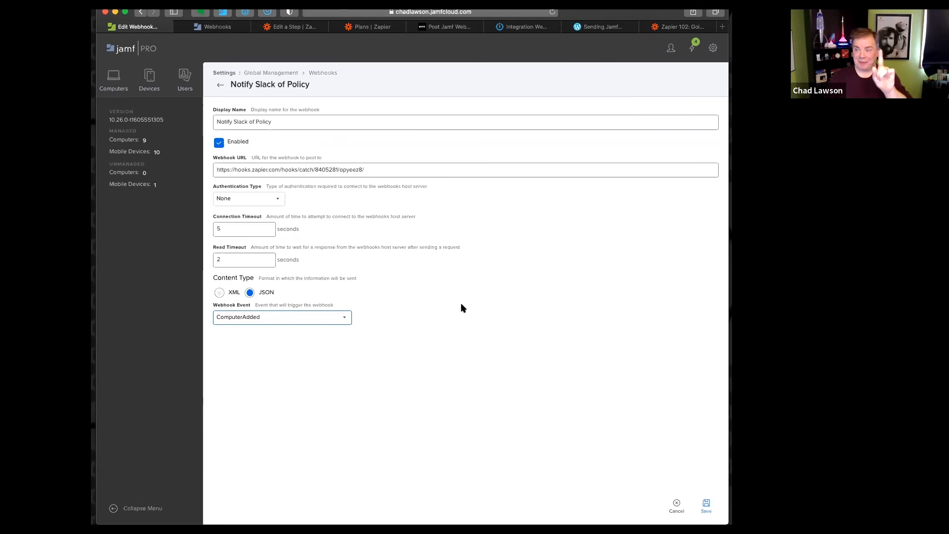
{"action": "mouse_move", "coordinate": [454, 331]}
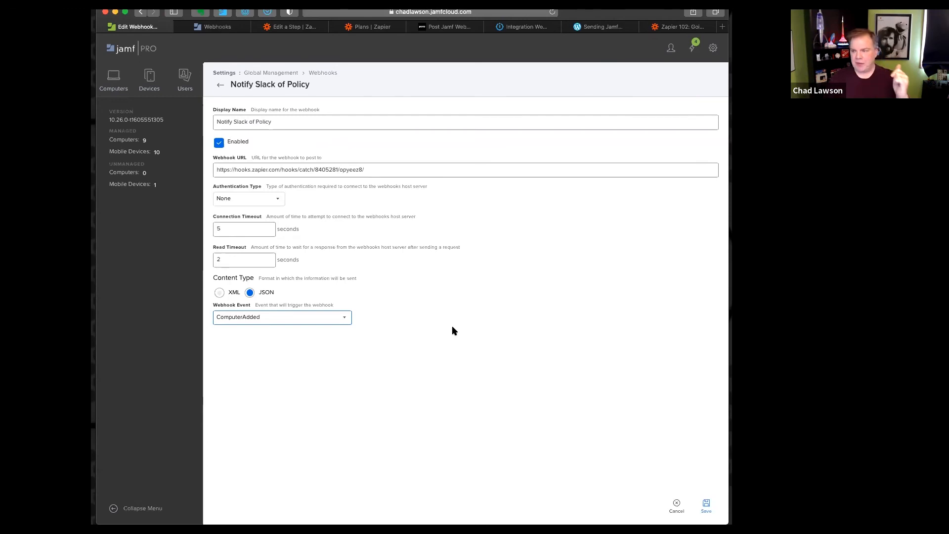
{"action": "mouse_move", "coordinate": [461, 335]}
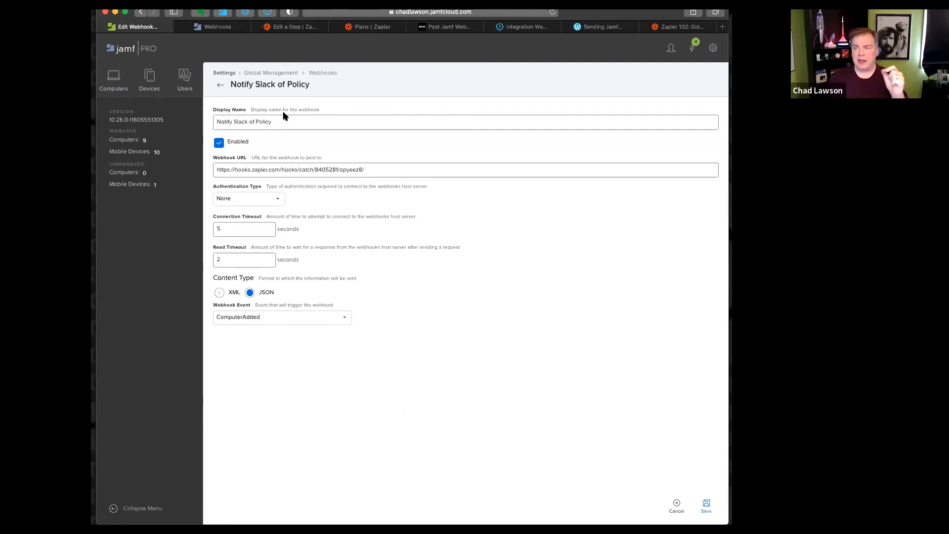
{"action": "left_click", "coordinate": [281, 317]}
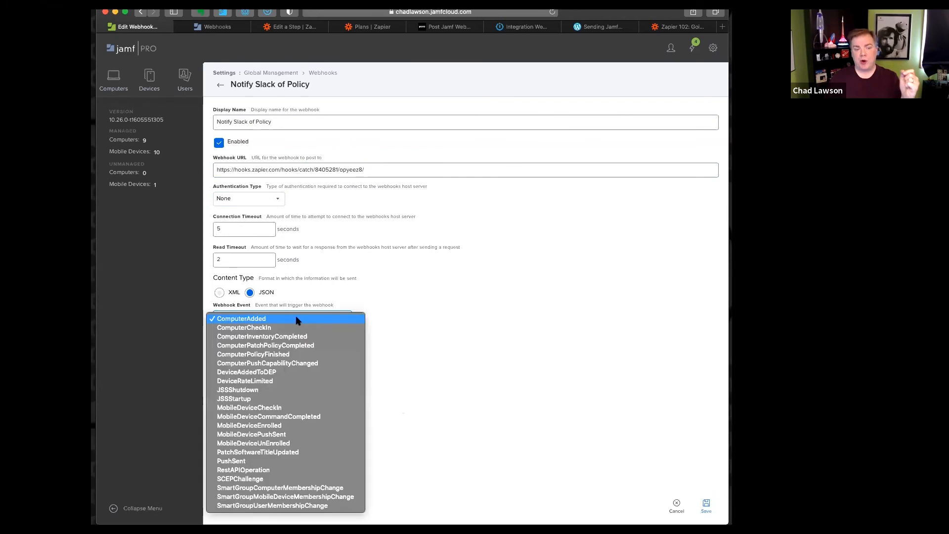
{"action": "mouse_move", "coordinate": [284, 354]}
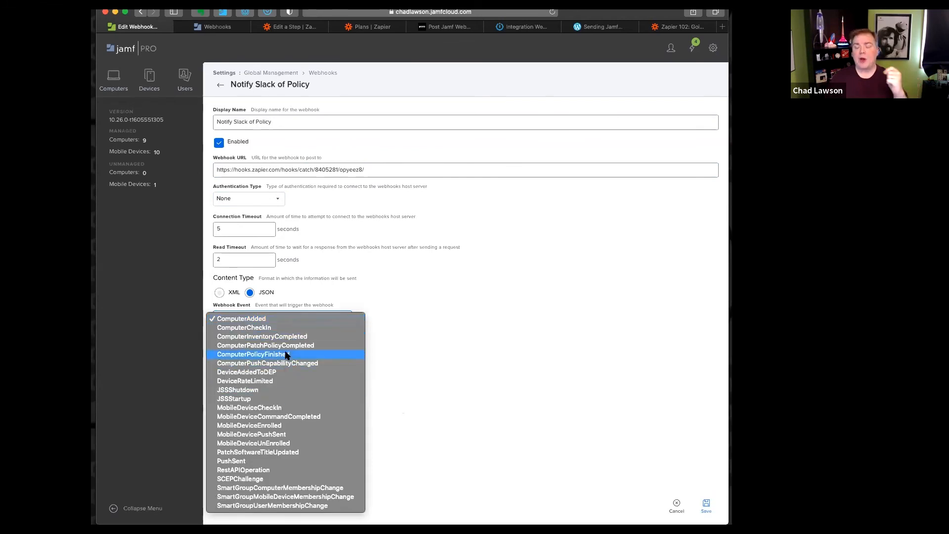
{"action": "mouse_move", "coordinate": [285, 496]}
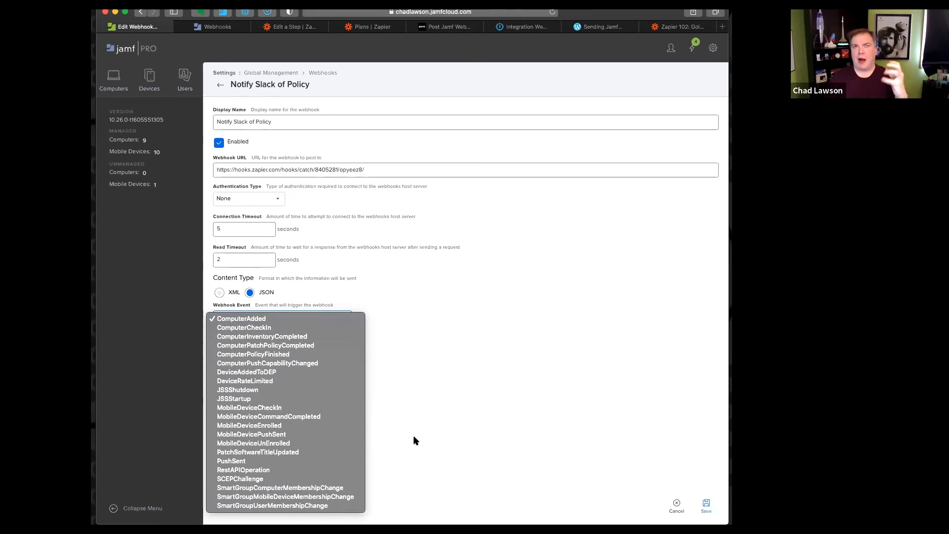
{"action": "mouse_move", "coordinate": [420, 291]}
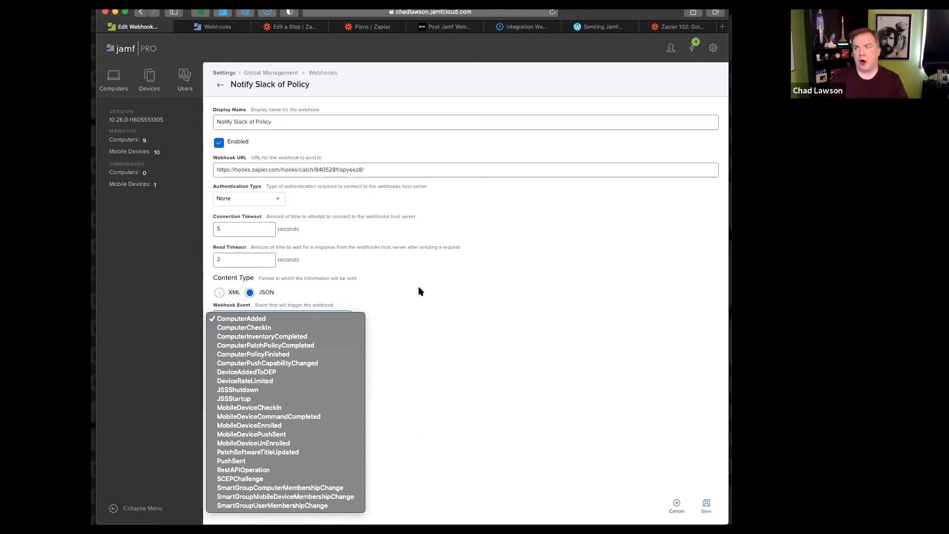
{"action": "left_click", "coordinate": [241, 318]}
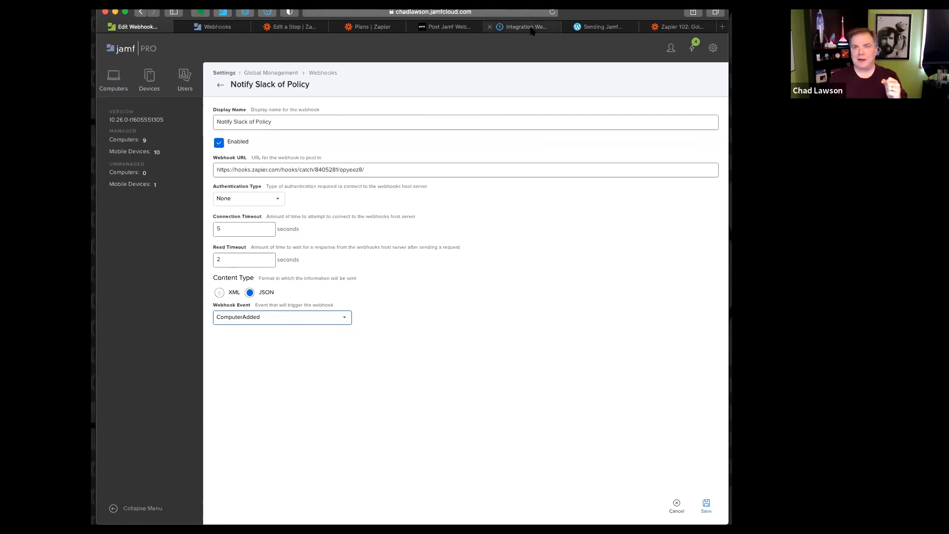
Bring up the Integromat scenario linking a custom webhook to Slack Create a Message.
{"action": "left_click", "coordinate": [523, 27]}
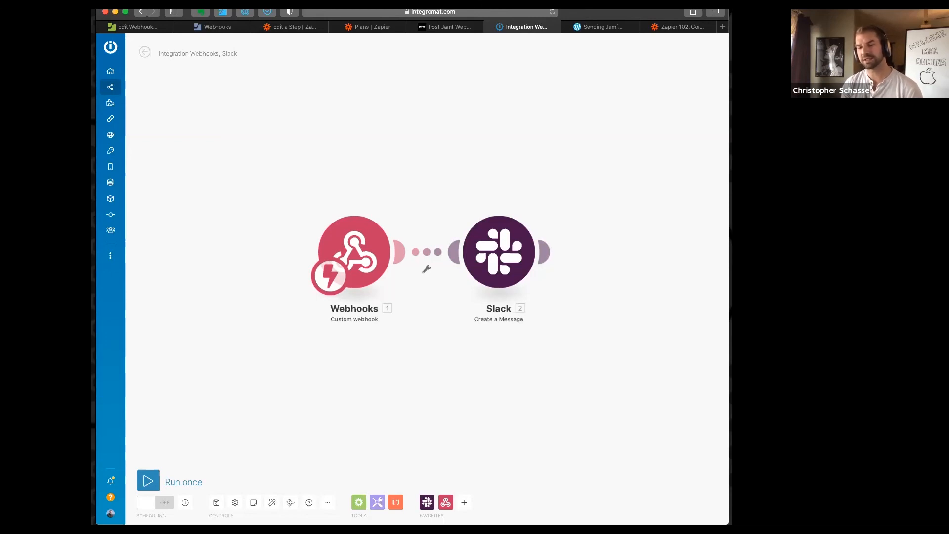
{"action": "mouse_move", "coordinate": [454, 344]}
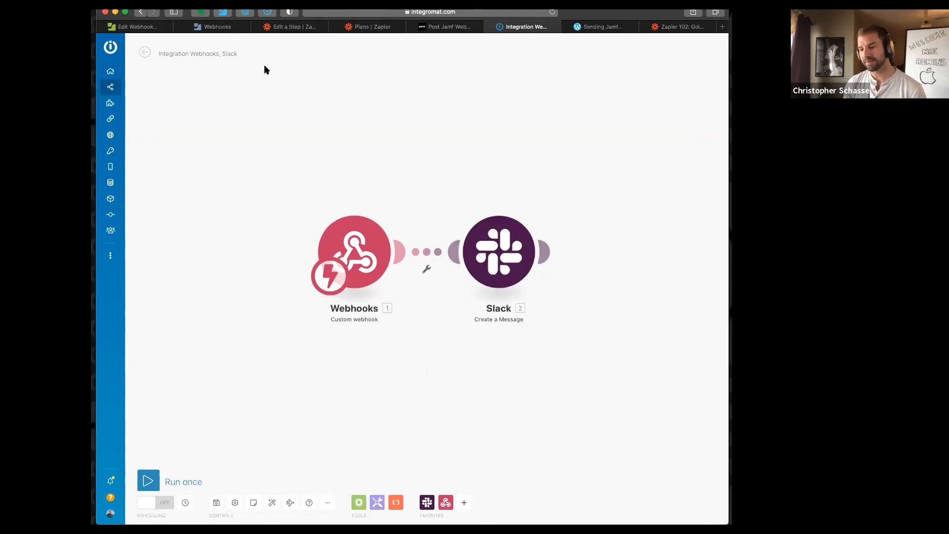
Return to the Zapier zap editor and open, then dismiss, the Filter by Zapier step's options menu.
{"action": "left_click", "coordinate": [289, 26]}
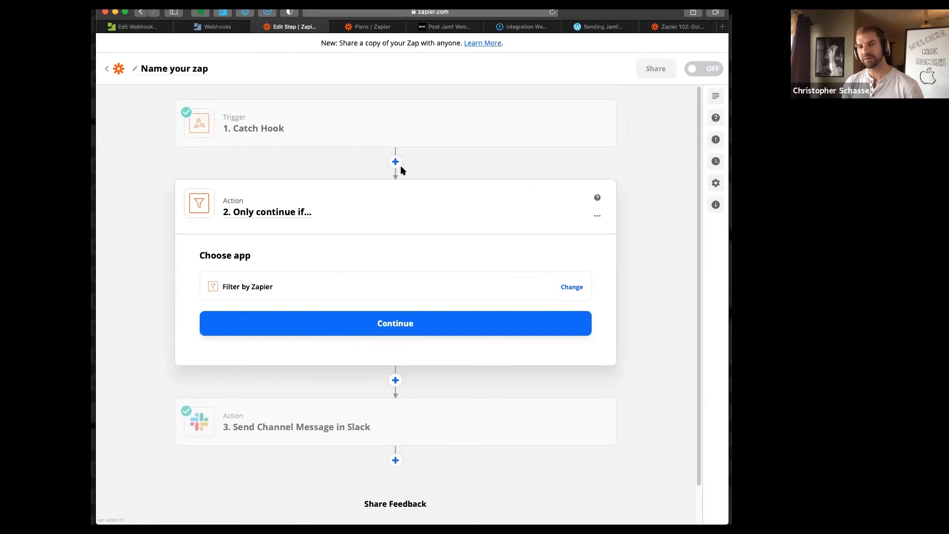
{"action": "mouse_move", "coordinate": [578, 209]}
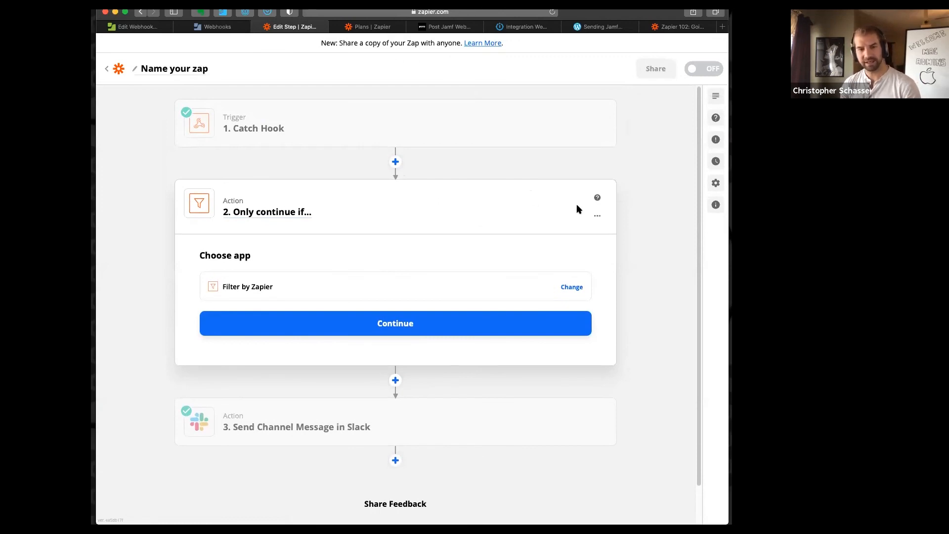
{"action": "left_click", "coordinate": [597, 215]}
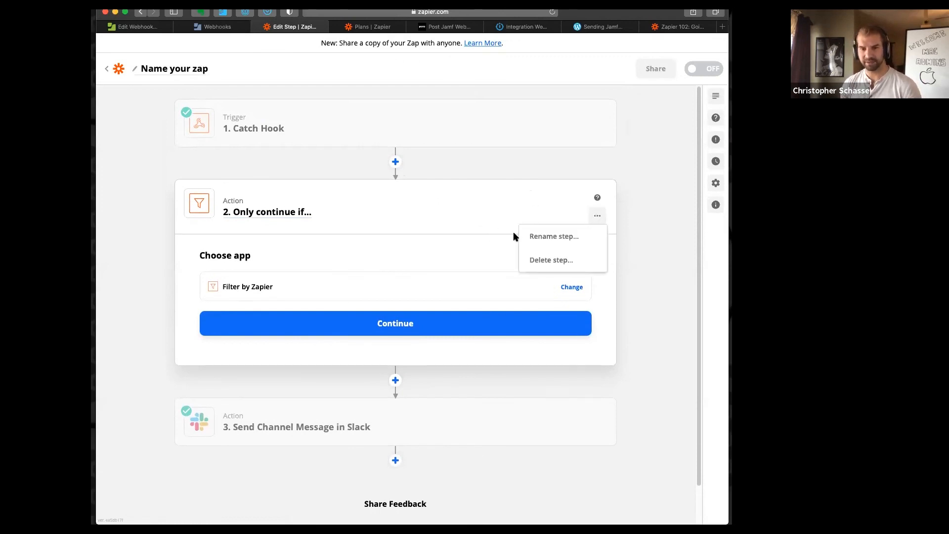
{"action": "left_click", "coordinate": [348, 216]}
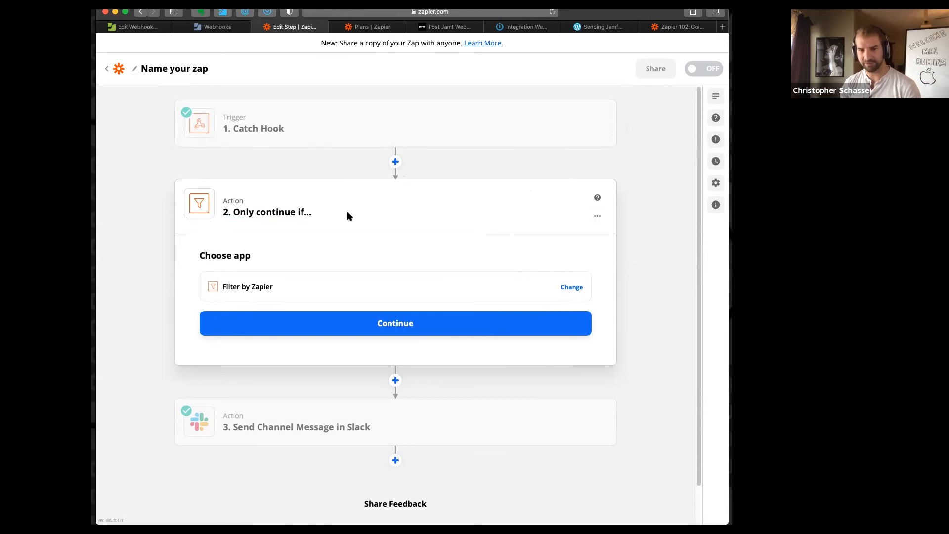
{"action": "mouse_move", "coordinate": [342, 215]}
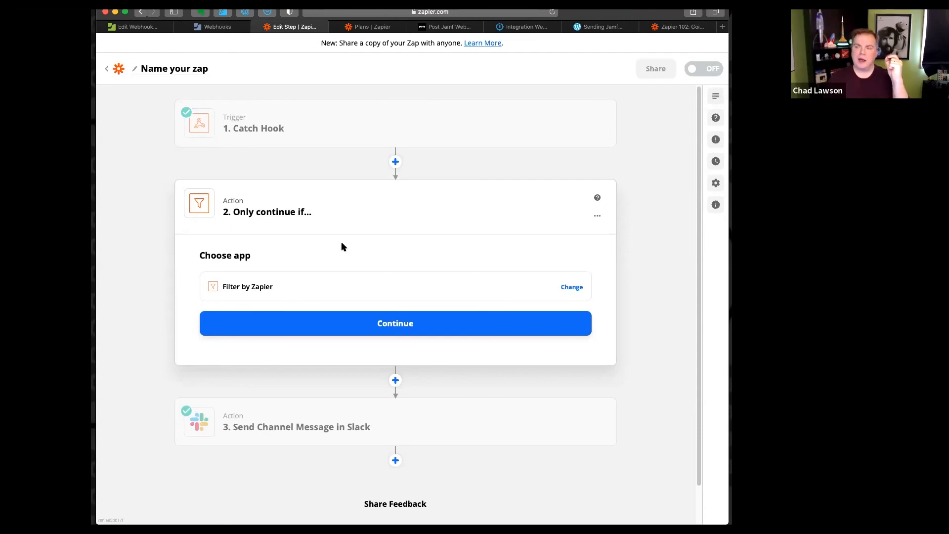
{"action": "mouse_move", "coordinate": [357, 245]}
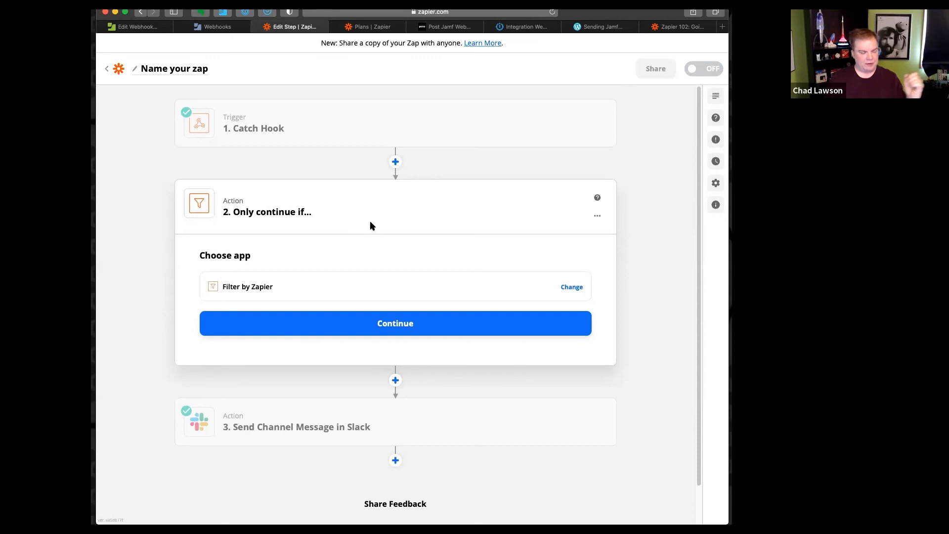
{"action": "mouse_move", "coordinate": [358, 216]}
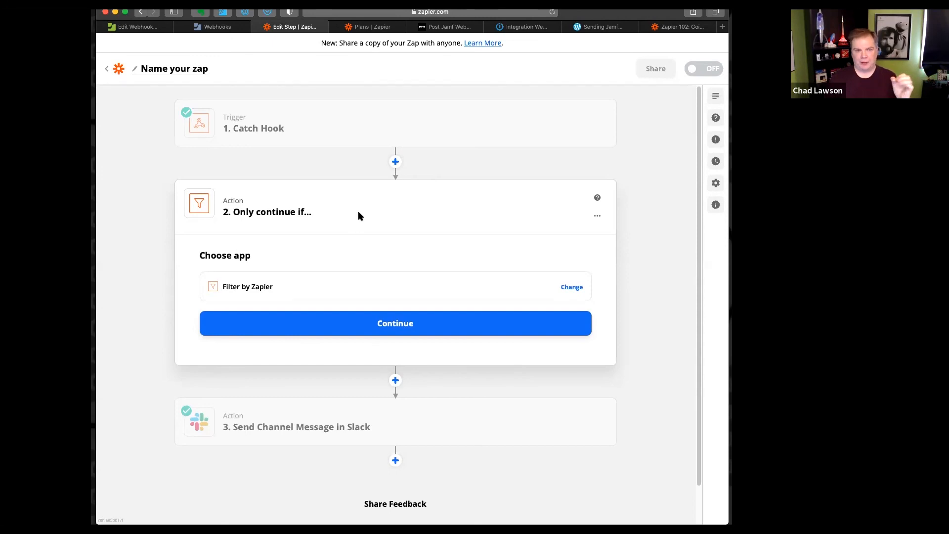
{"action": "mouse_move", "coordinate": [364, 223]}
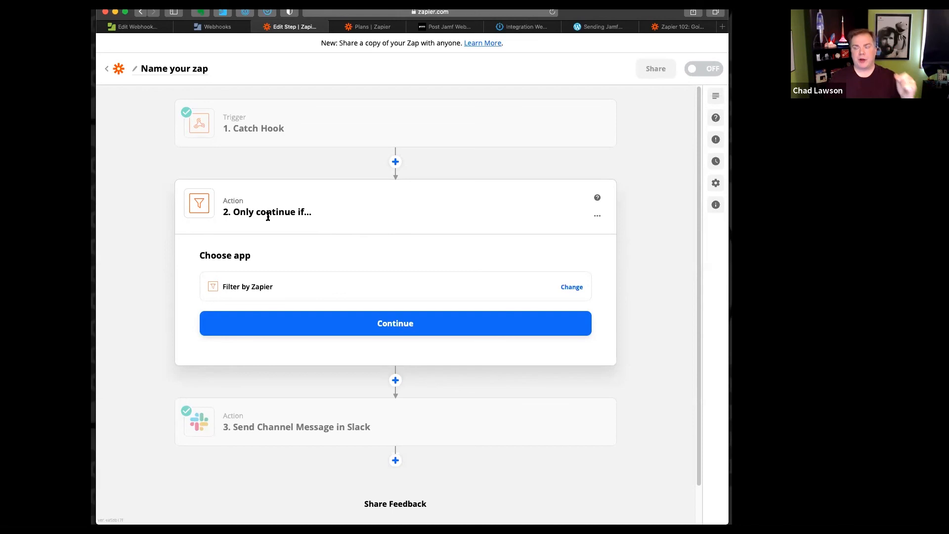
{"action": "mouse_move", "coordinate": [268, 217]}
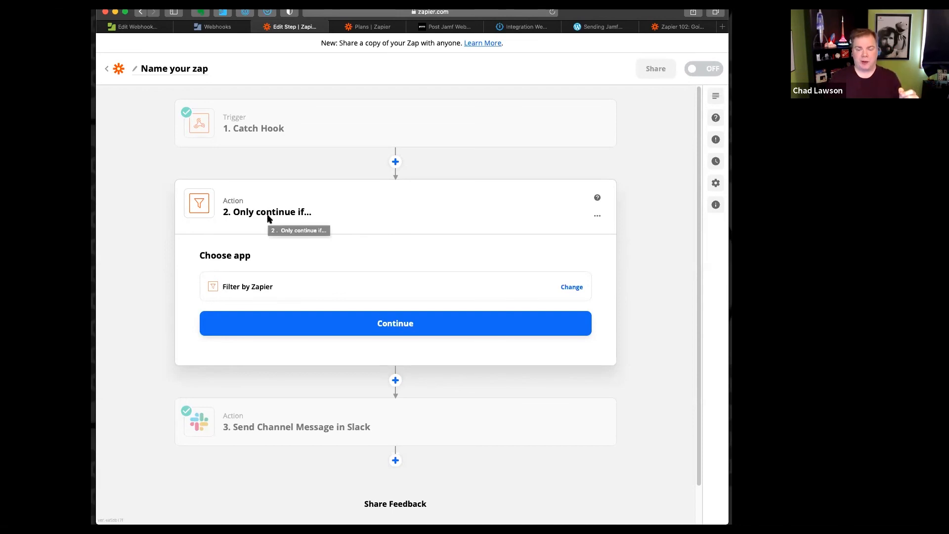
{"action": "mouse_move", "coordinate": [409, 247]}
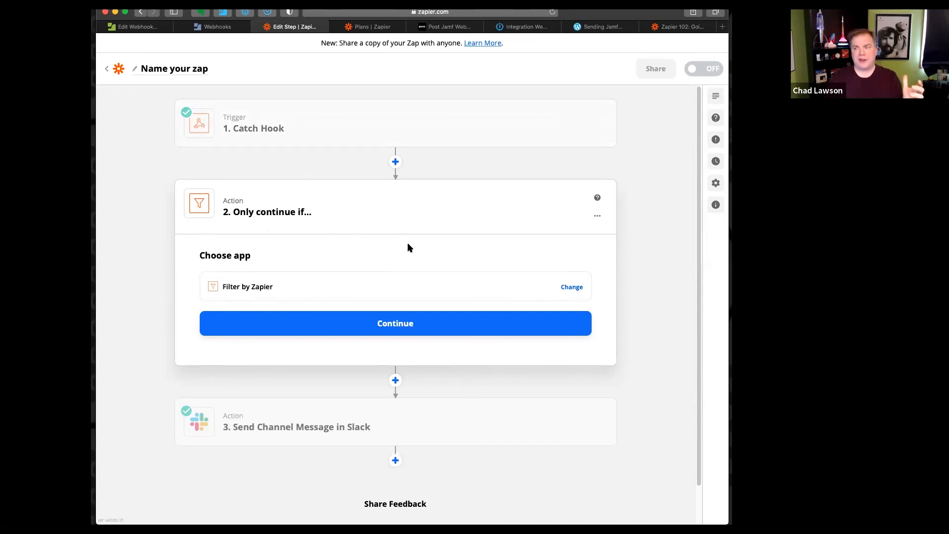
{"action": "mouse_move", "coordinate": [359, 230]}
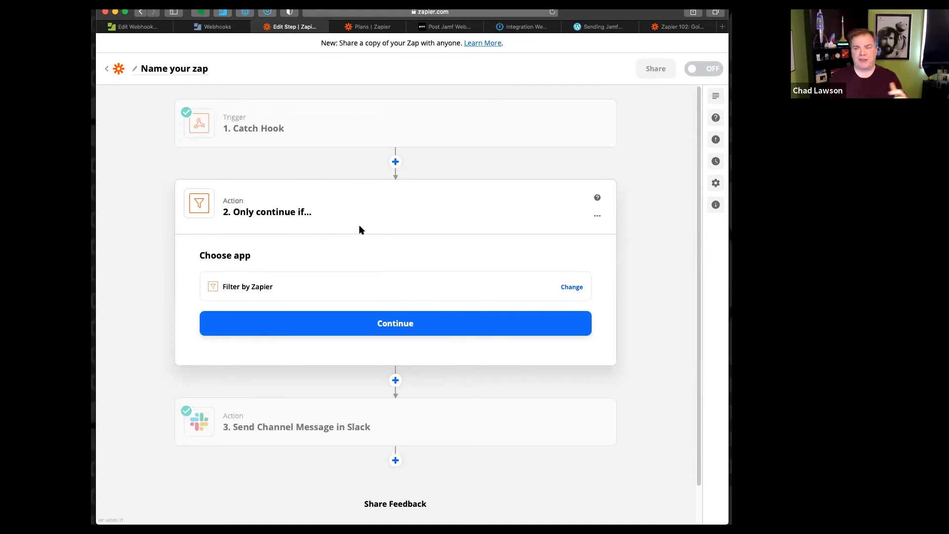